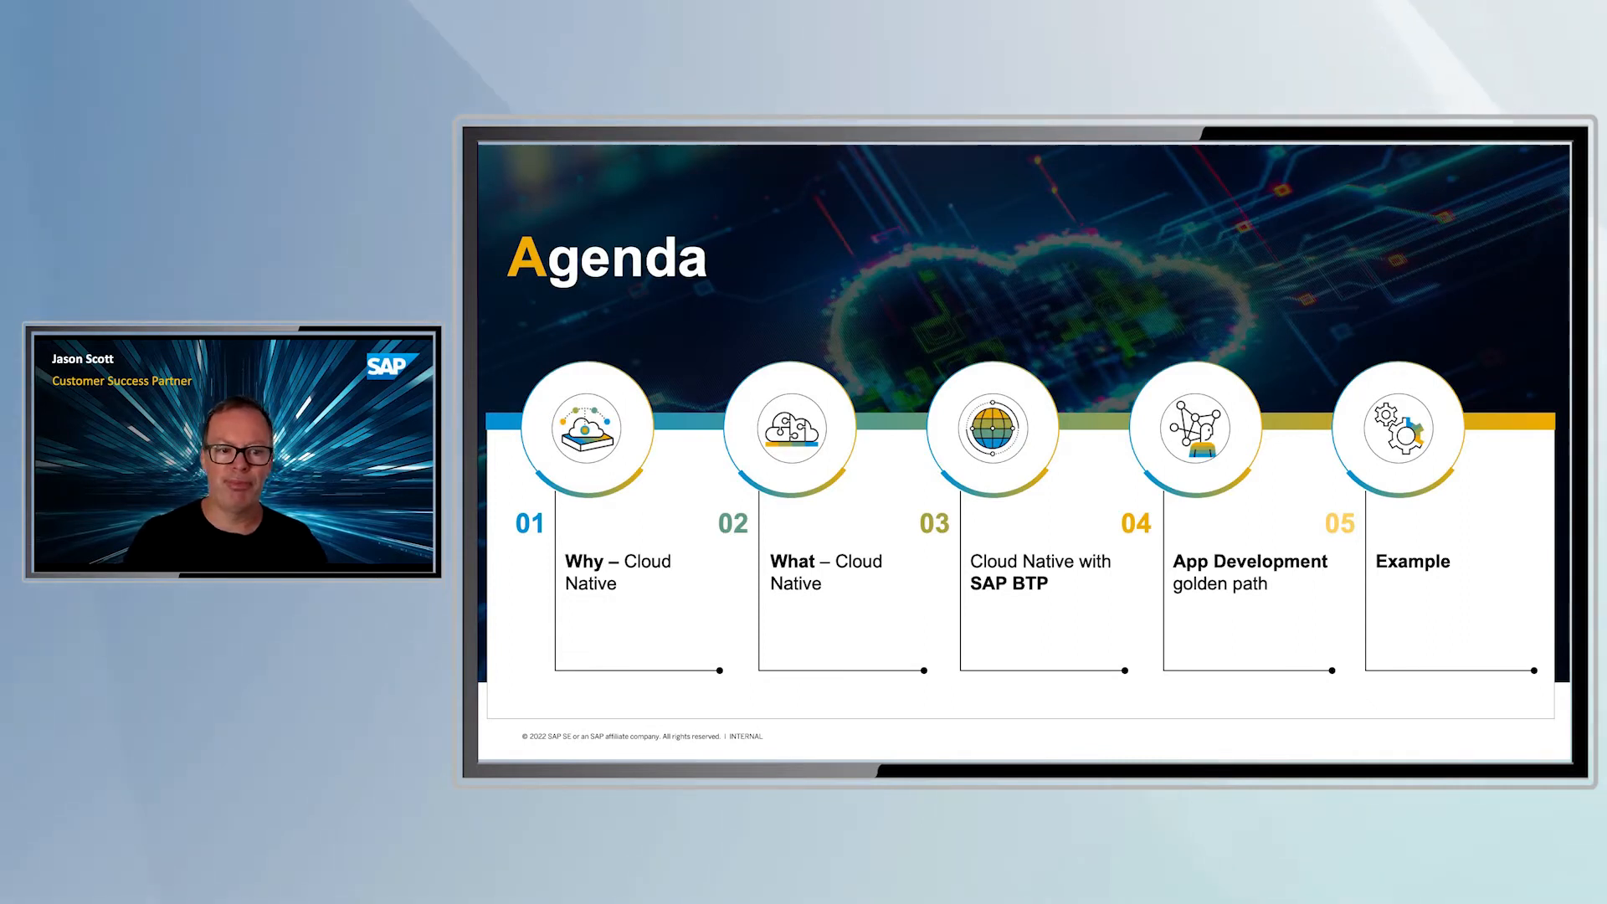
Open the Heros project from the All Projects list
key("right")
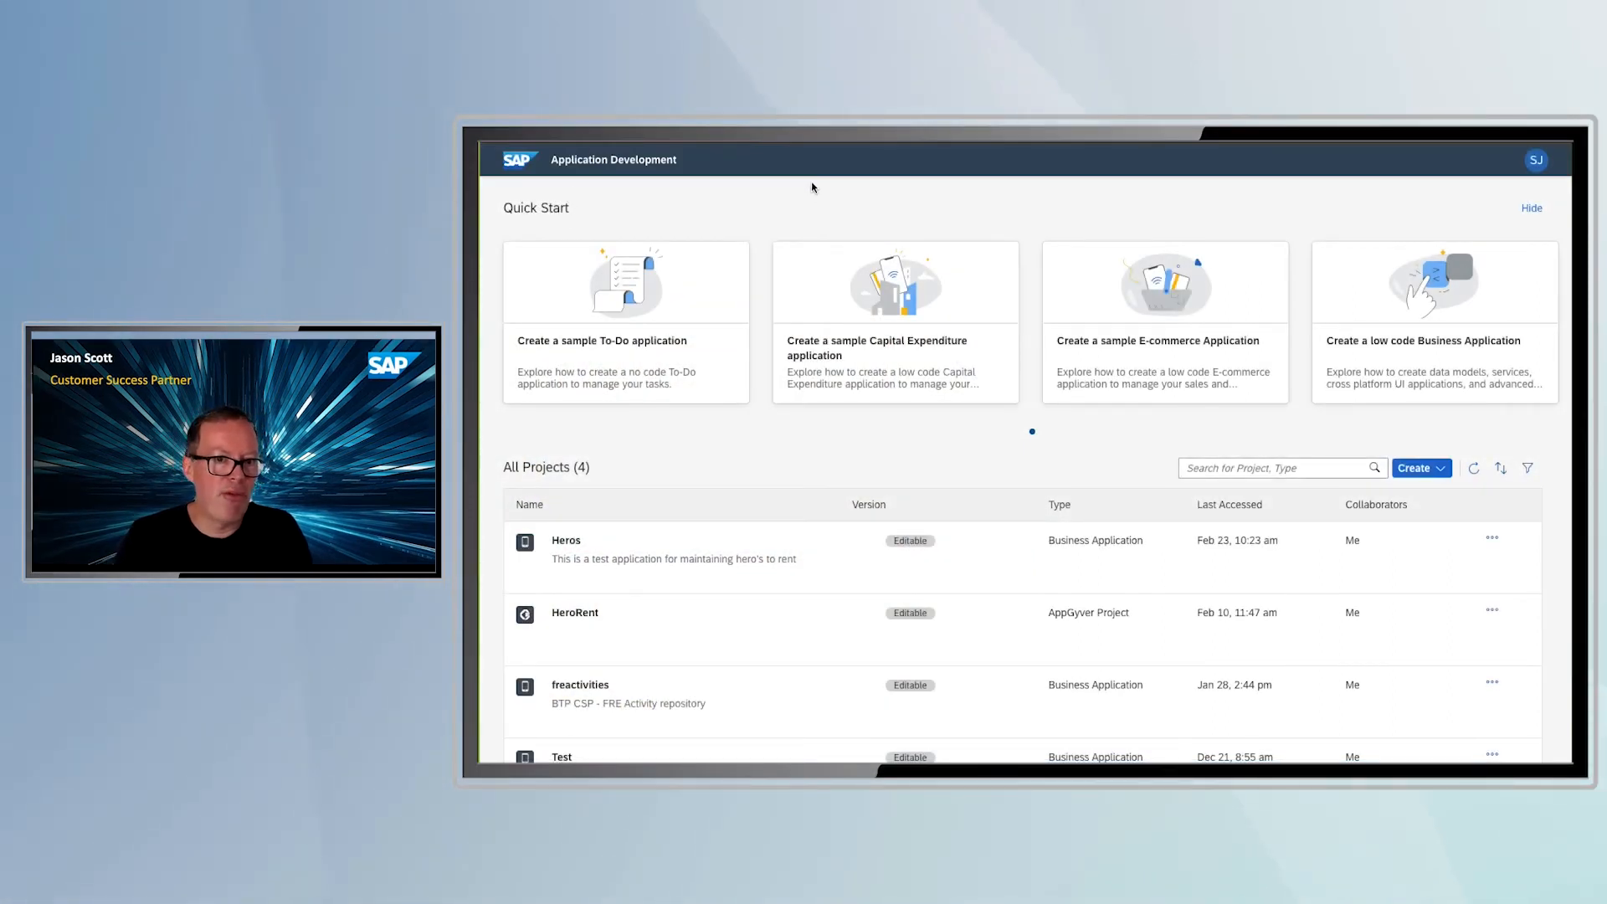
mouse_move(982, 463)
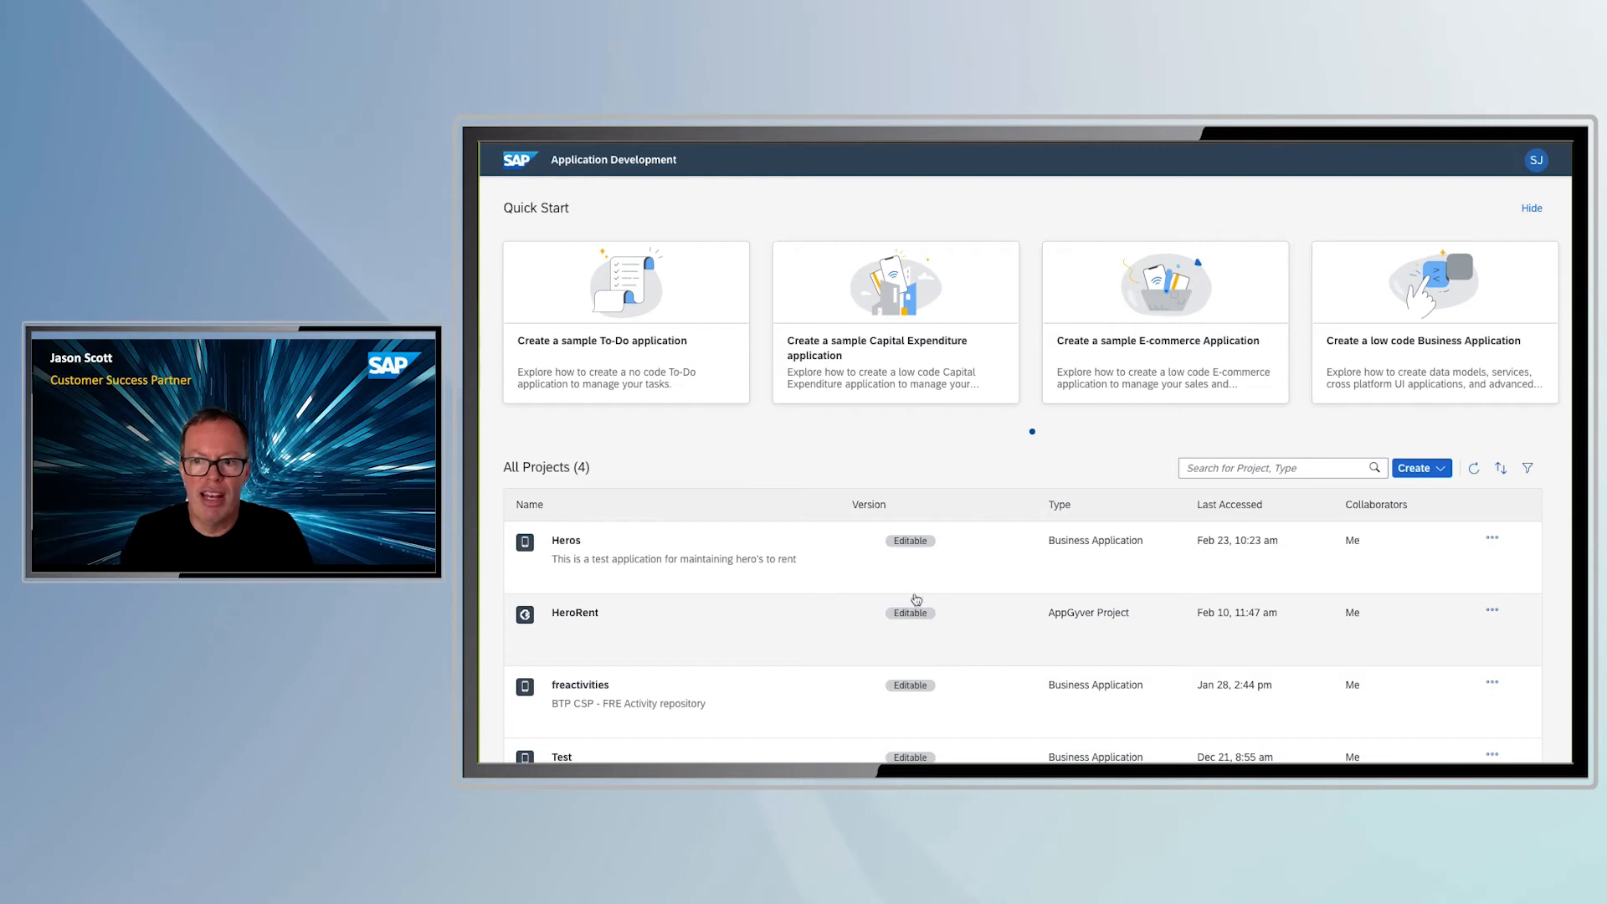
left_click(1420, 467)
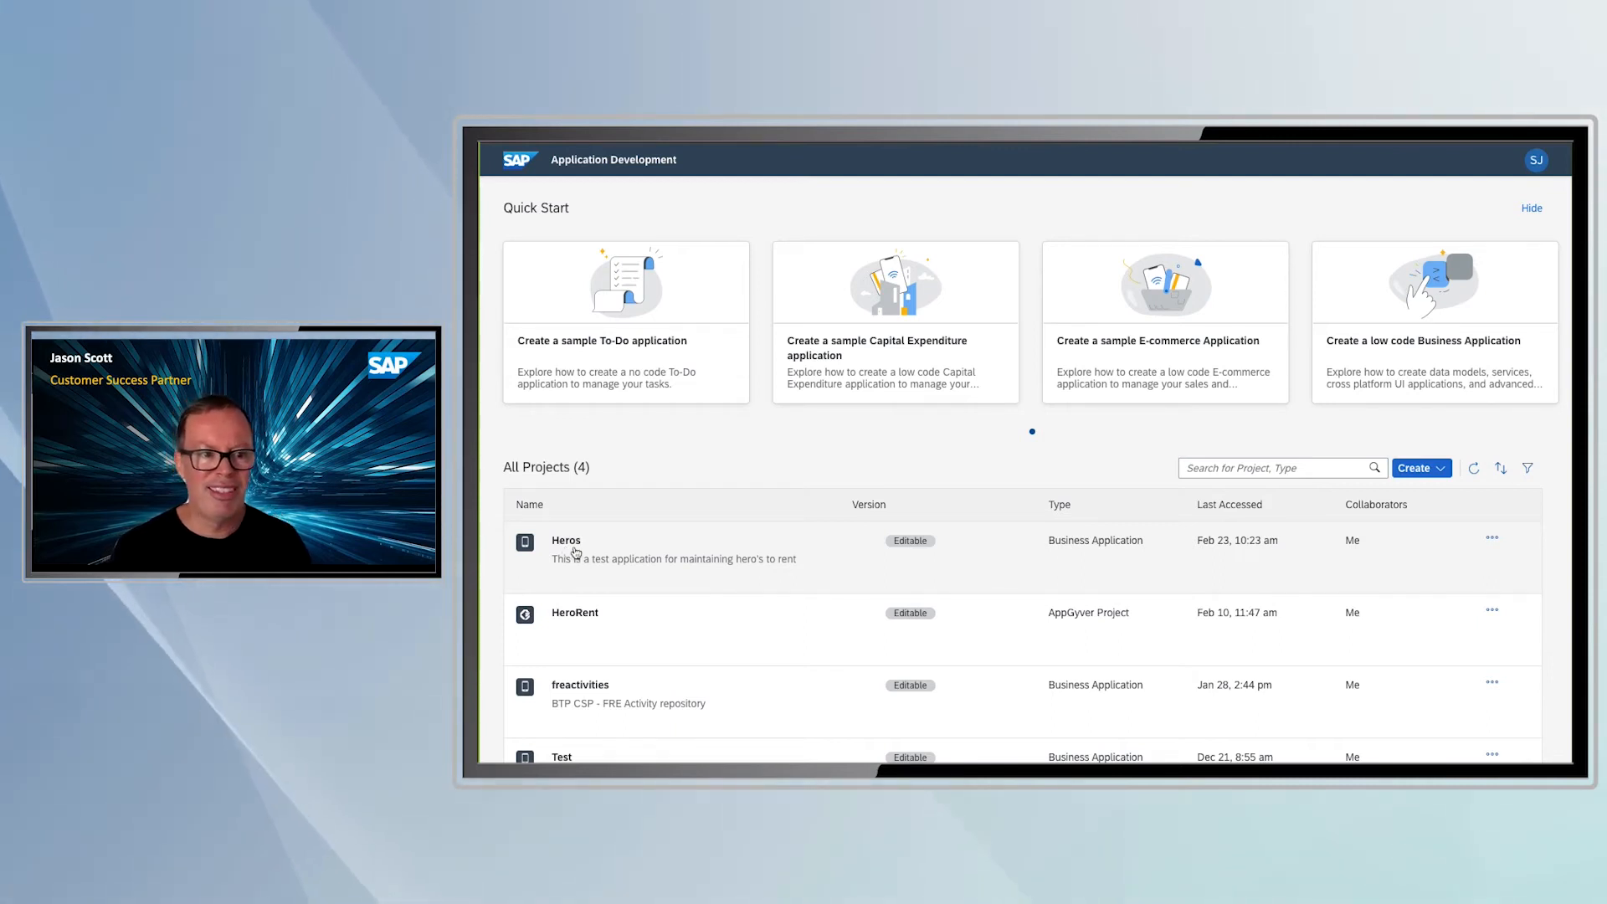
mouse_move(798, 561)
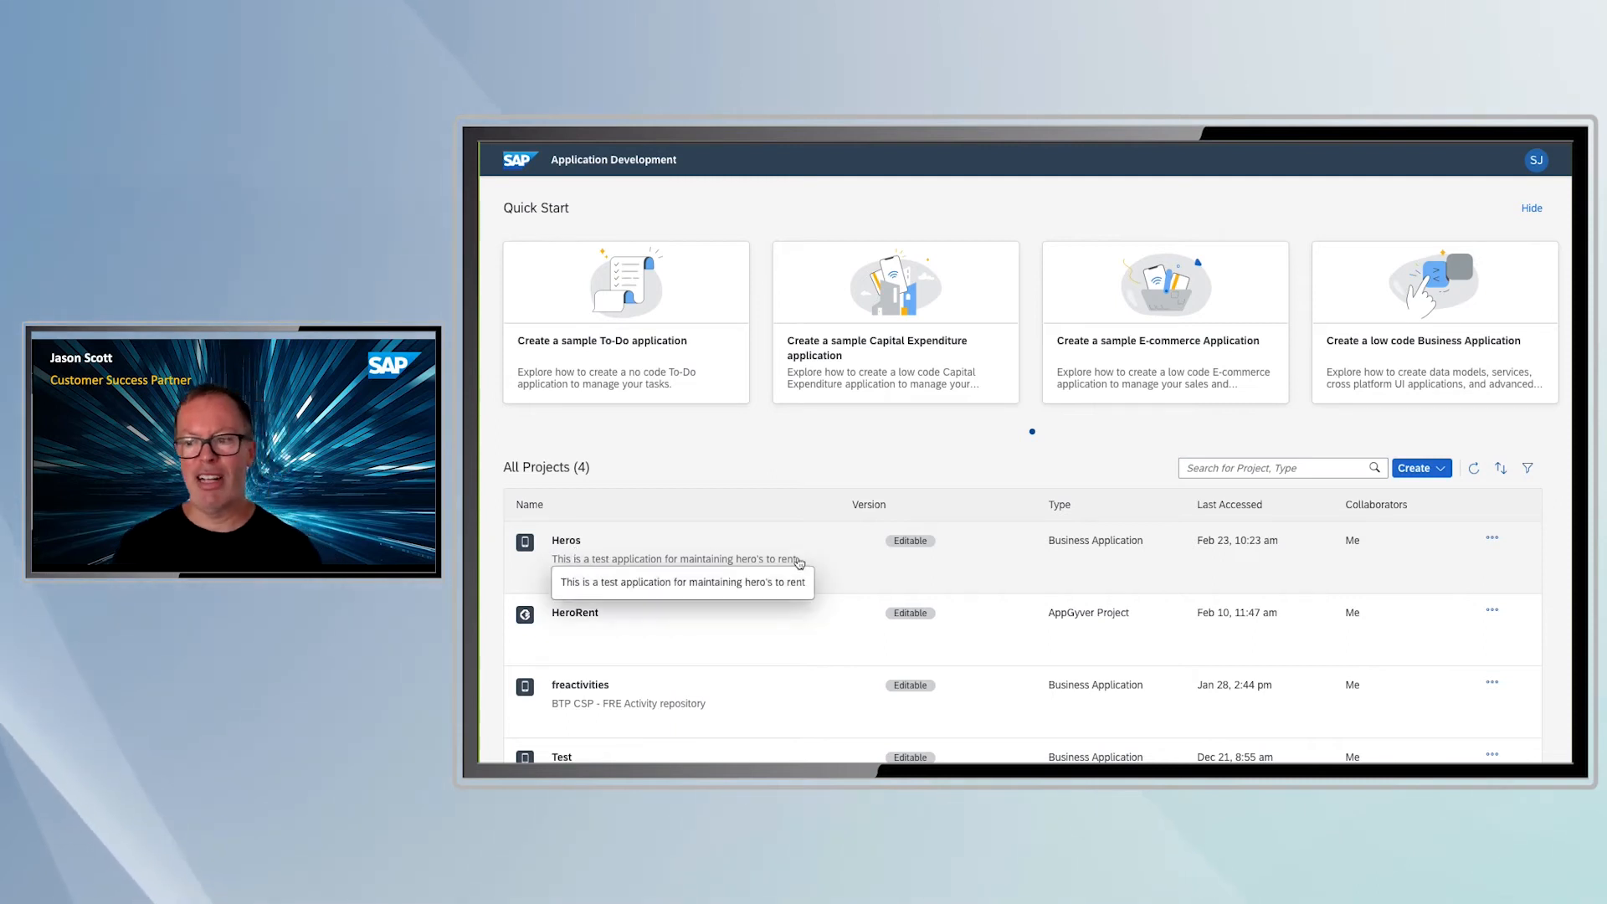
left_click(566, 539)
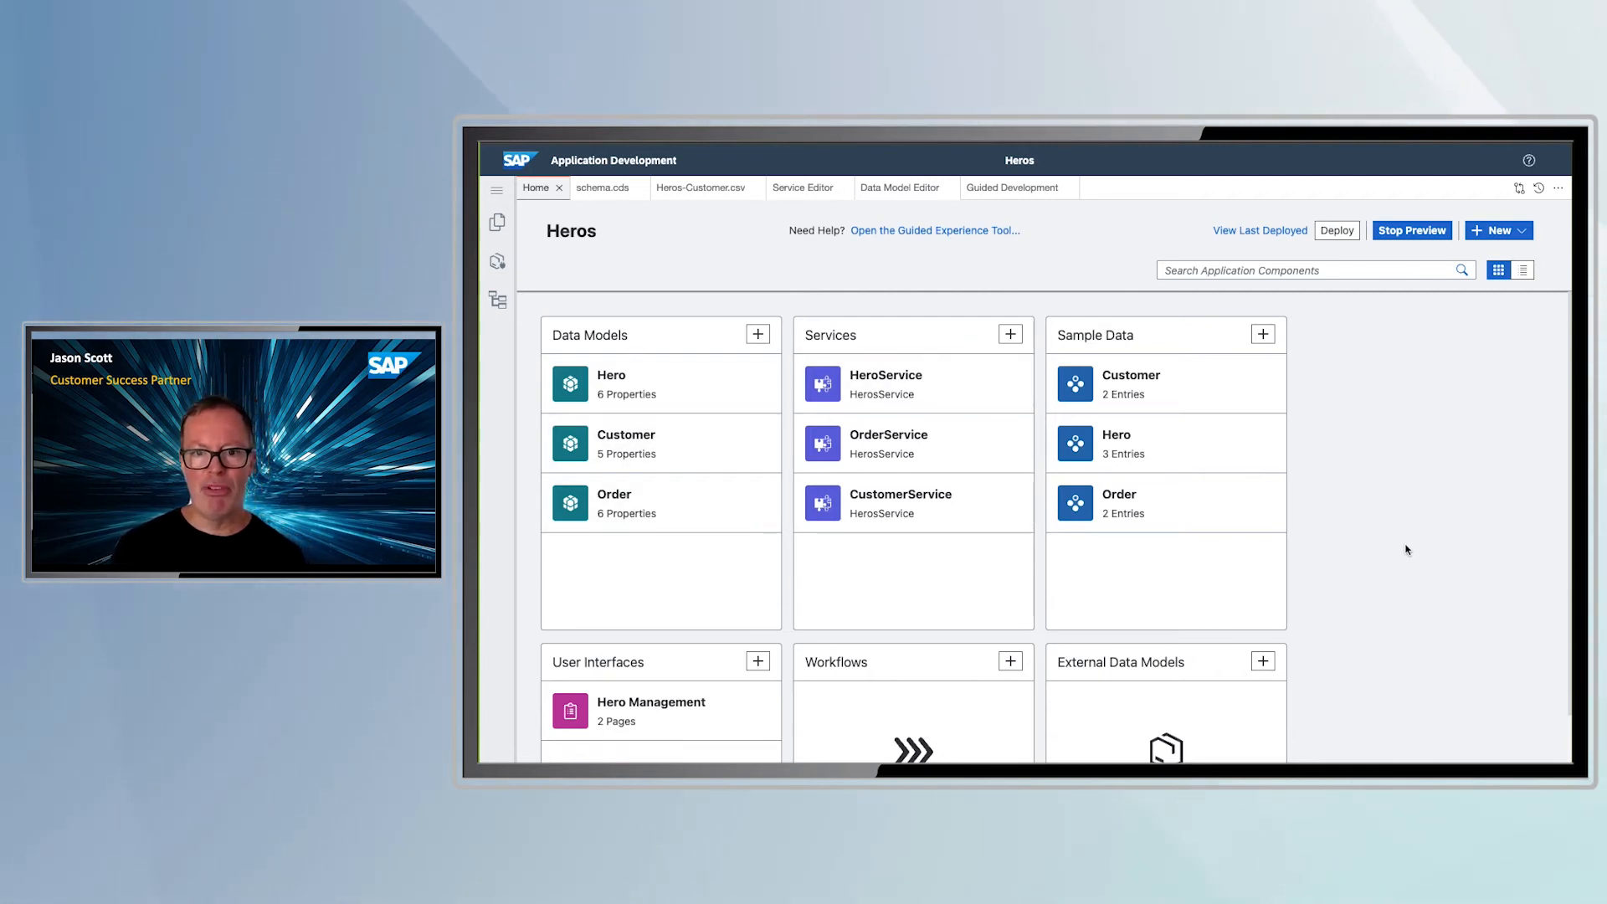
scroll("down", 3)
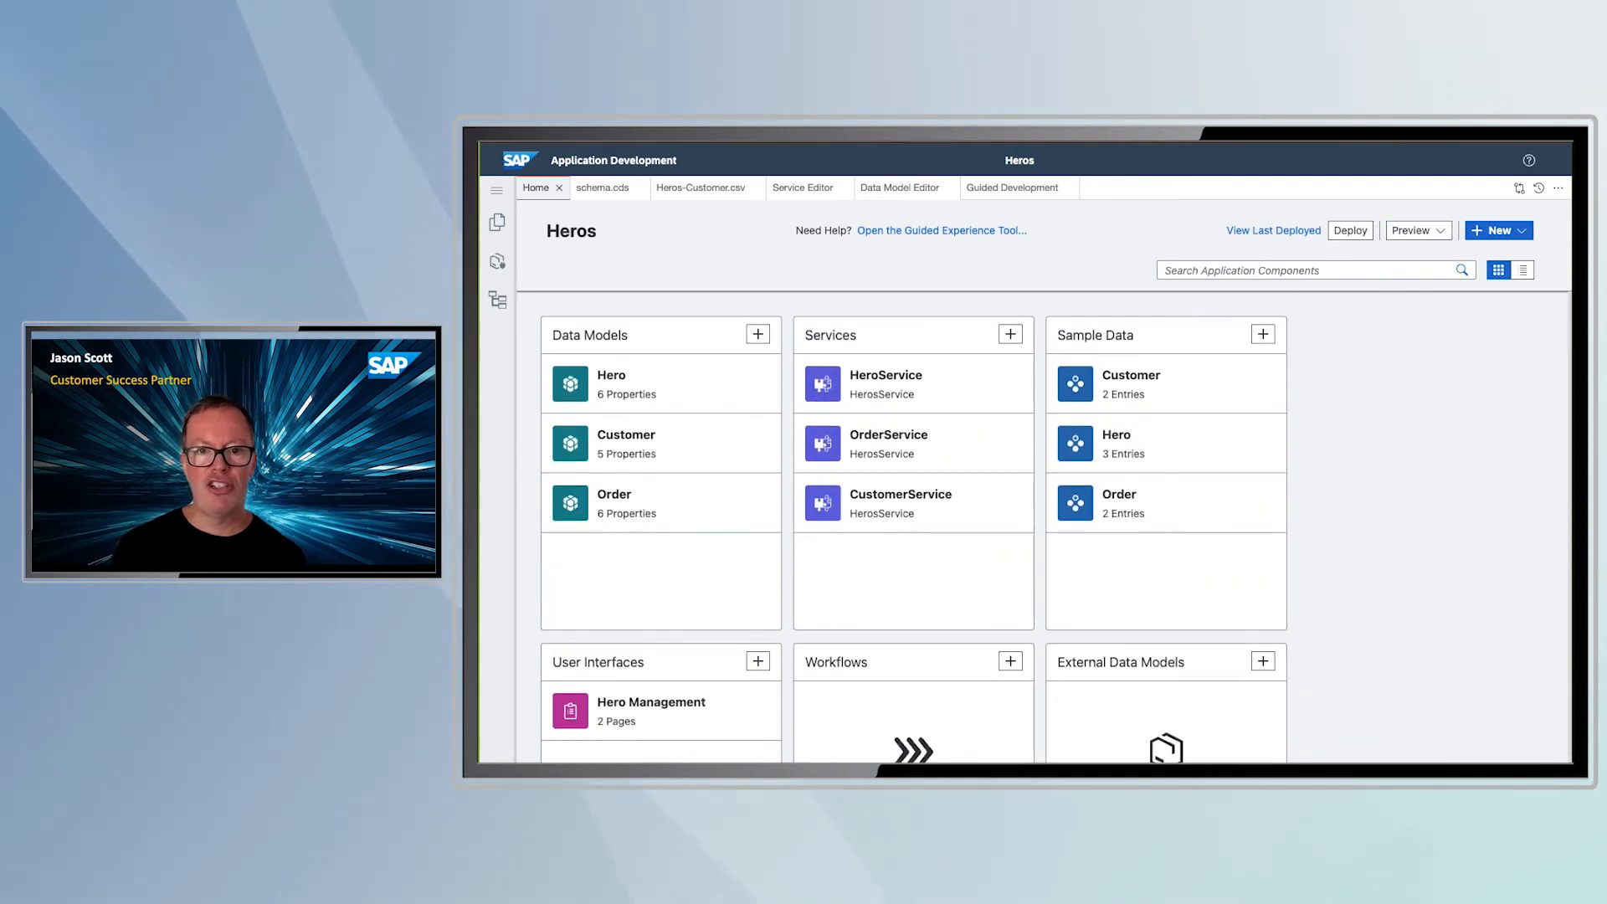
mouse_move(1416, 581)
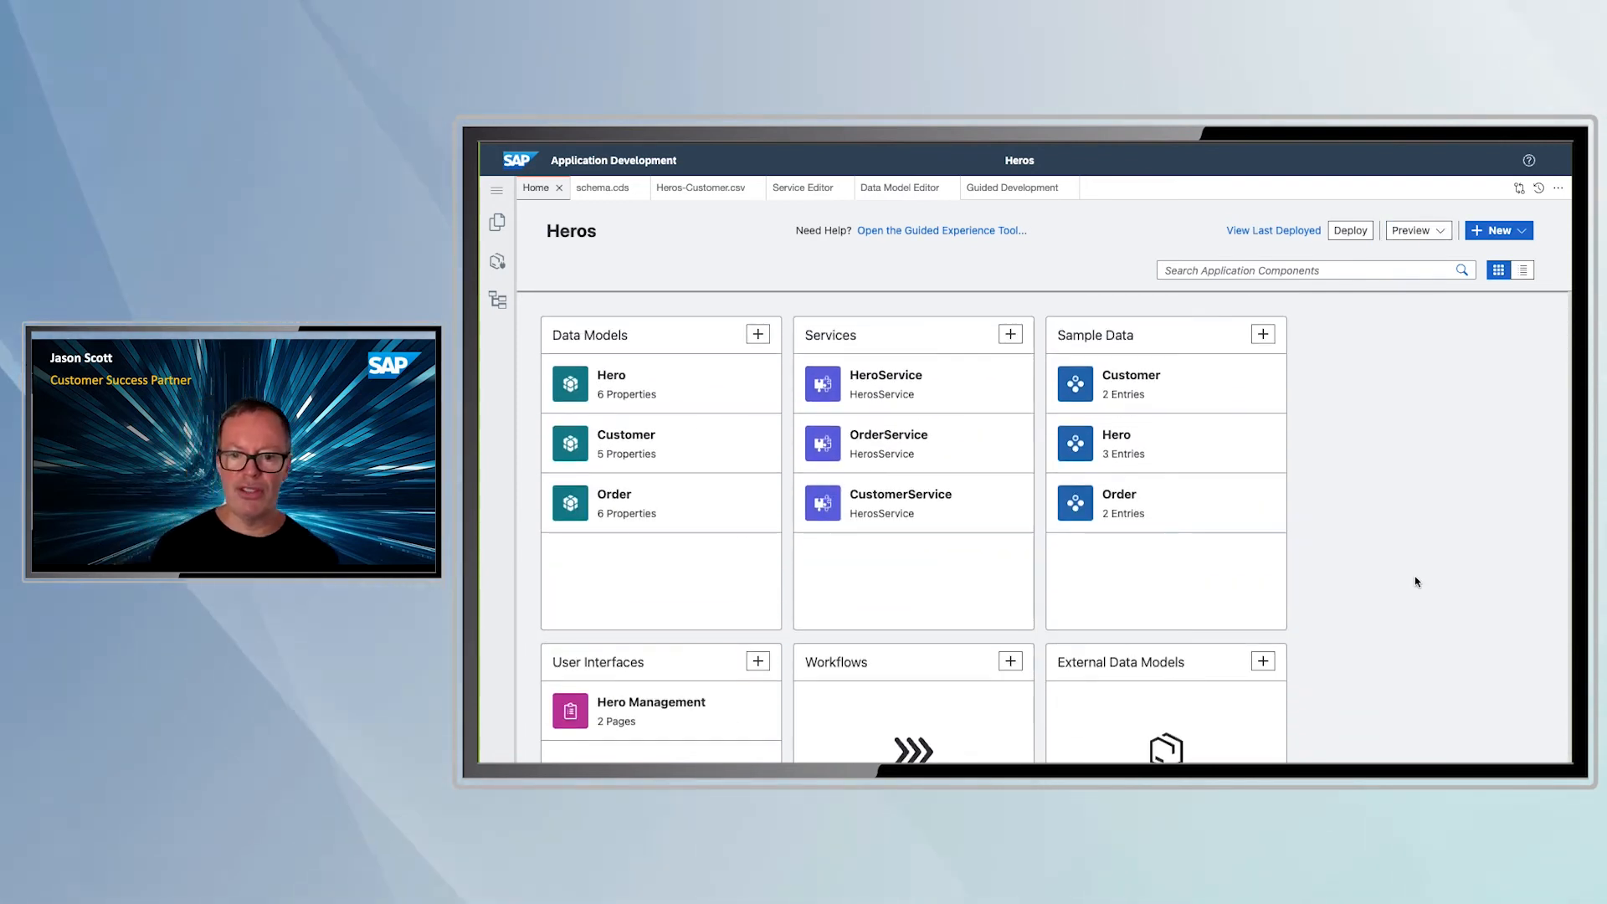
mouse_move(1322, 579)
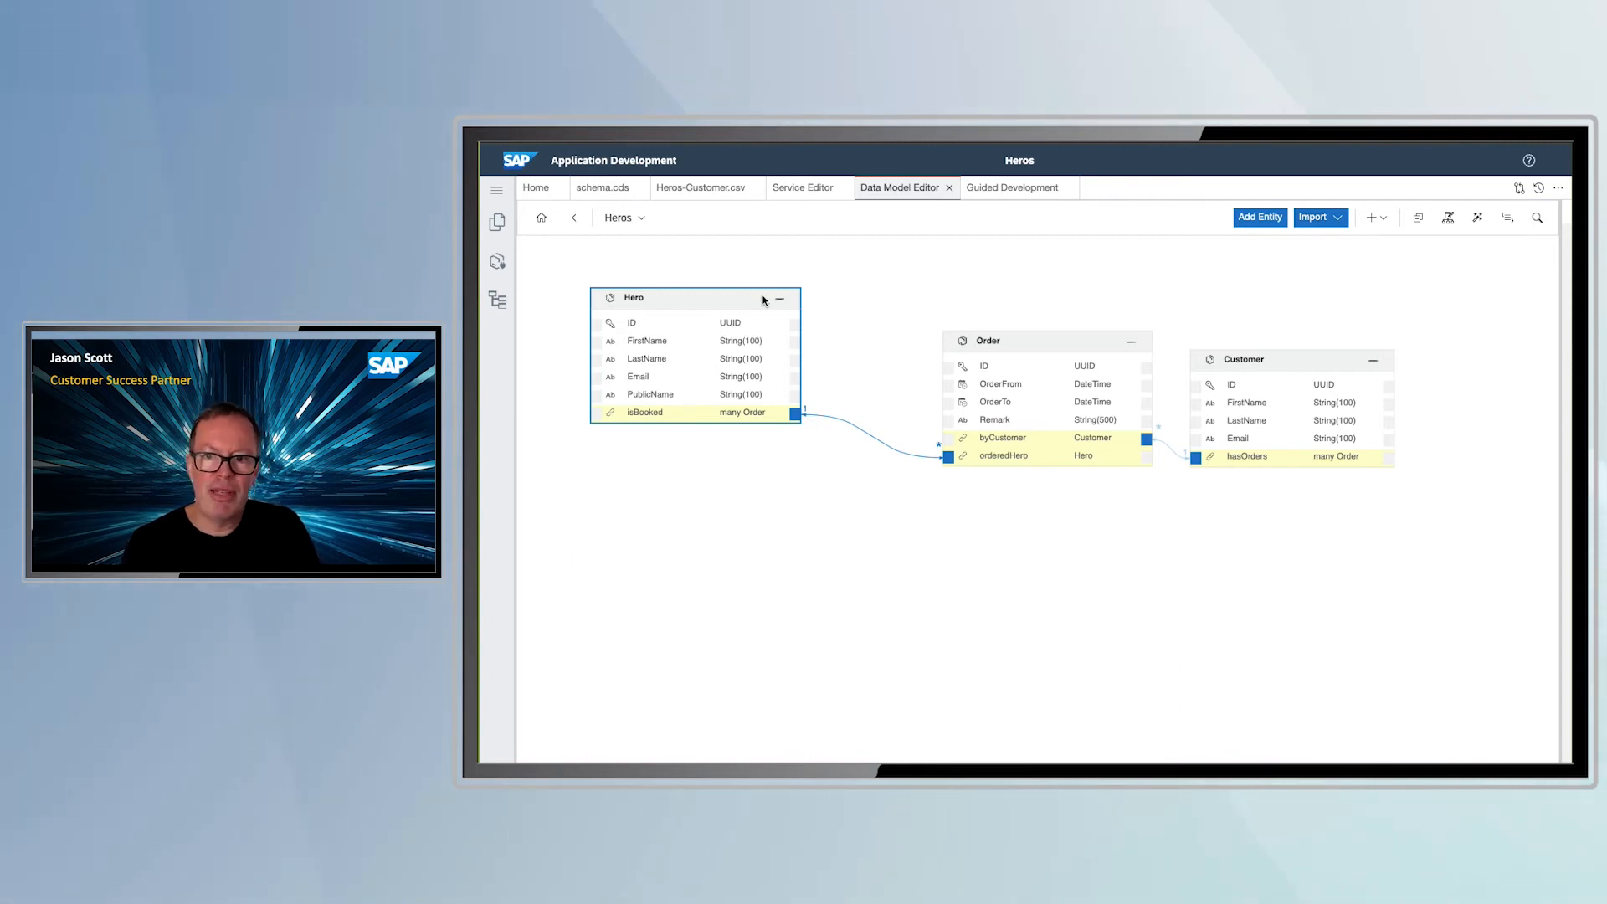
mouse_move(1174, 362)
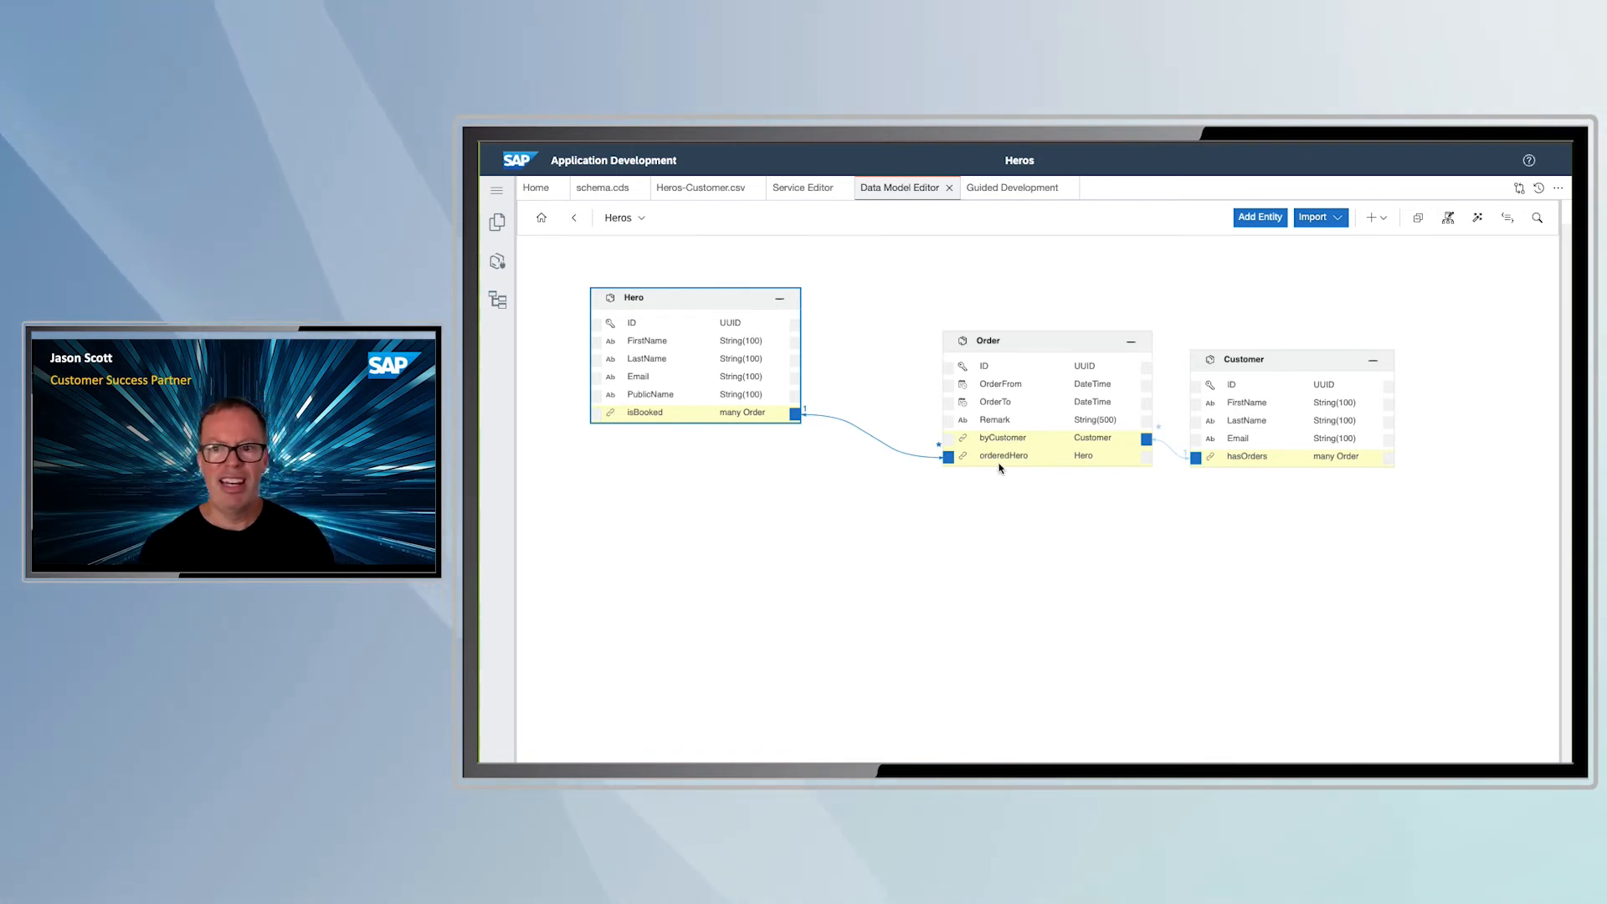
Drag the Hero entity card down-left in the diagram, then return to the Home overview
left_click_drag(1045, 341, 984, 294)
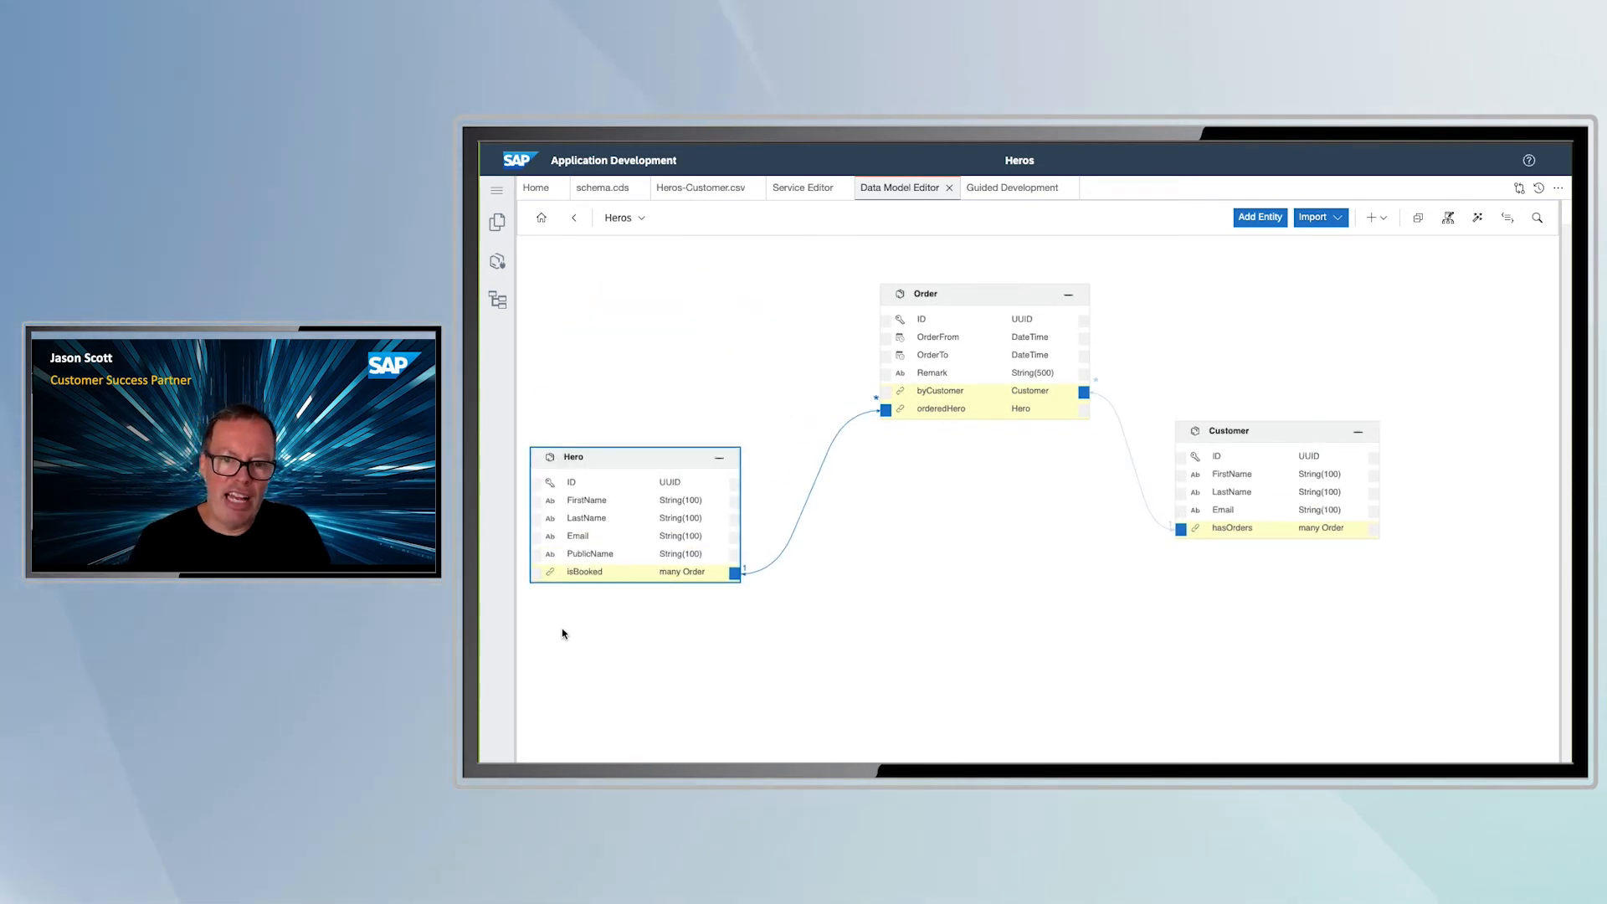
mouse_move(864, 266)
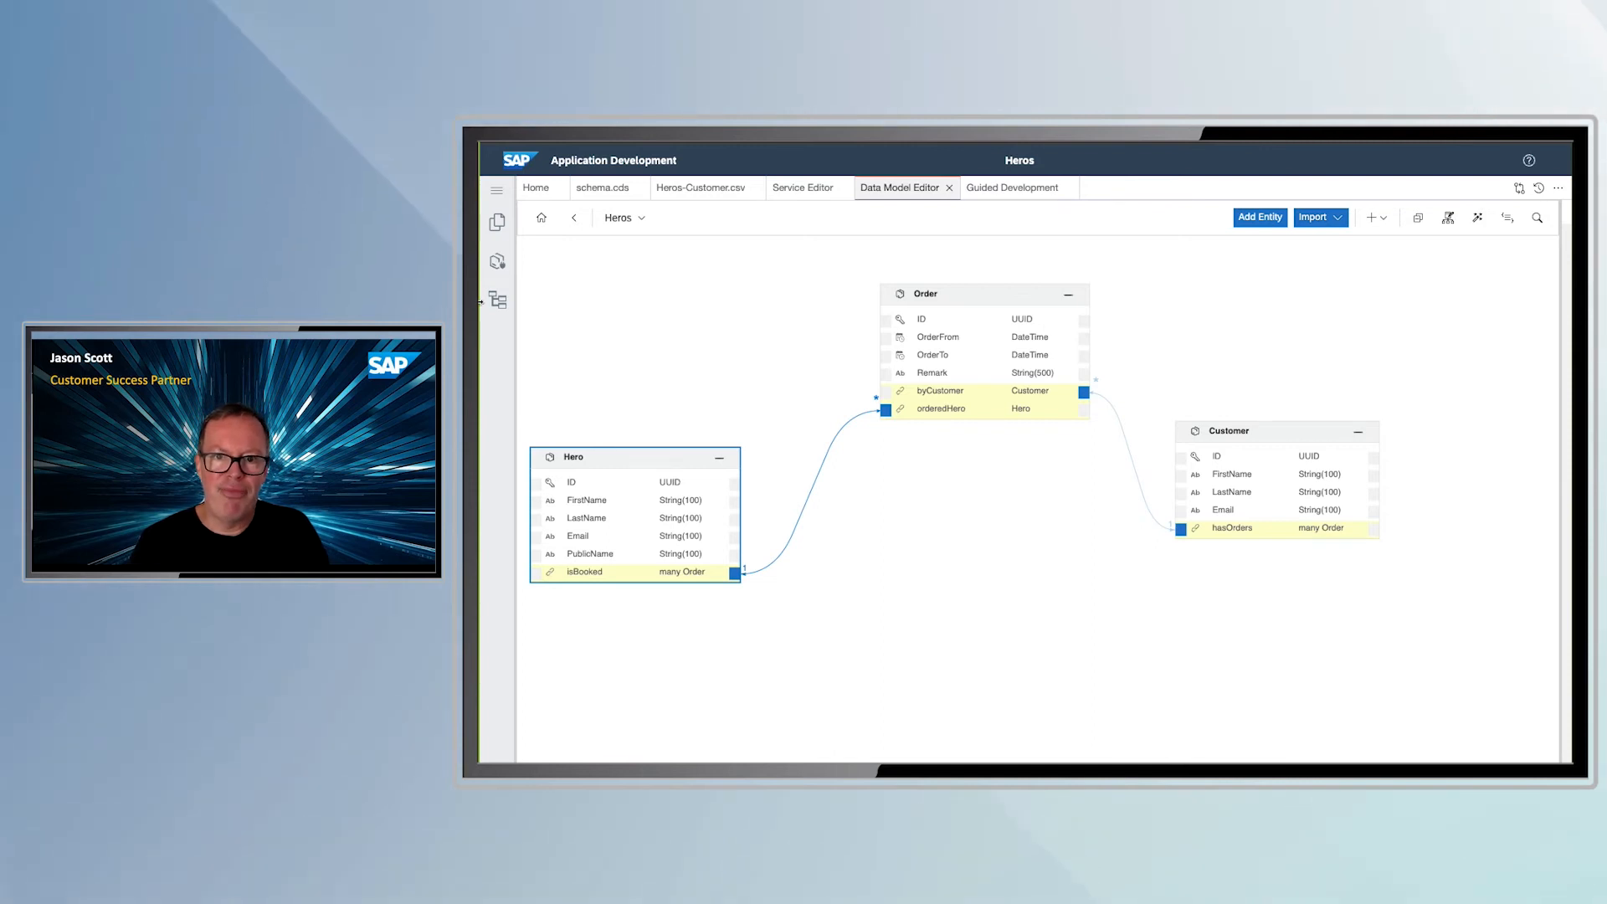
left_click(534, 188)
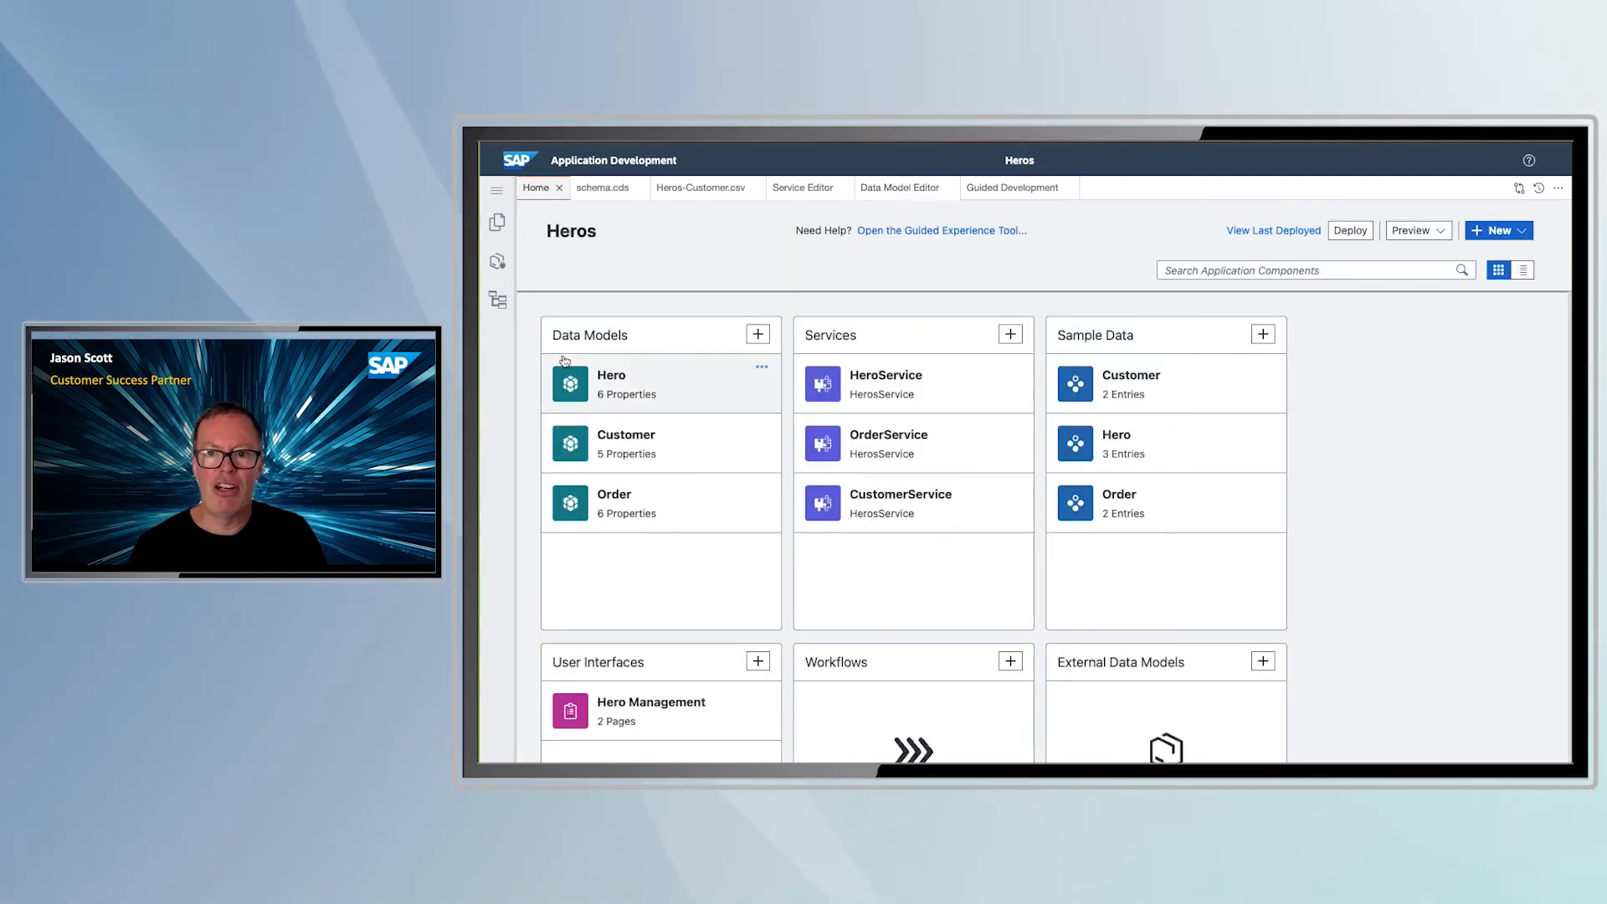
mouse_move(906, 391)
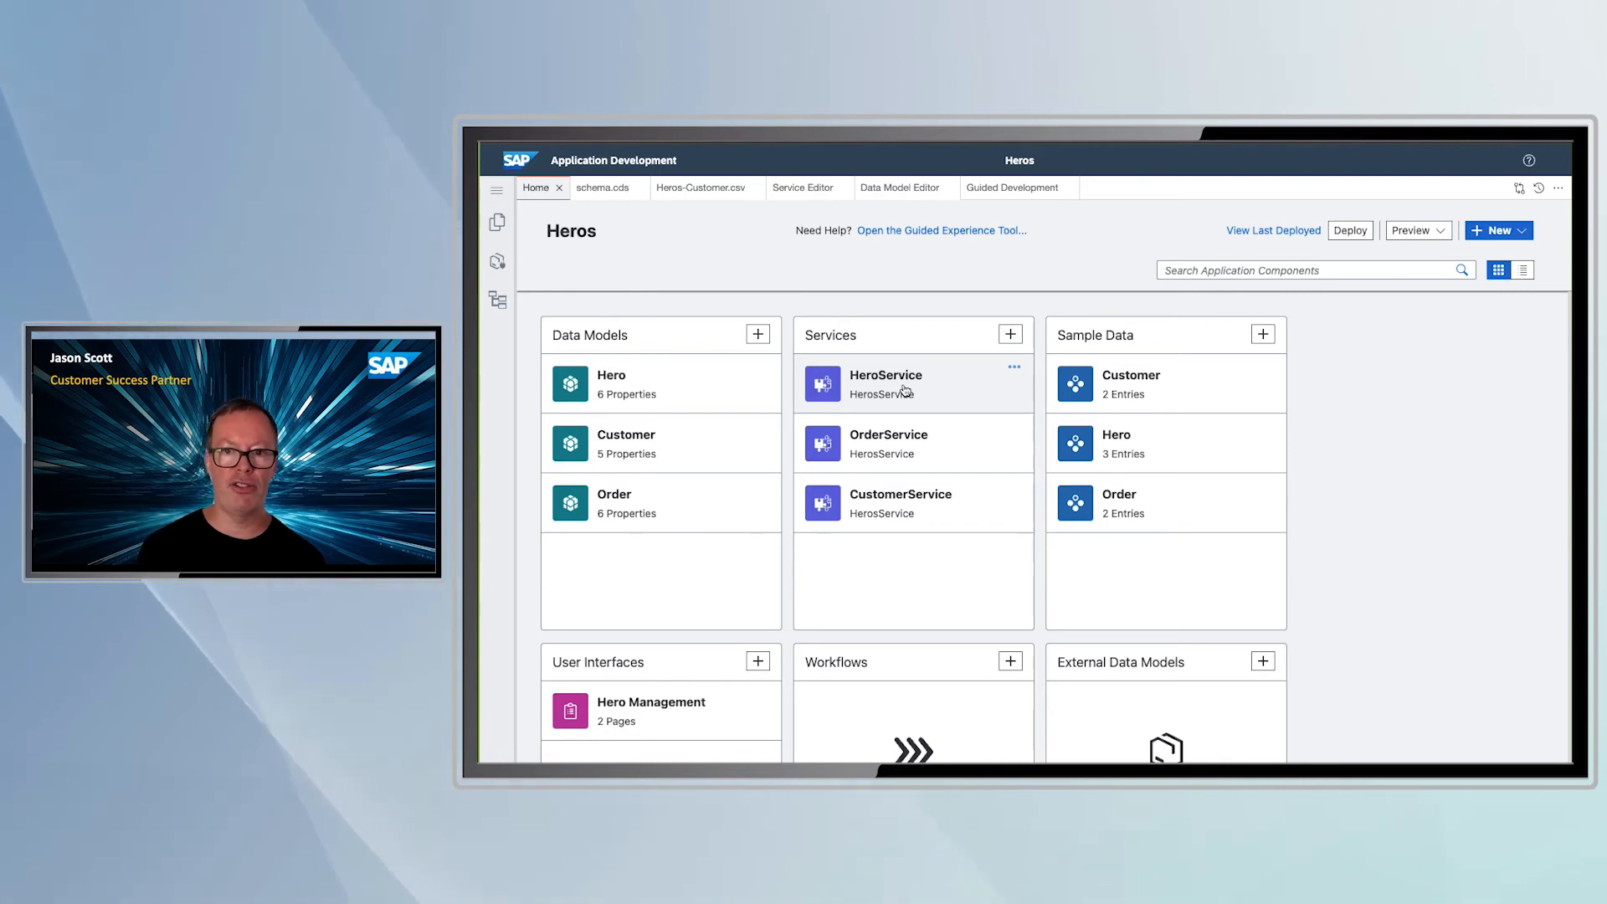
mouse_move(864, 525)
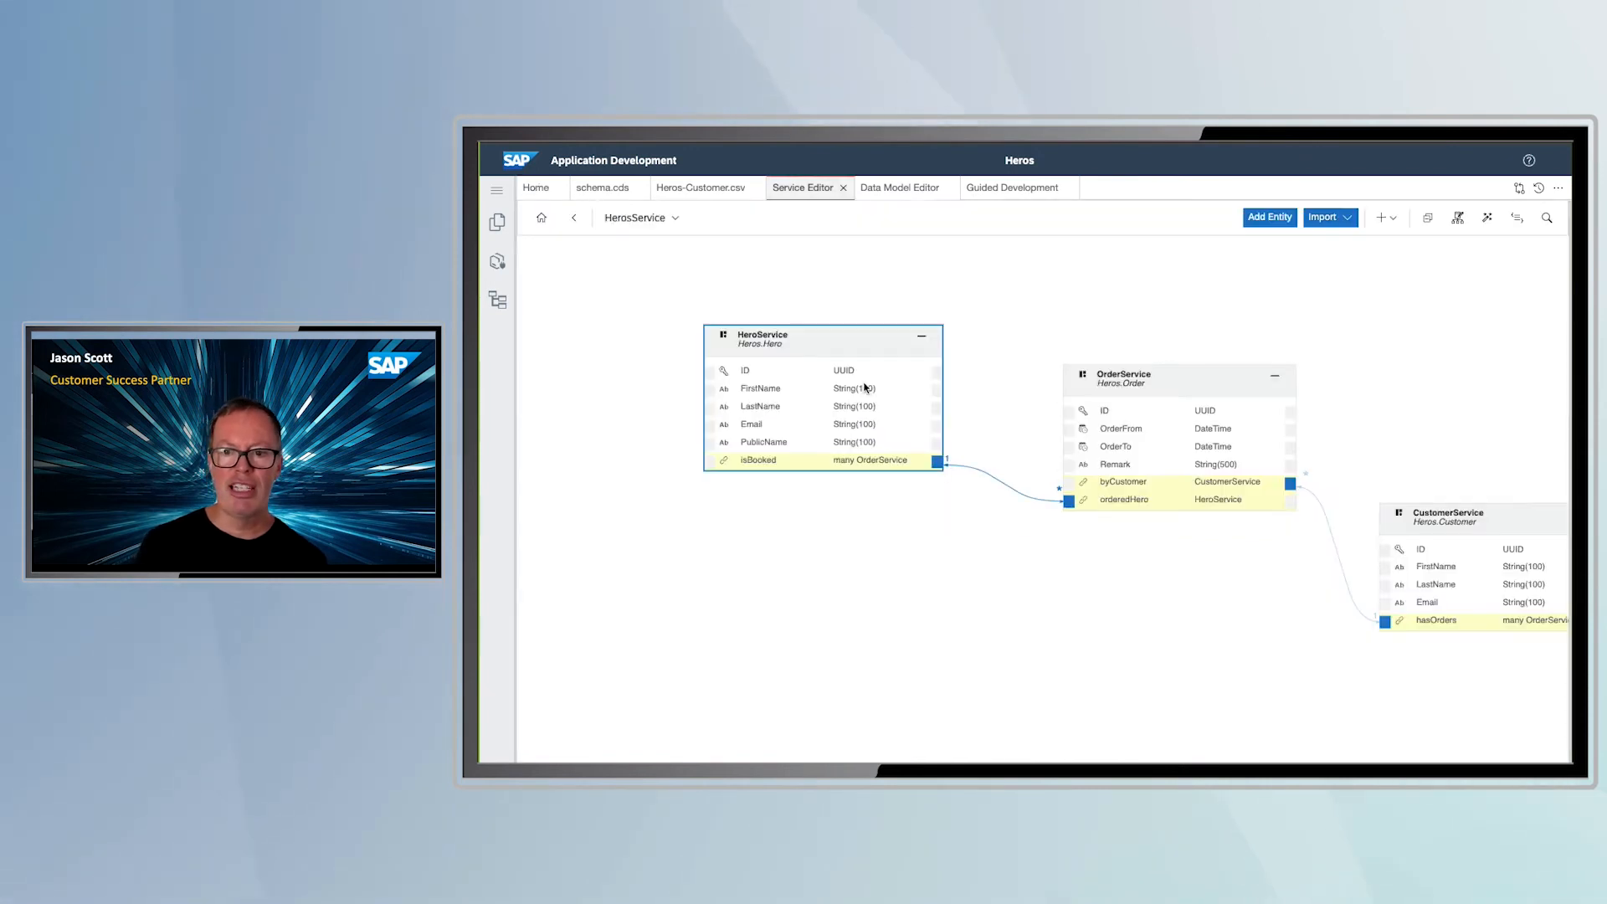
mouse_move(1178, 375)
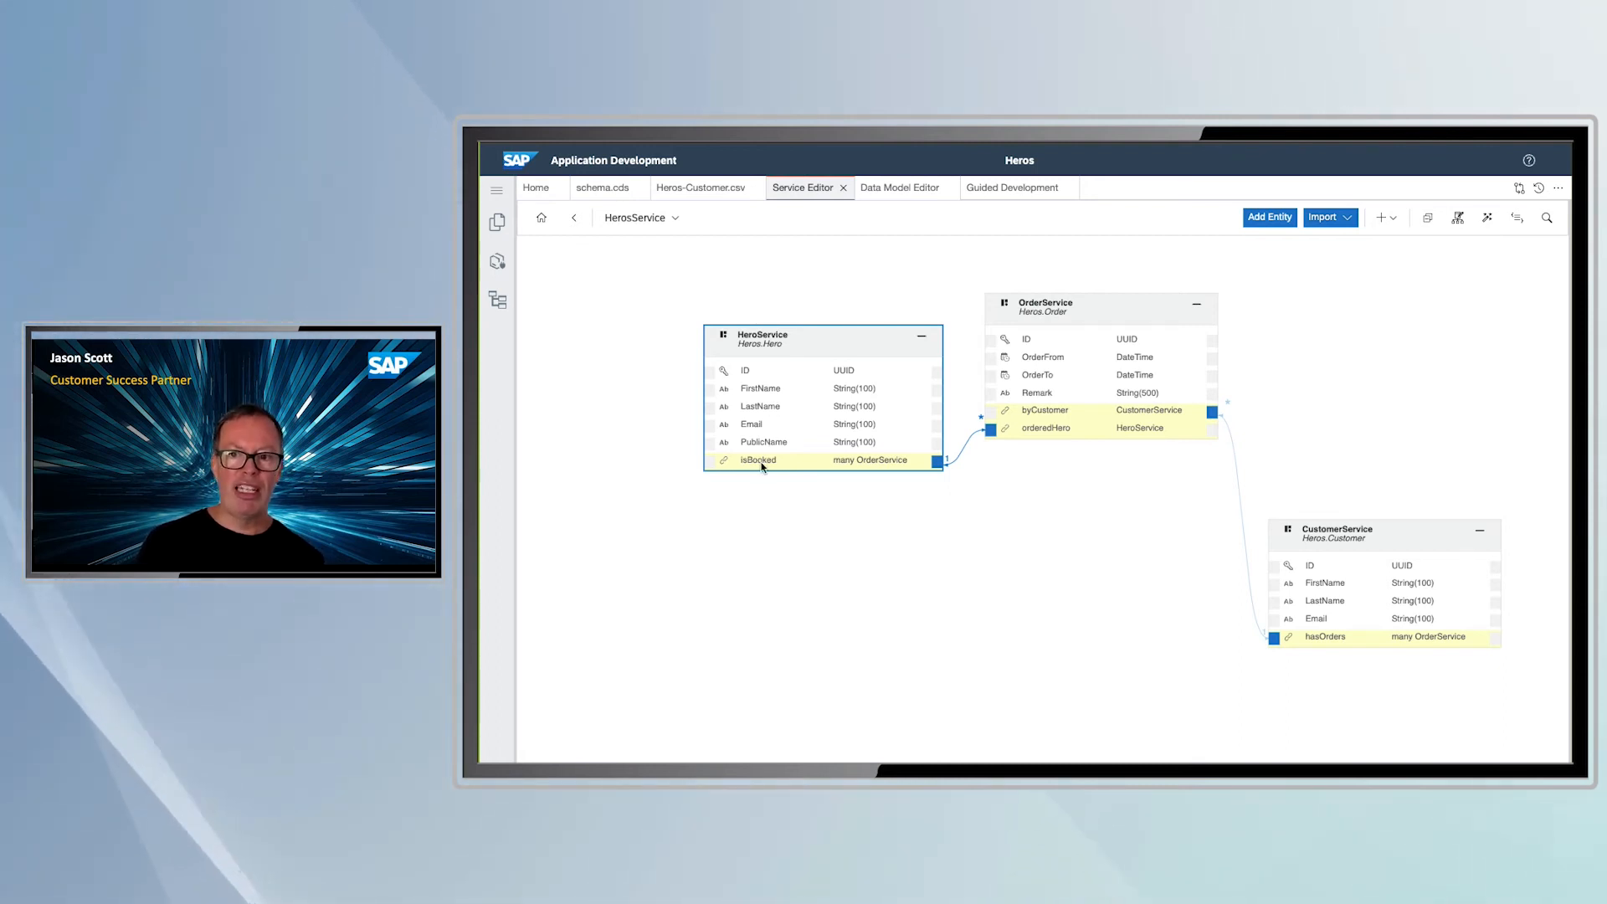
mouse_move(830, 446)
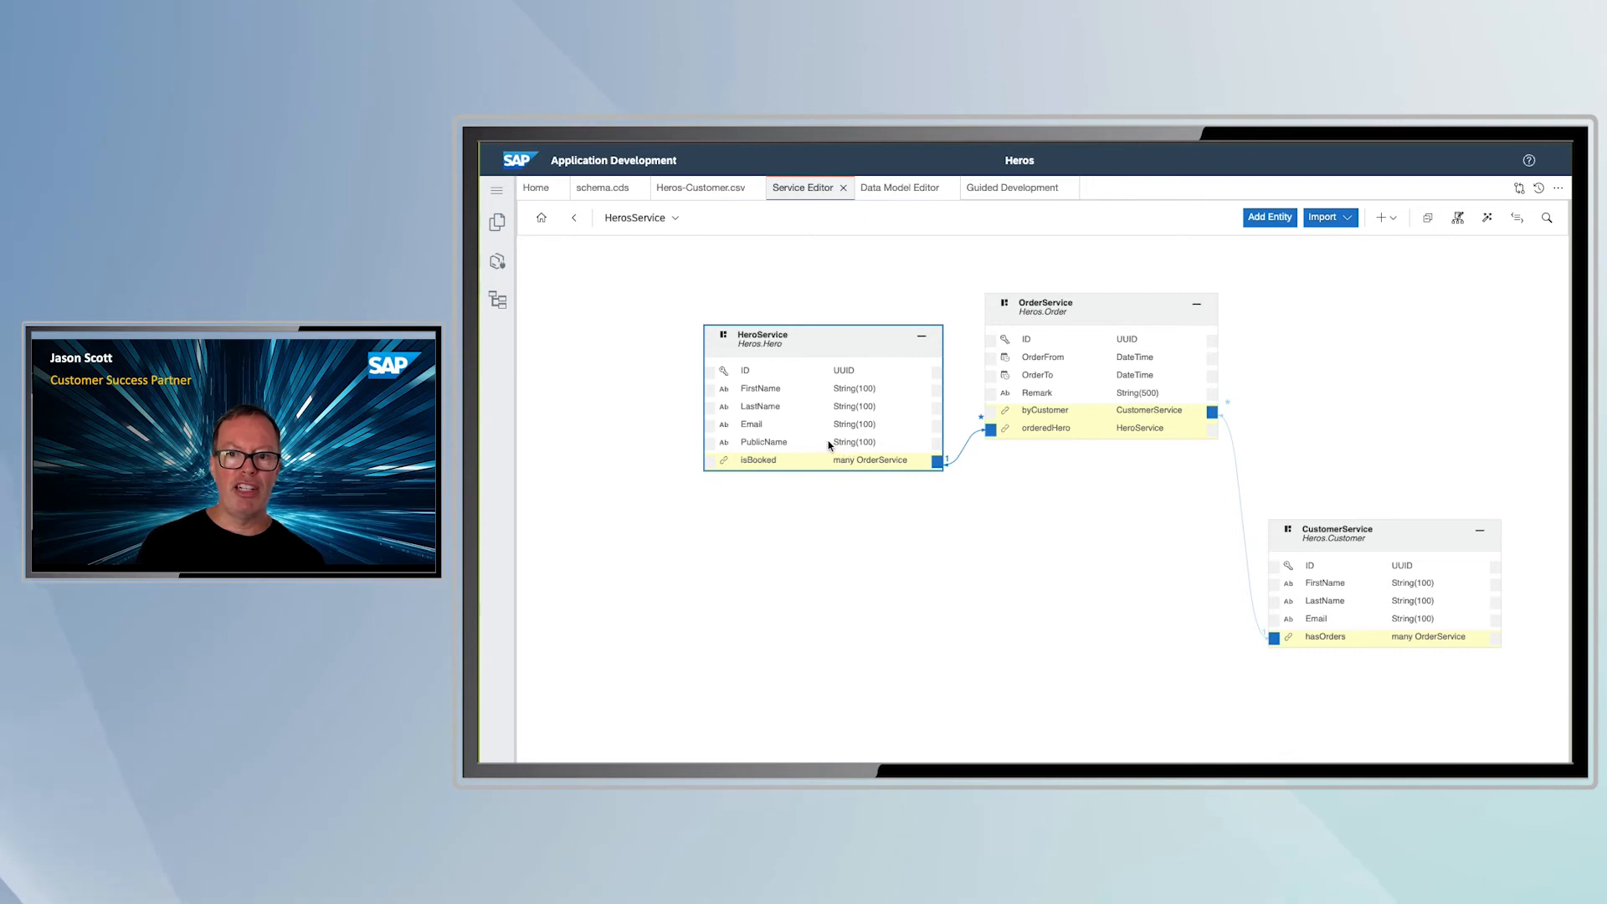
mouse_move(757, 510)
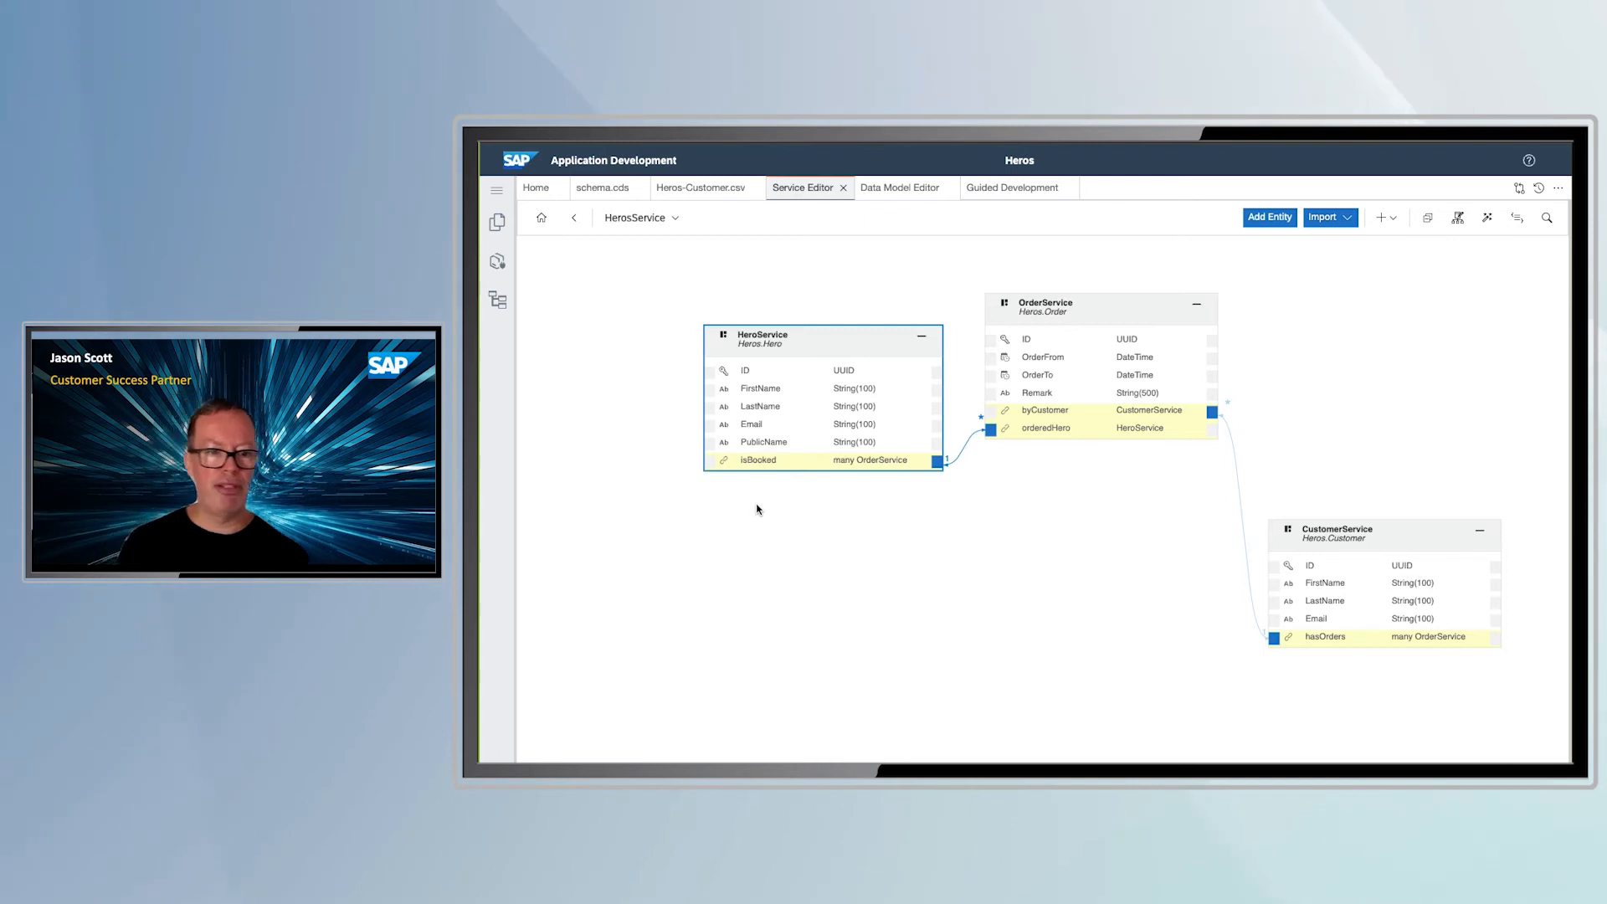
mouse_move(713, 519)
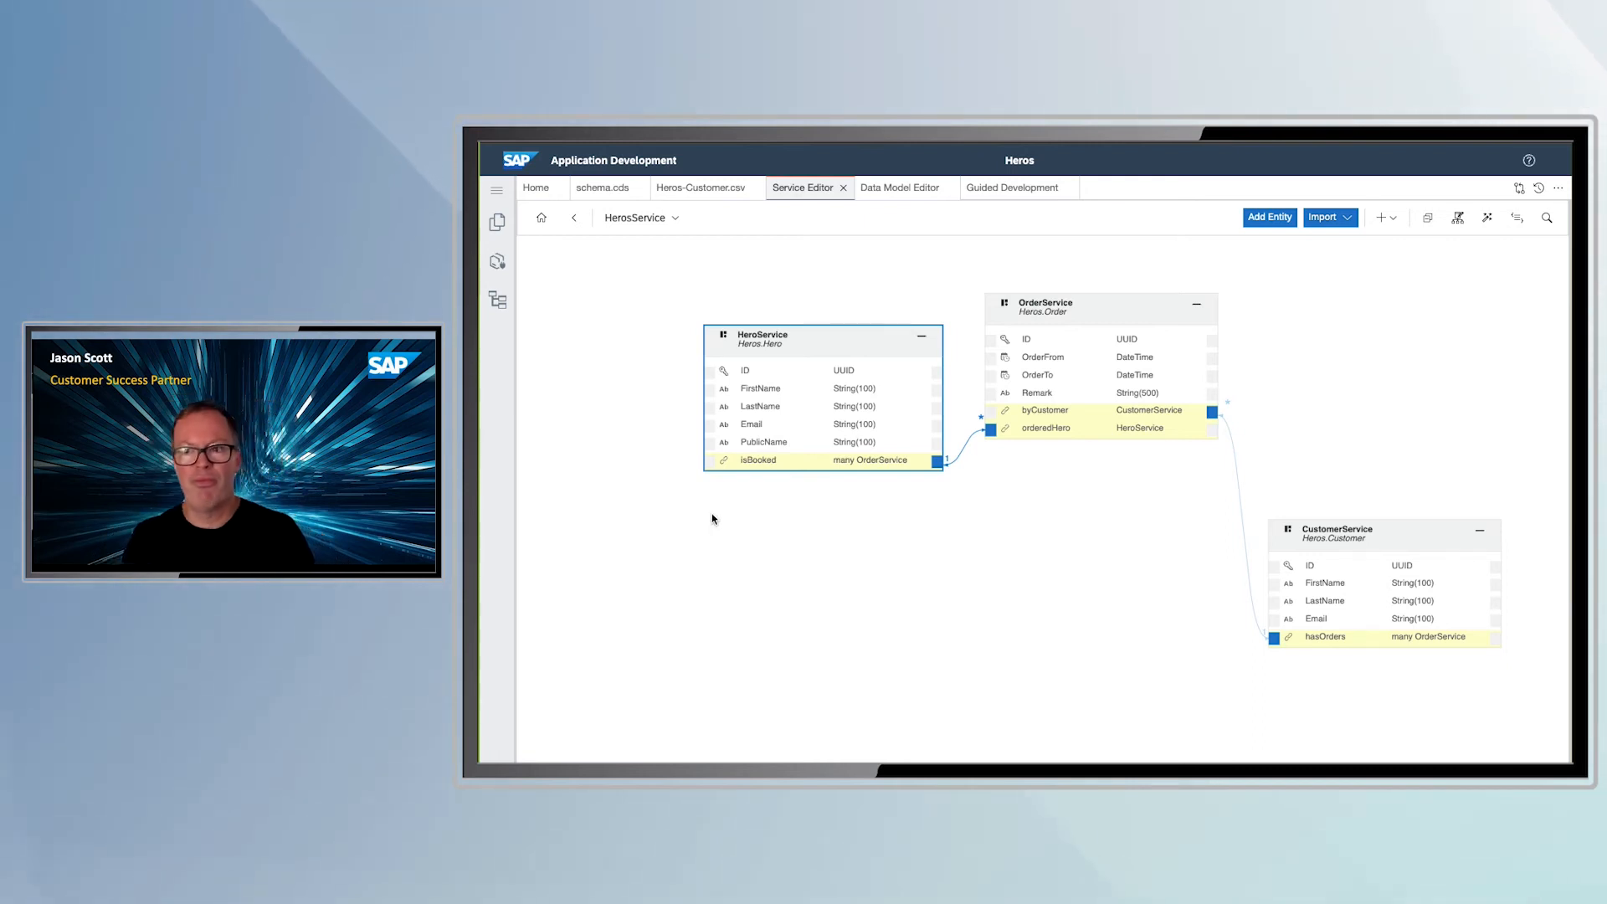
Go back from the HeroService diagram to the Heros Home overview
left_click(535, 187)
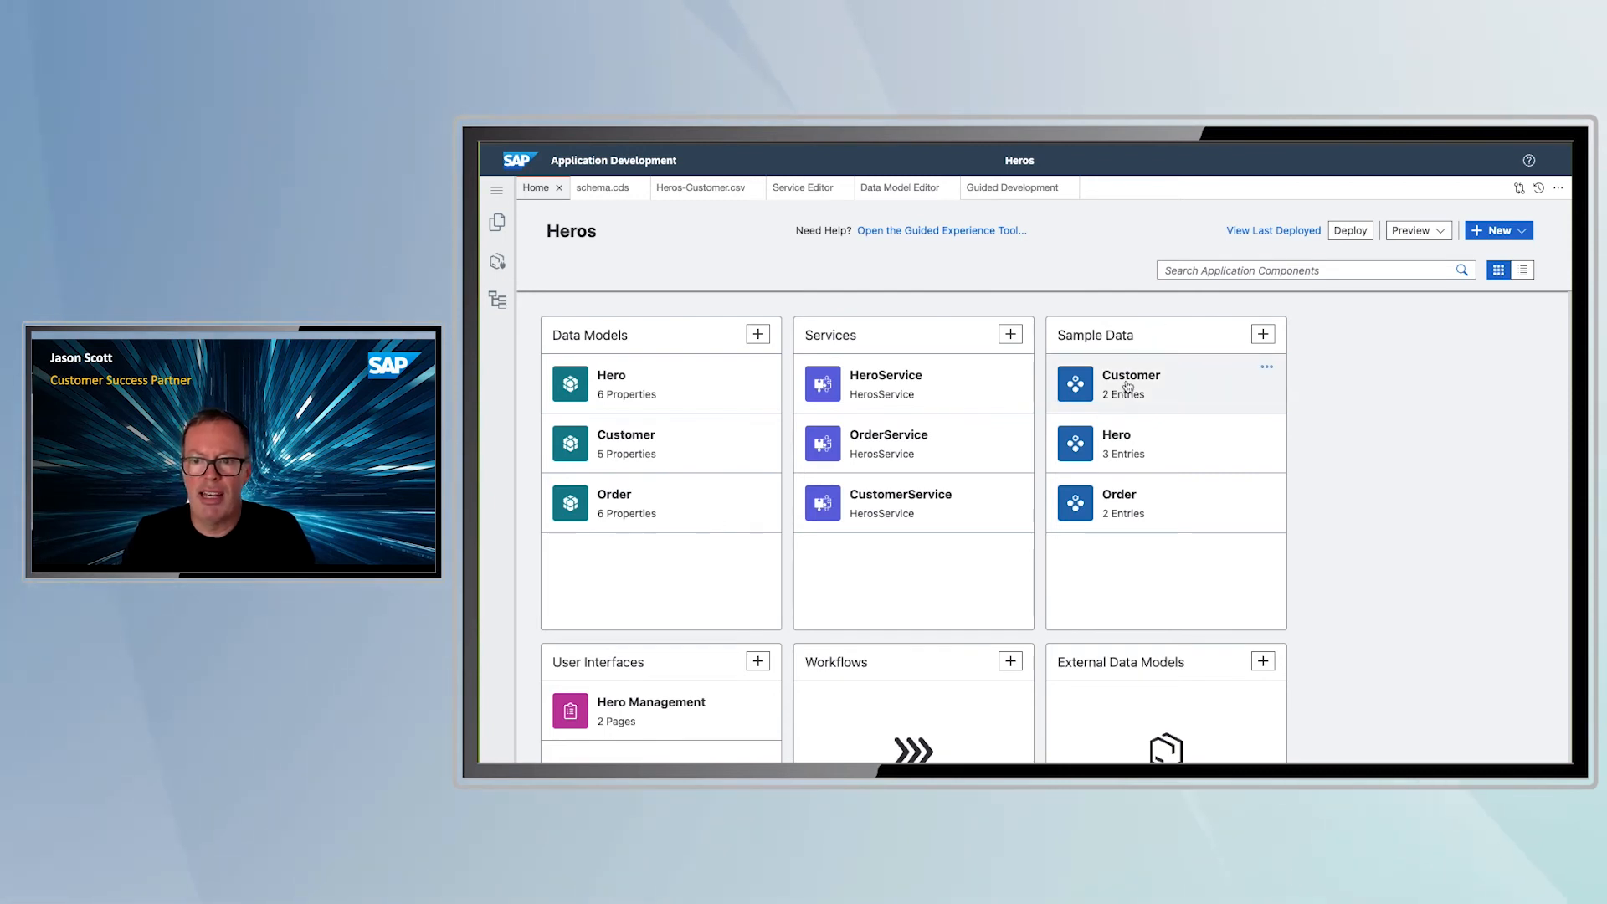
left_click(1130, 384)
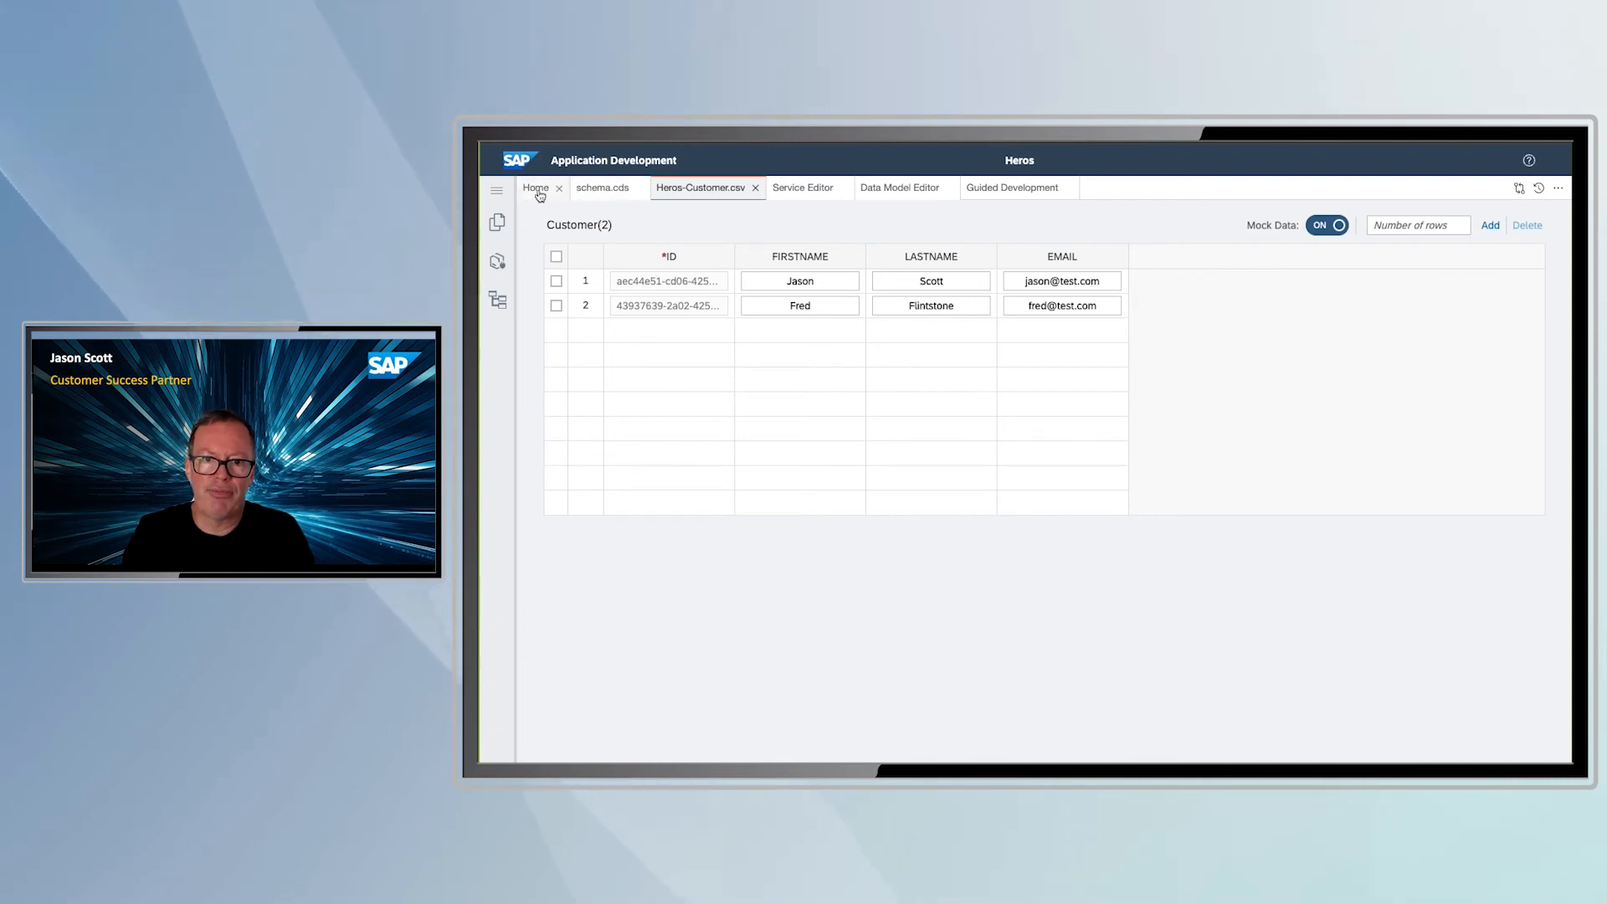
left_click(535, 187)
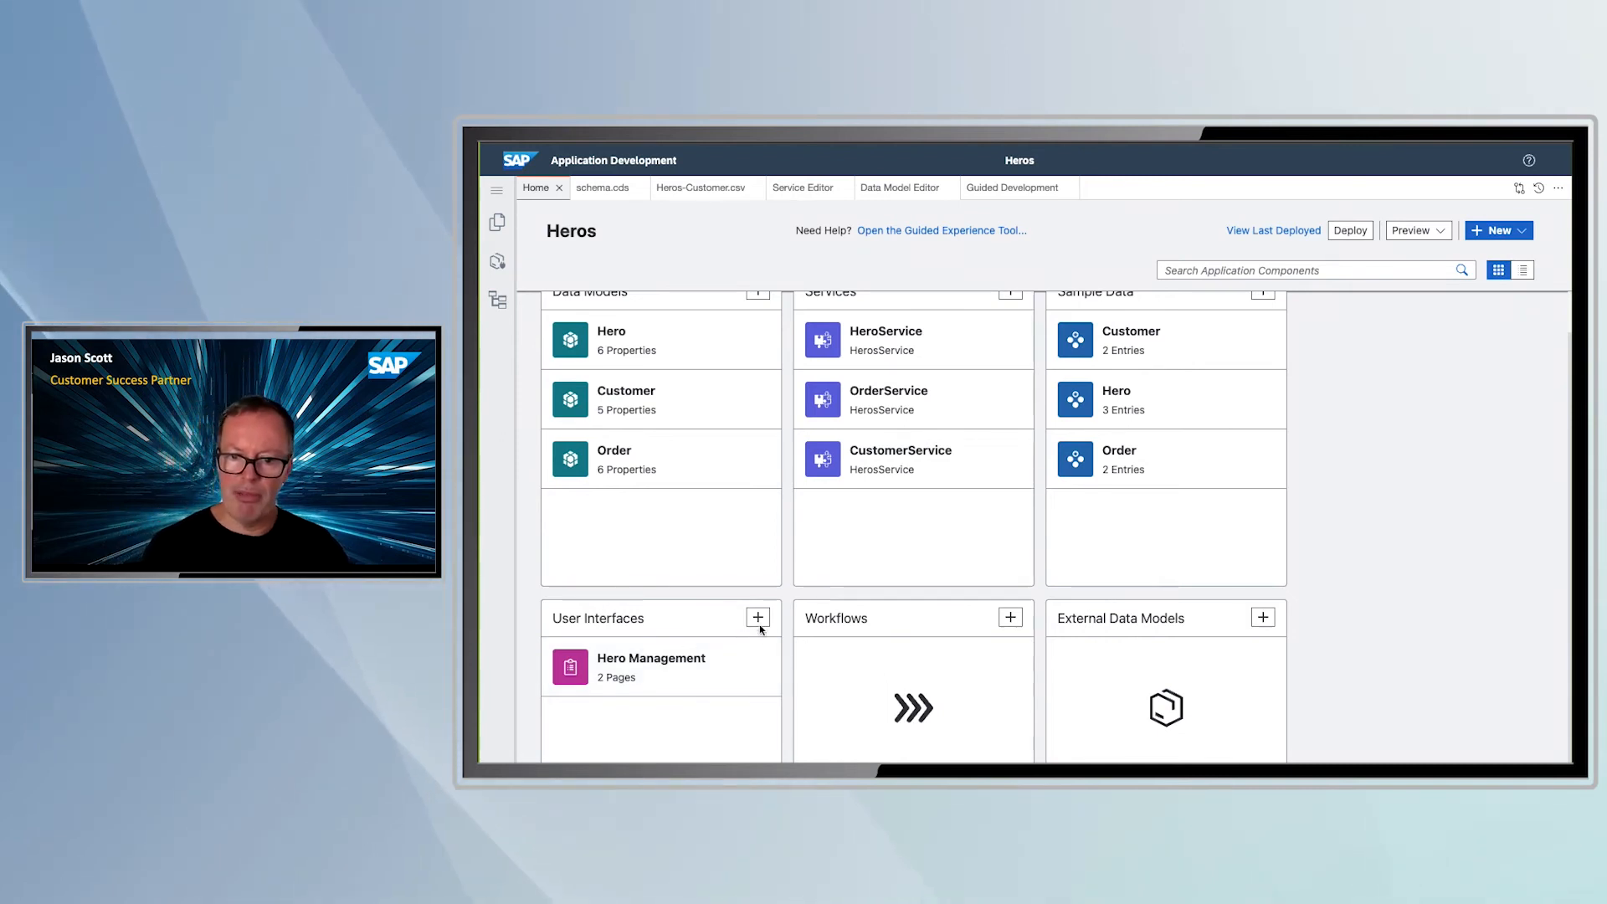
left_click(758, 618)
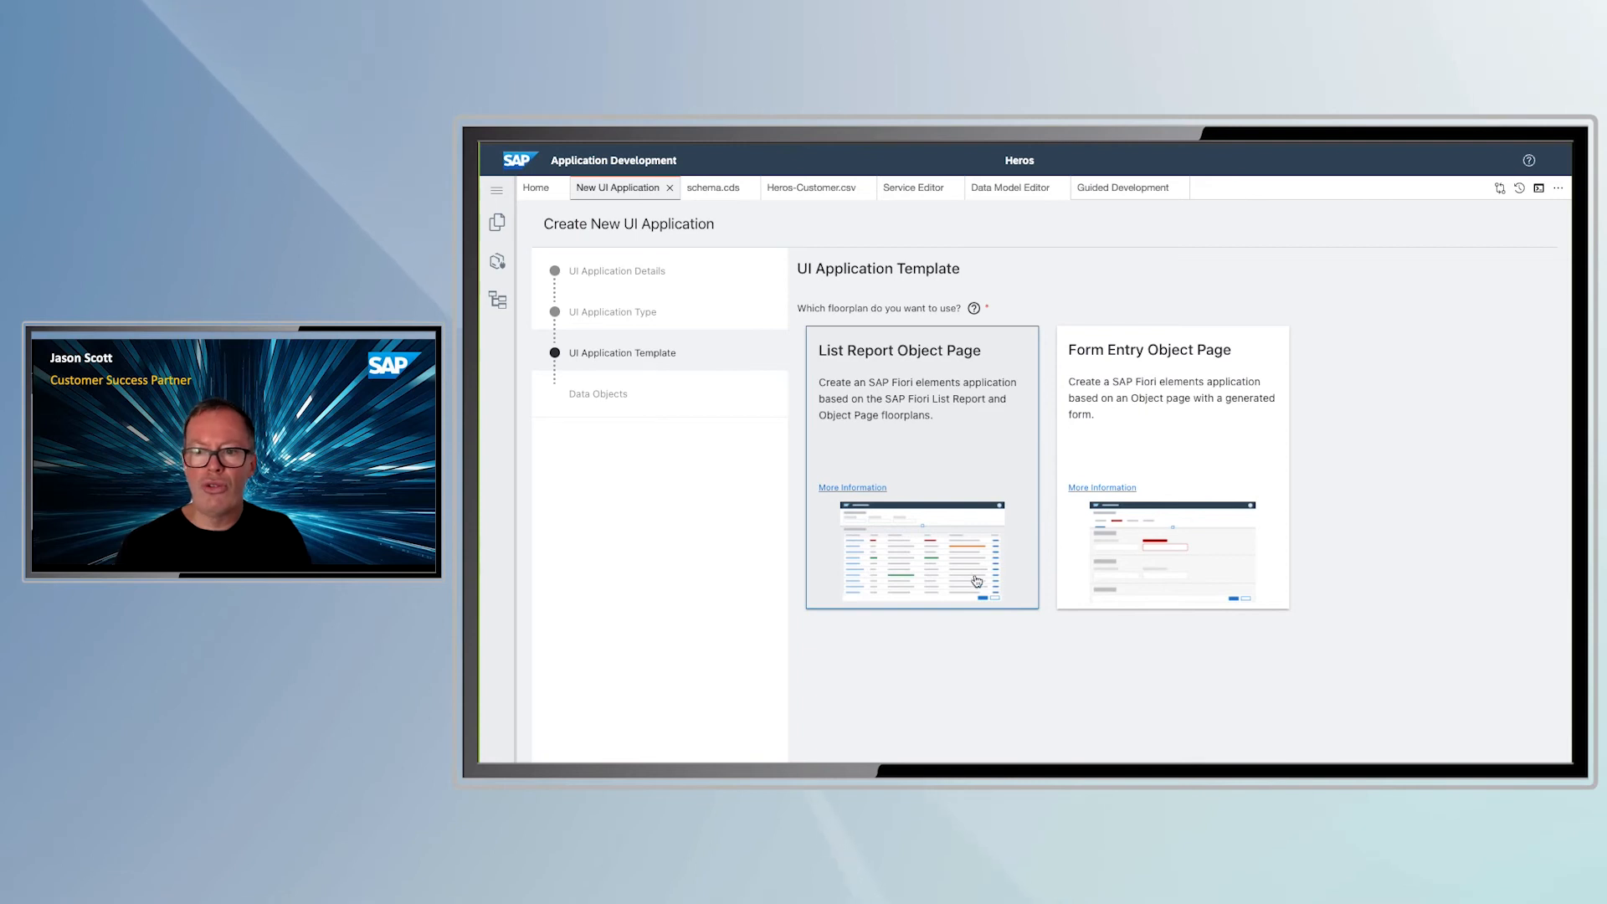
mouse_move(996, 430)
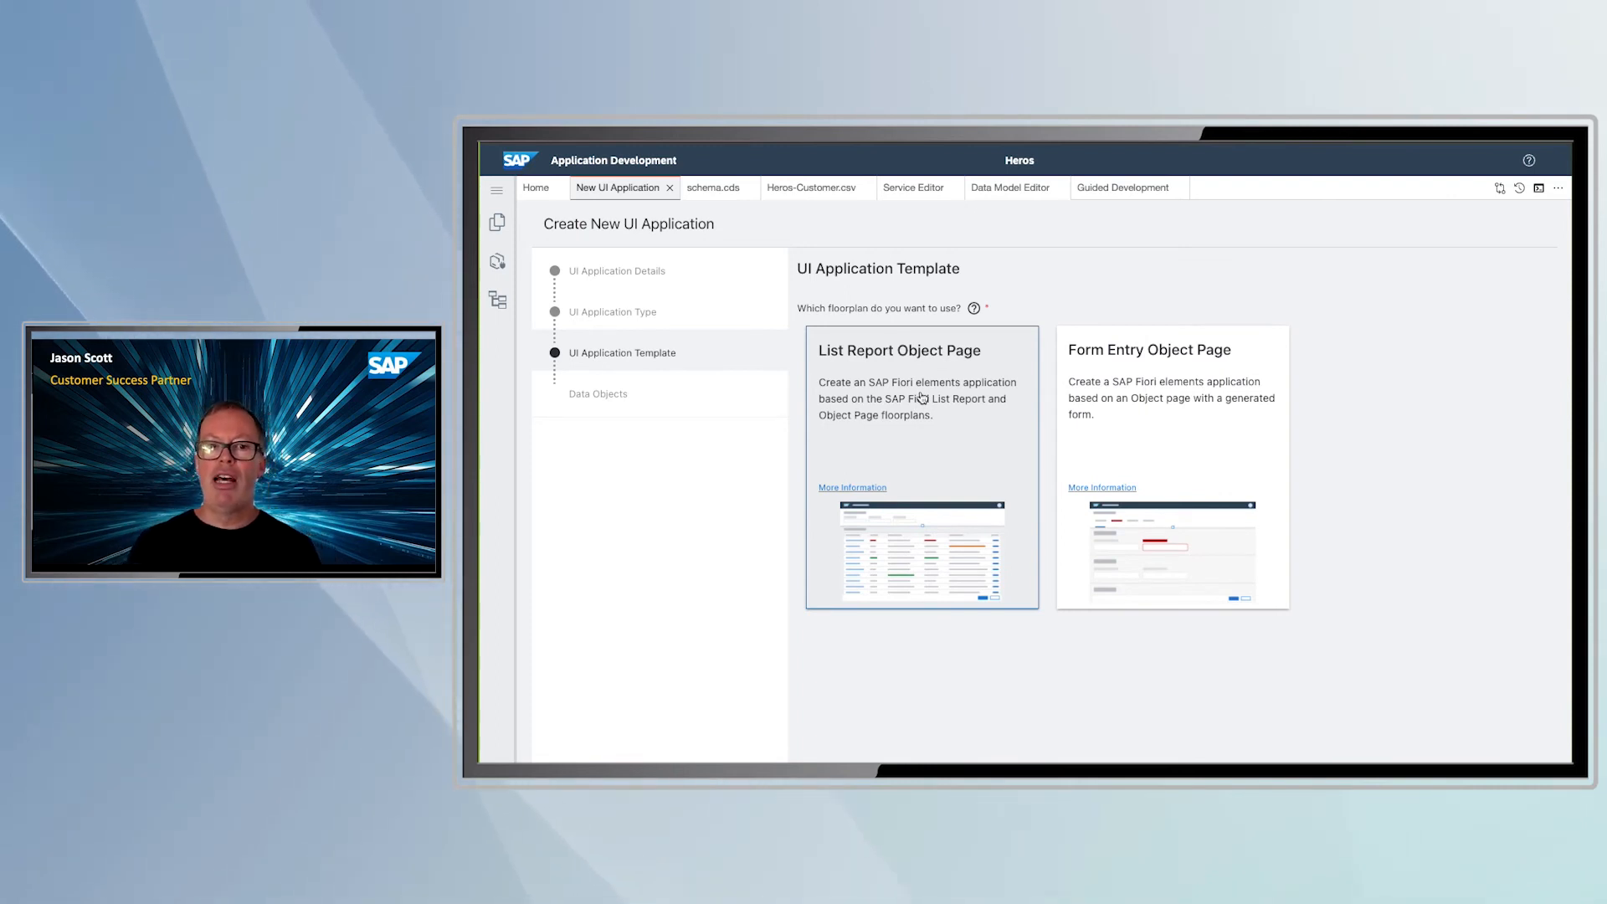
mouse_move(909, 398)
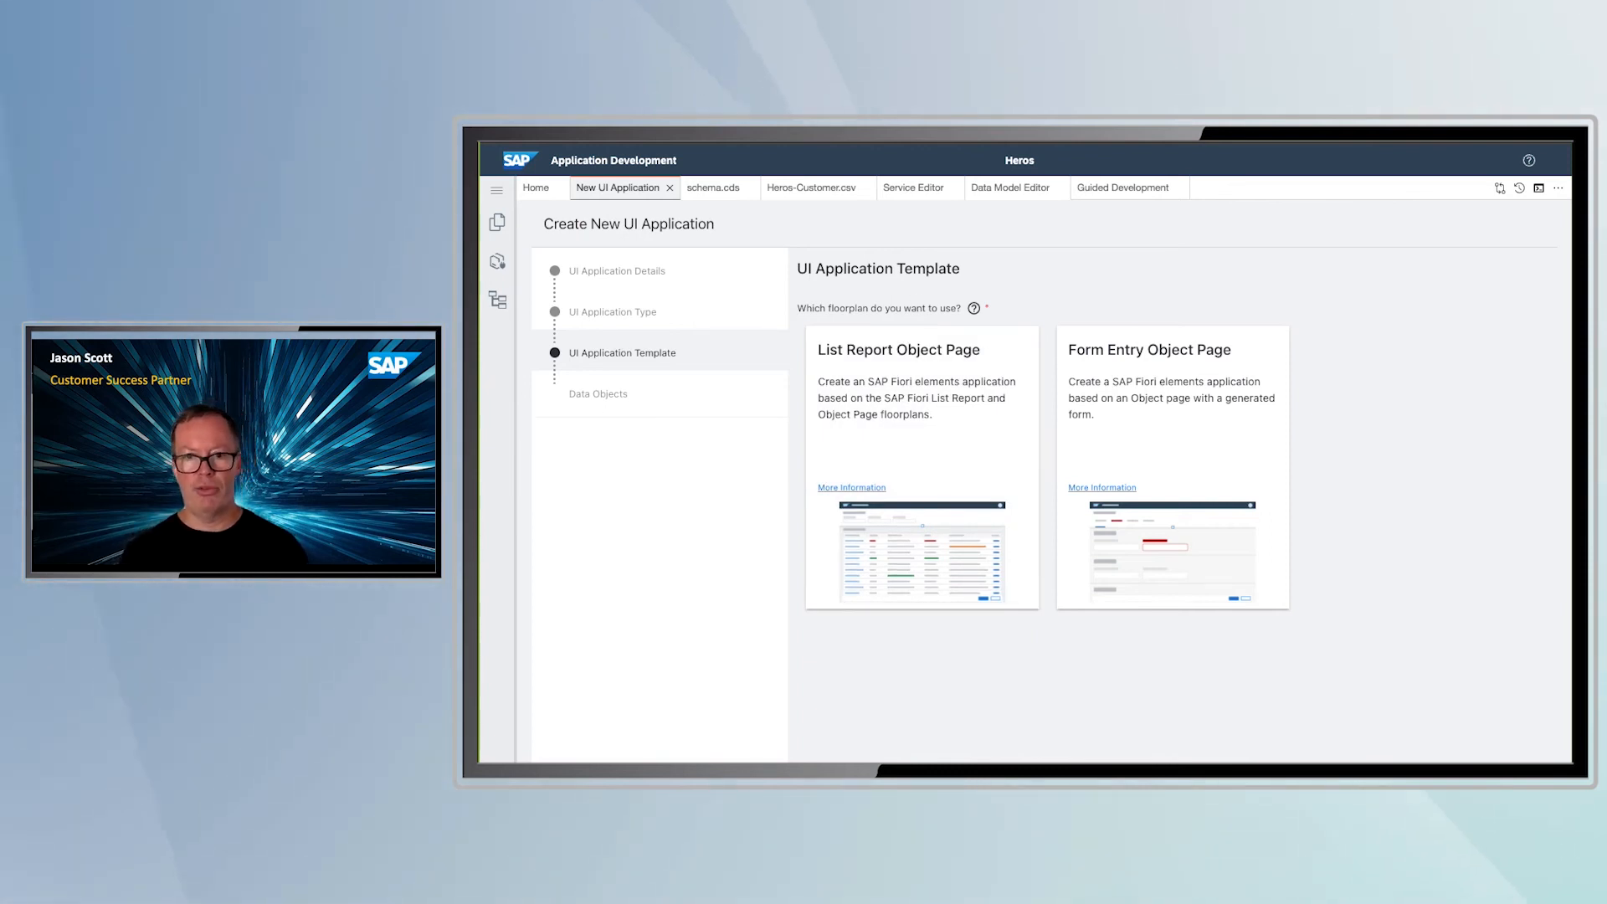
left_click(670, 187)
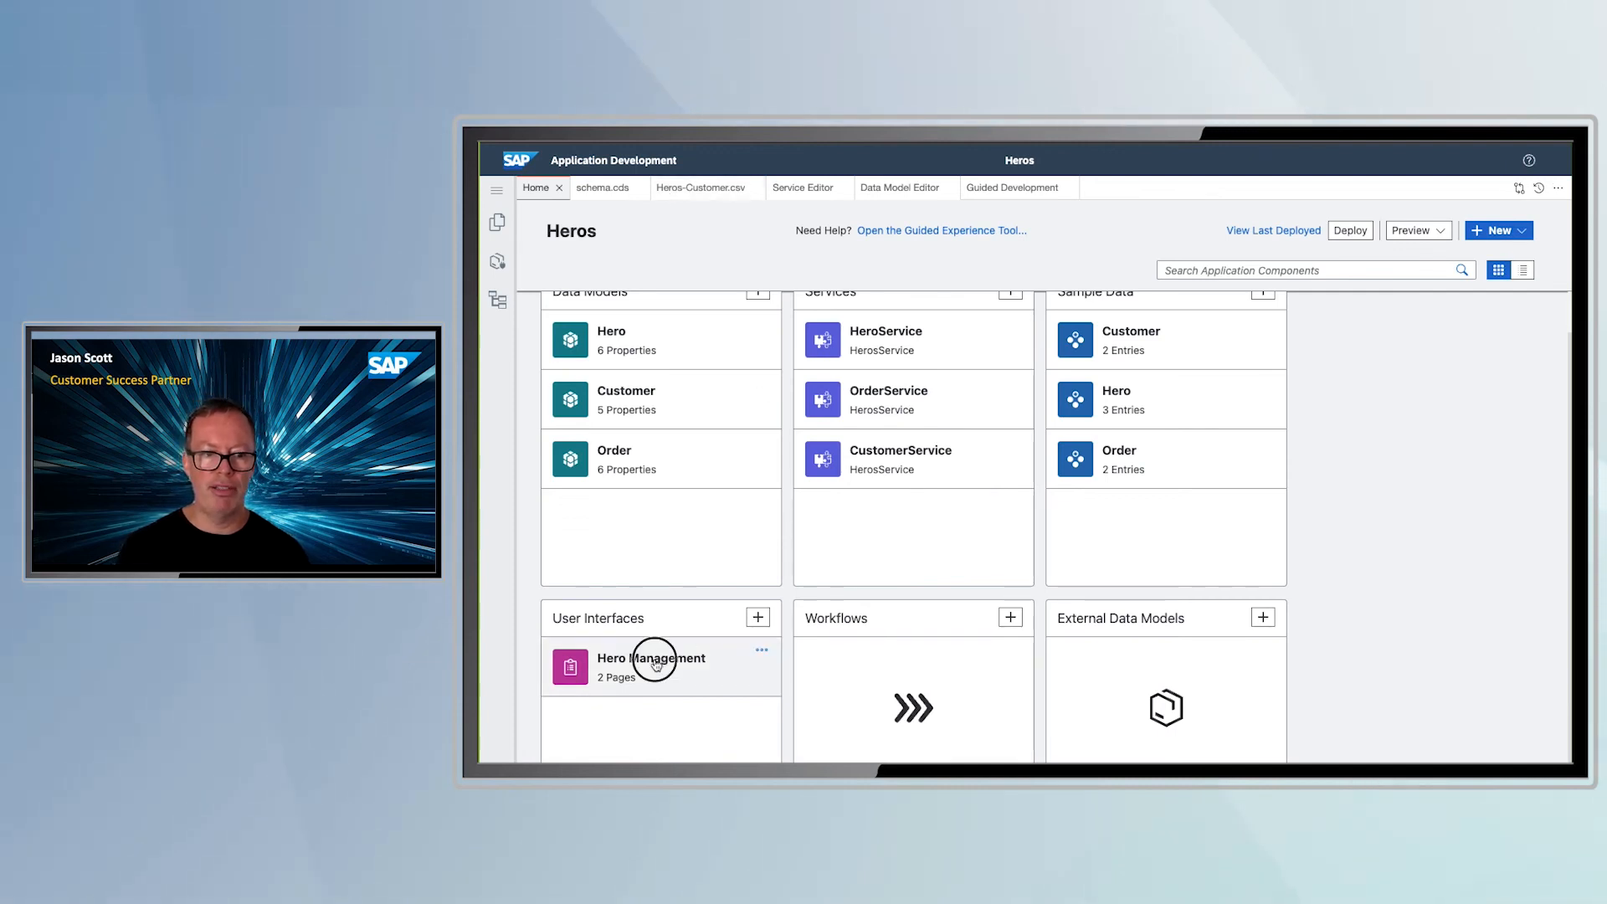
Open Hero Management's Page Map and edit its List Report page
left_click(649, 667)
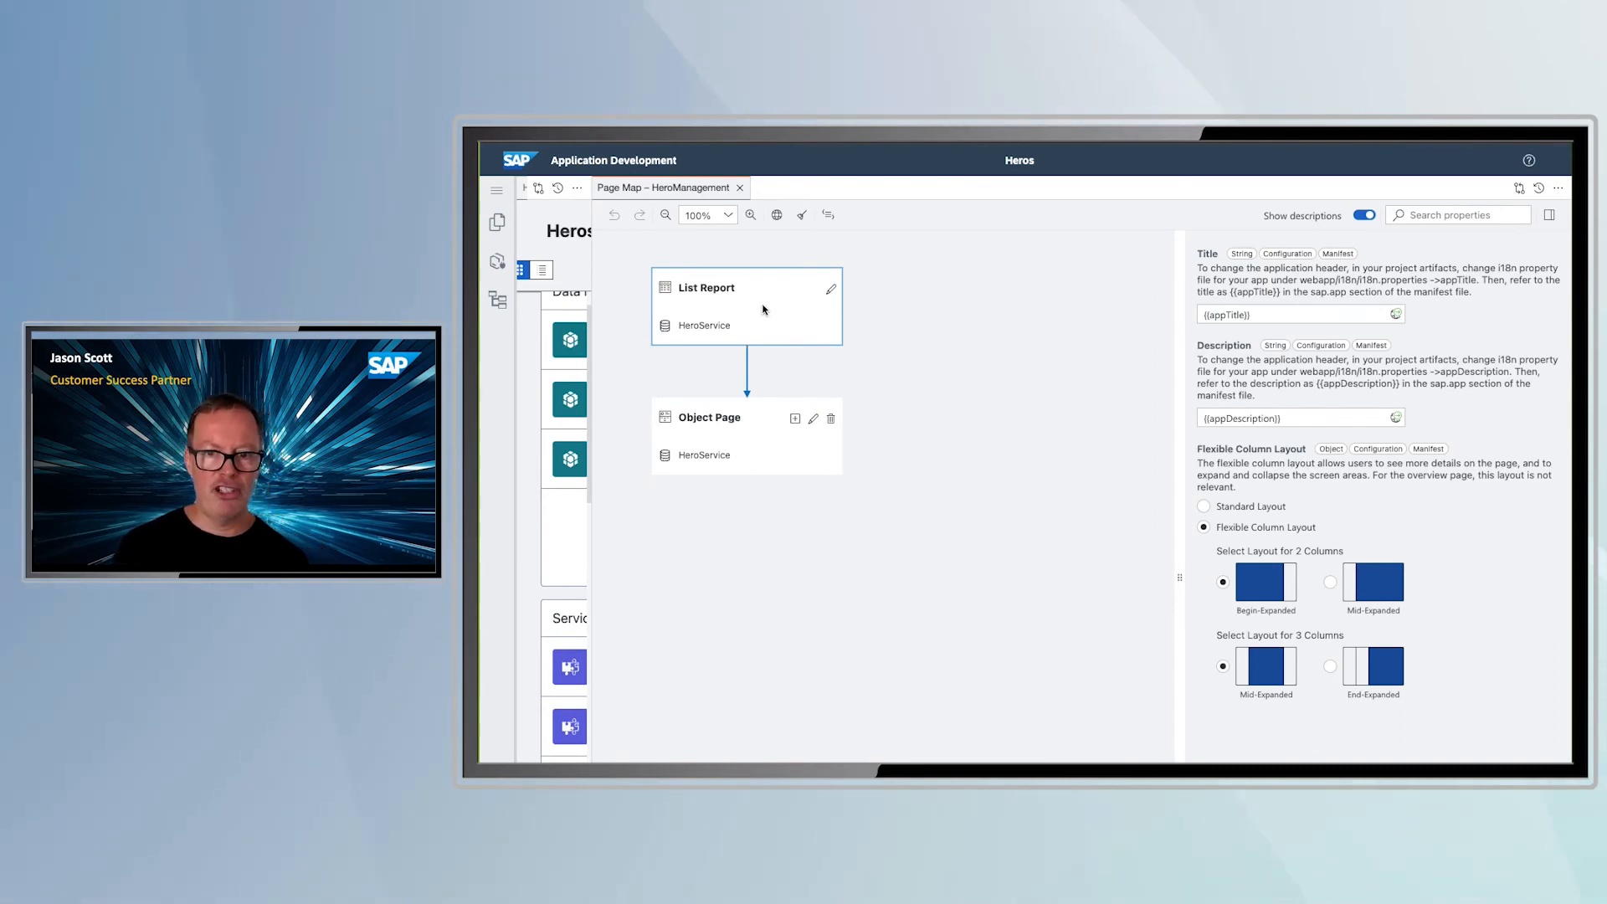
mouse_move(704, 304)
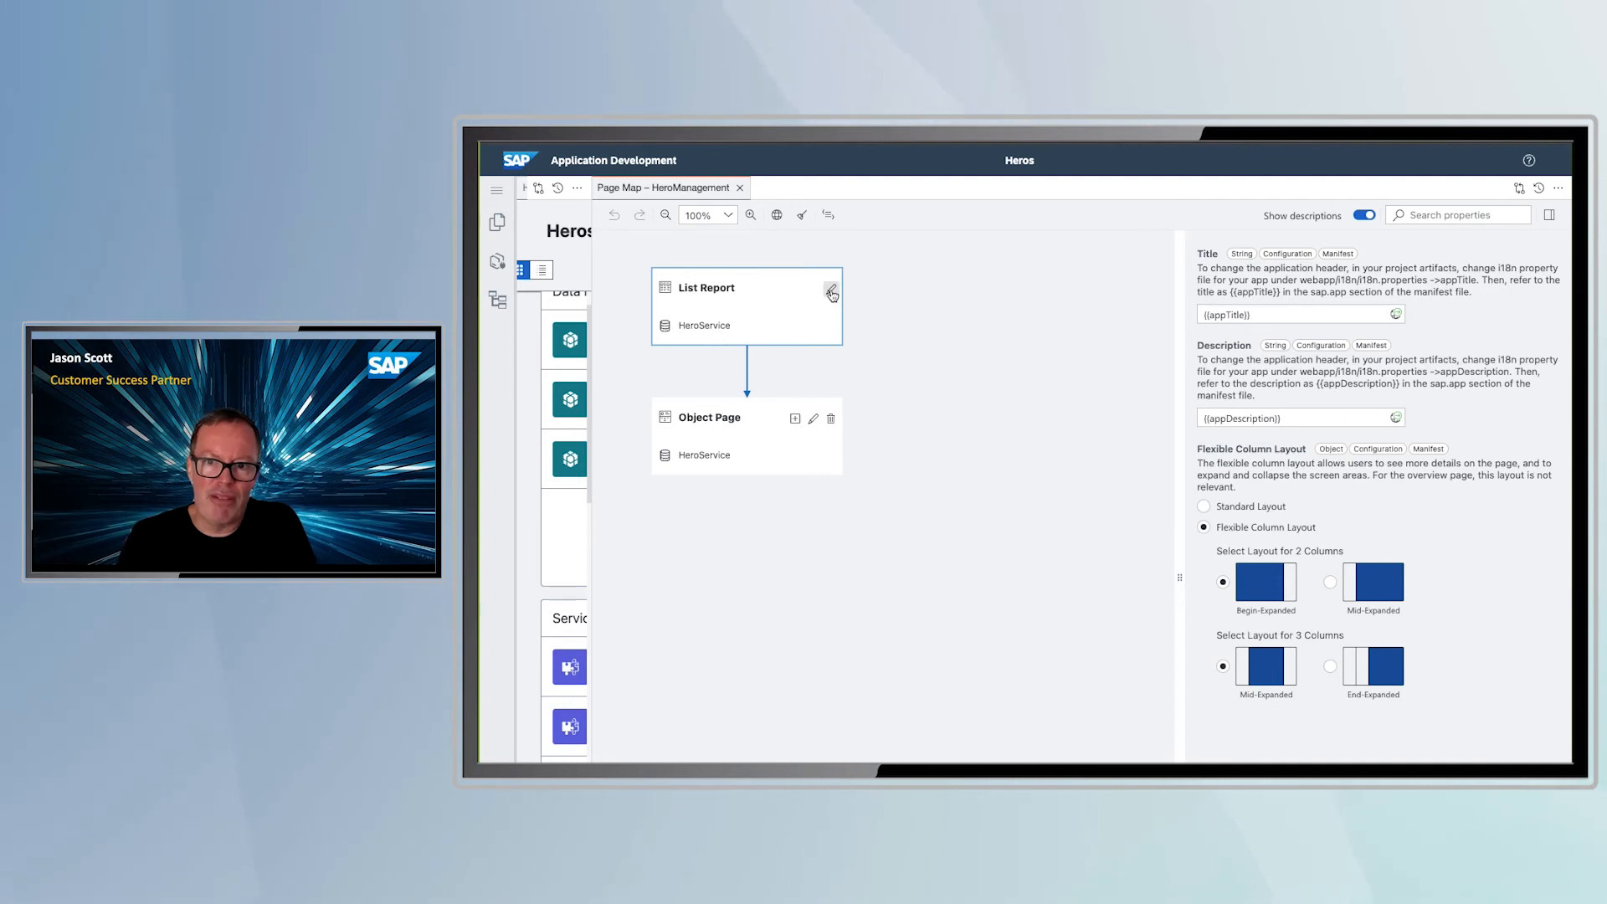
left_click(831, 292)
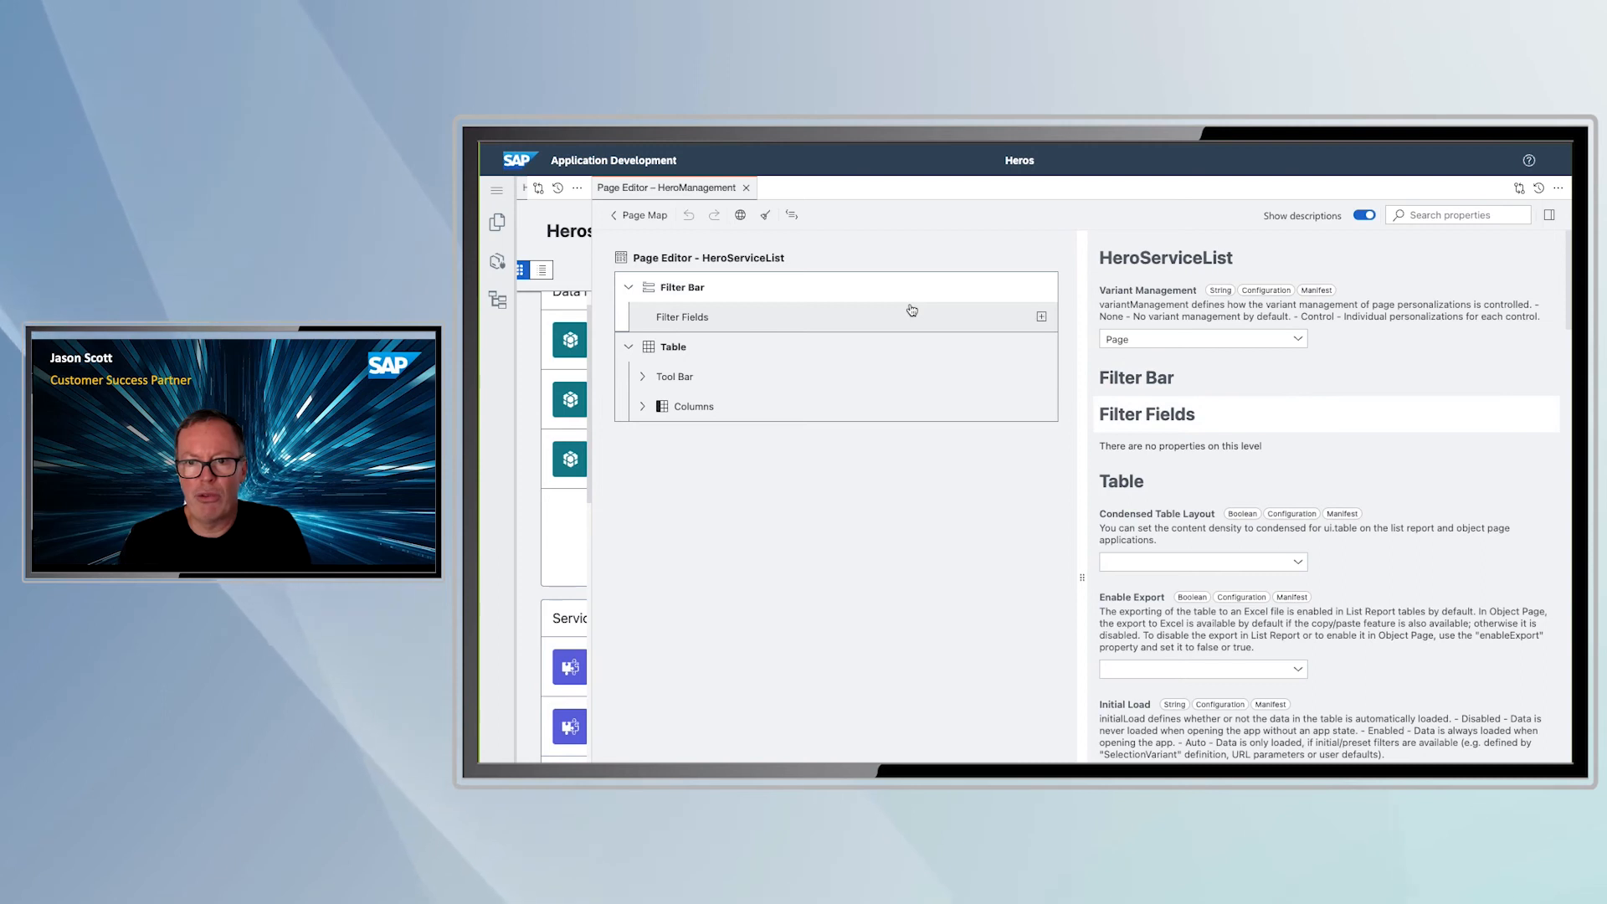
Expand the List Report table's Columns, then return to the Page Map
left_click(642, 406)
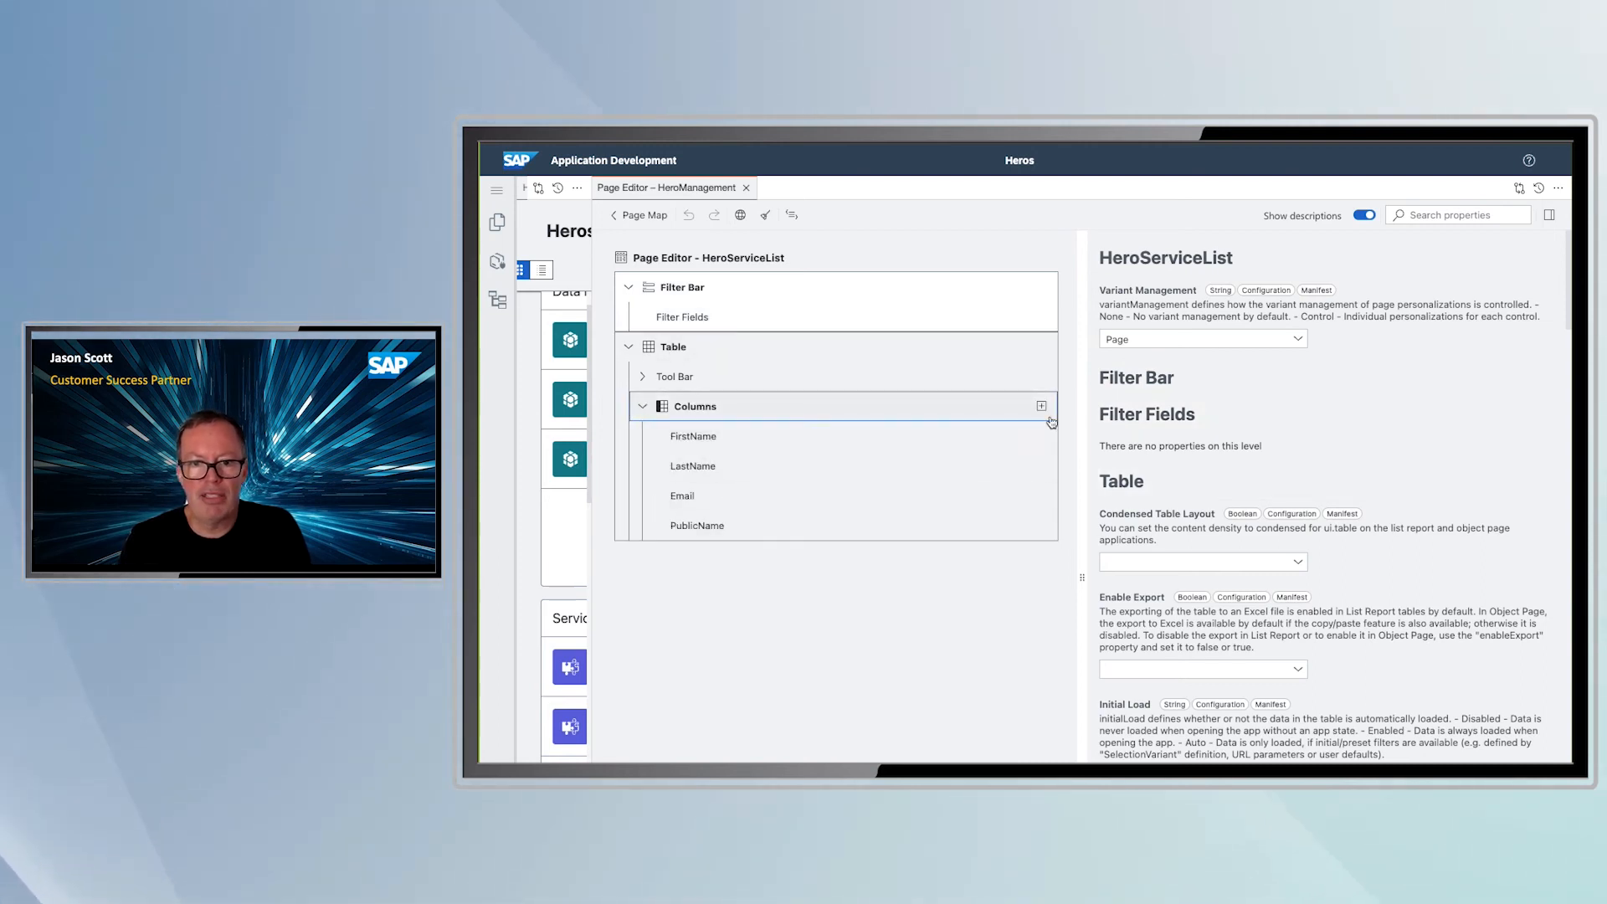
left_click(644, 214)
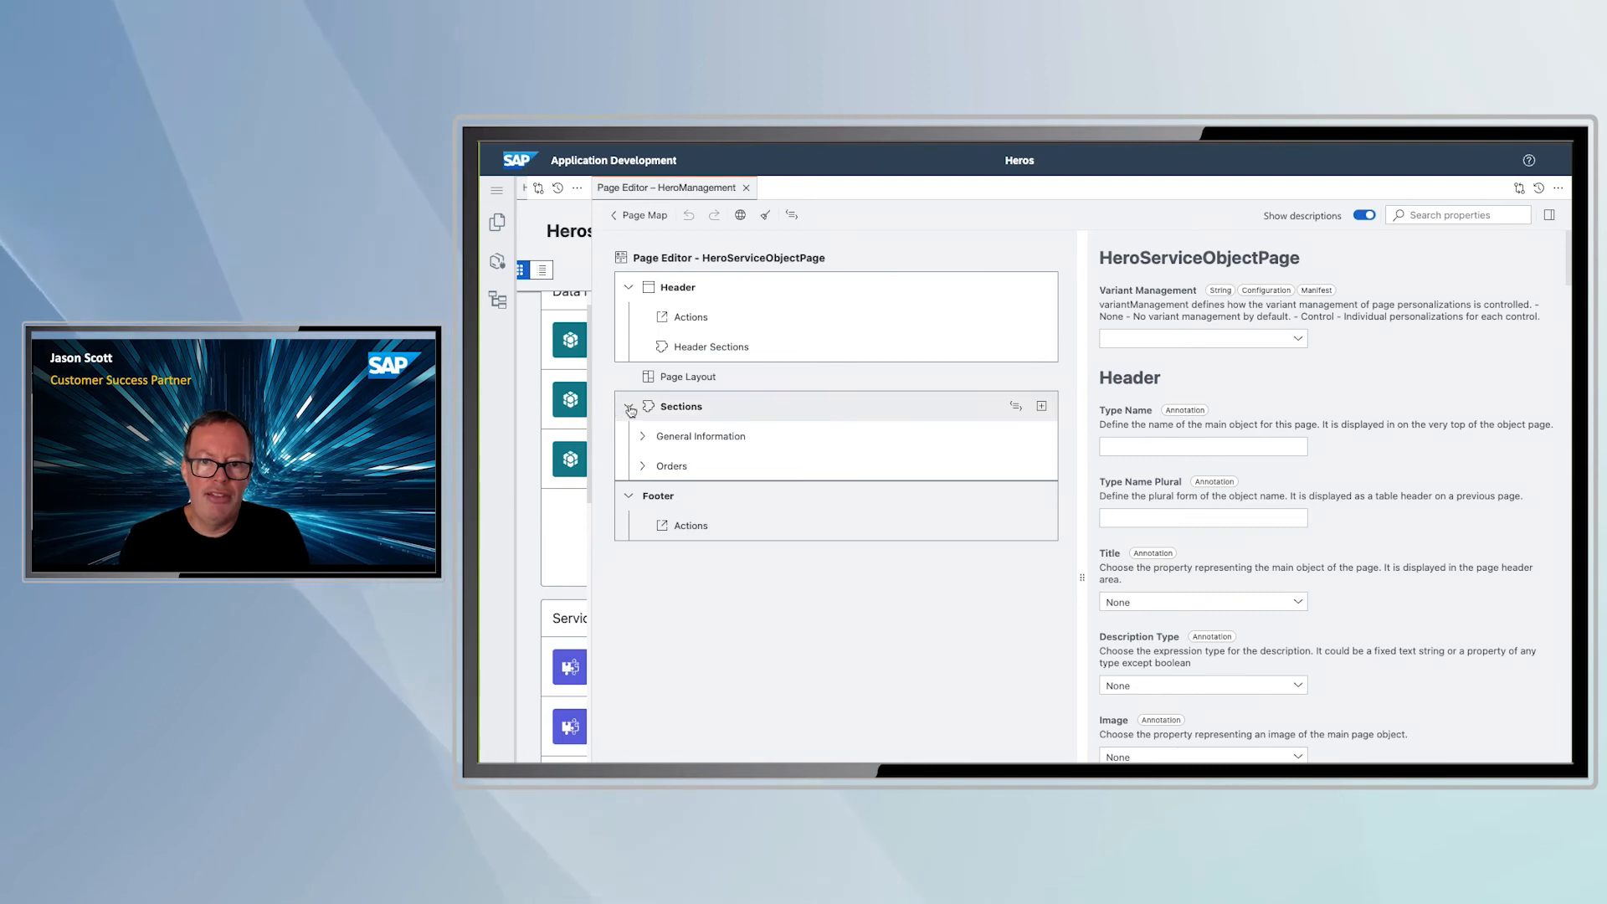
left_click(643, 435)
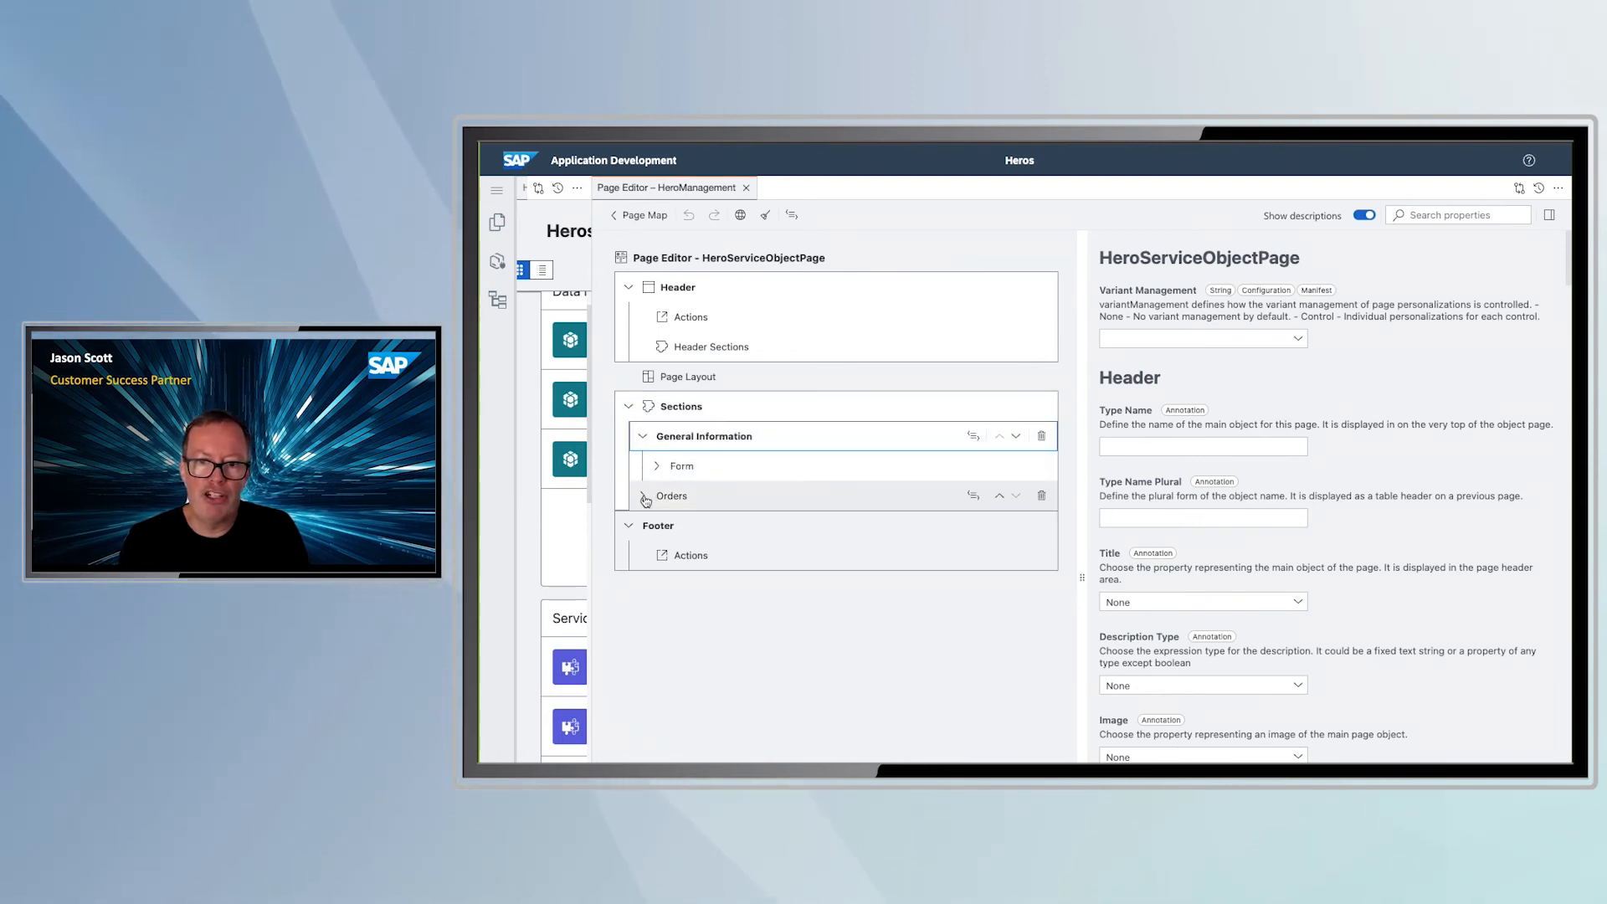
left_click(643, 495)
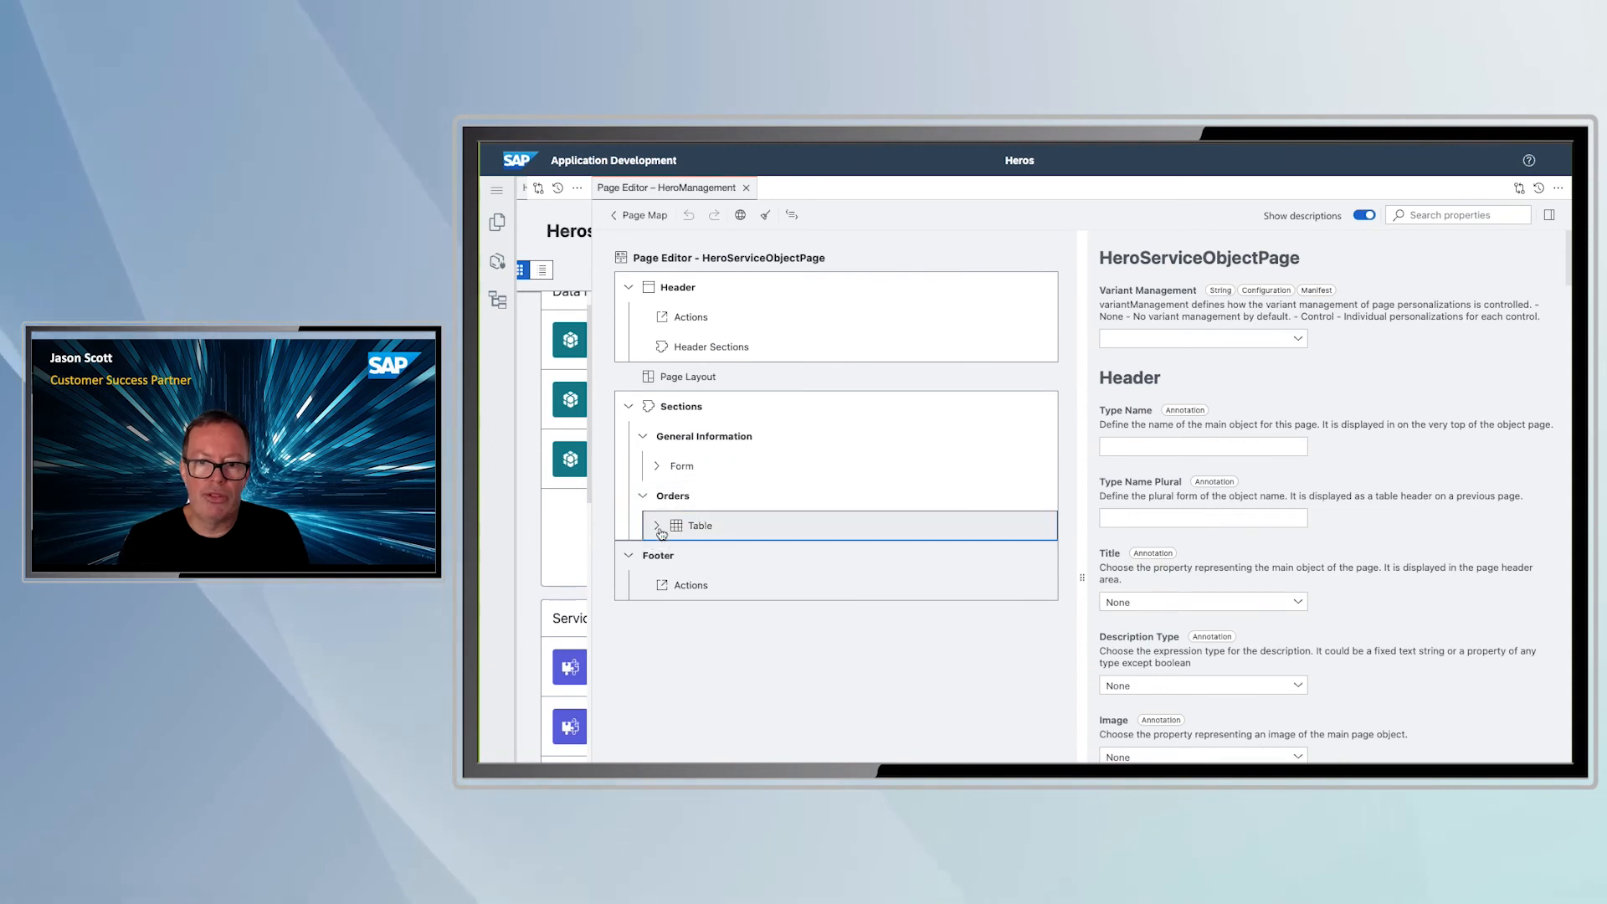
left_click(658, 524)
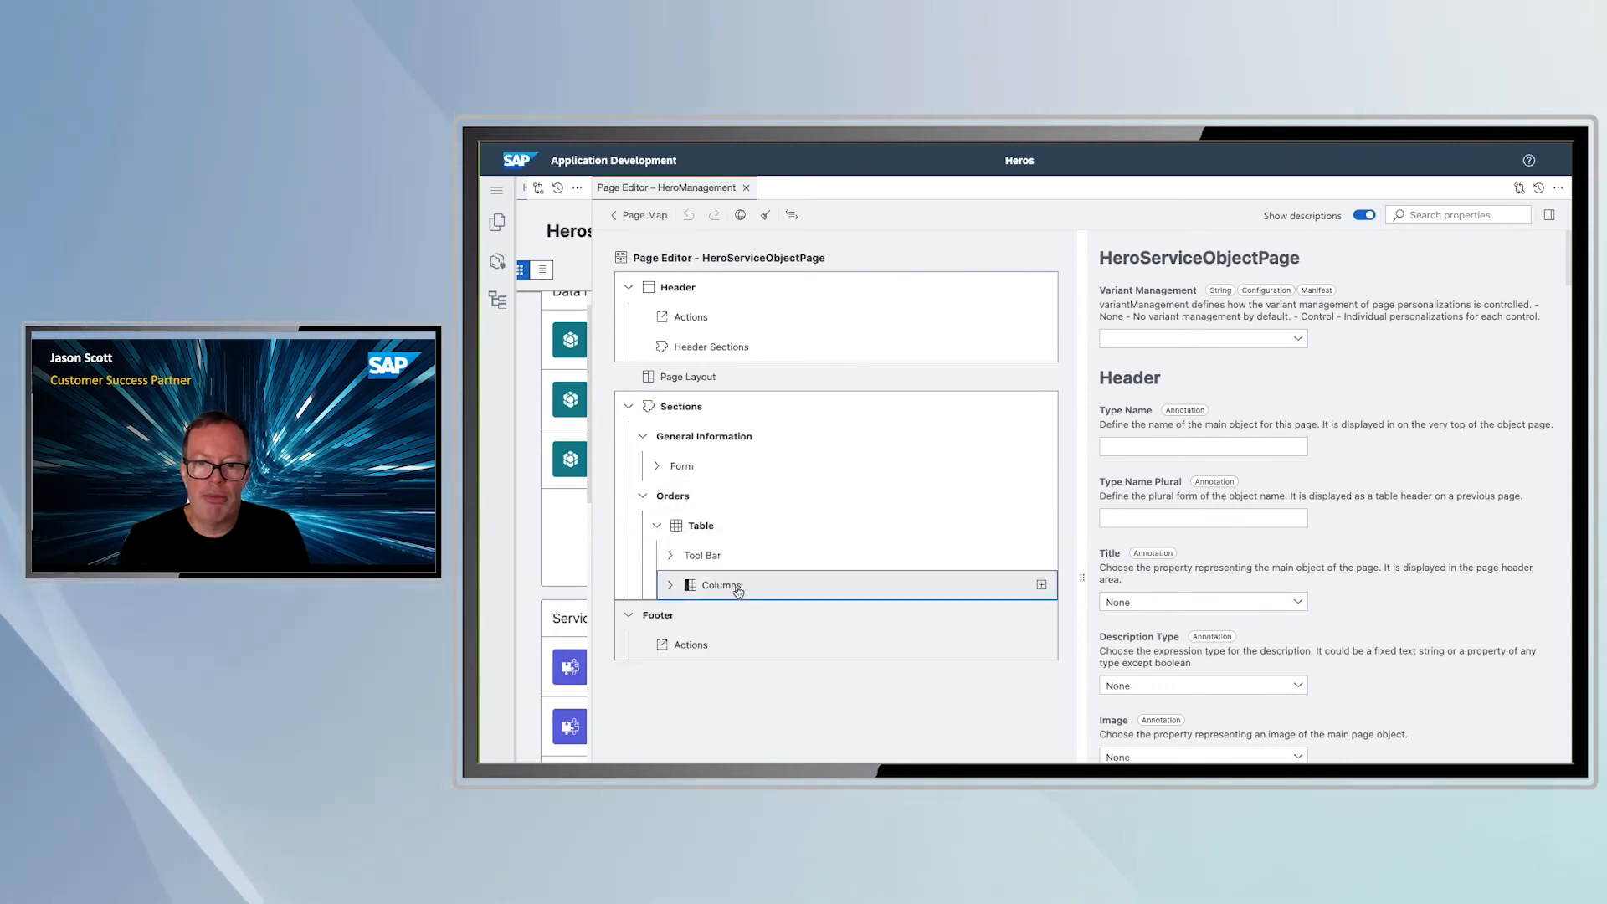
left_click(1041, 585)
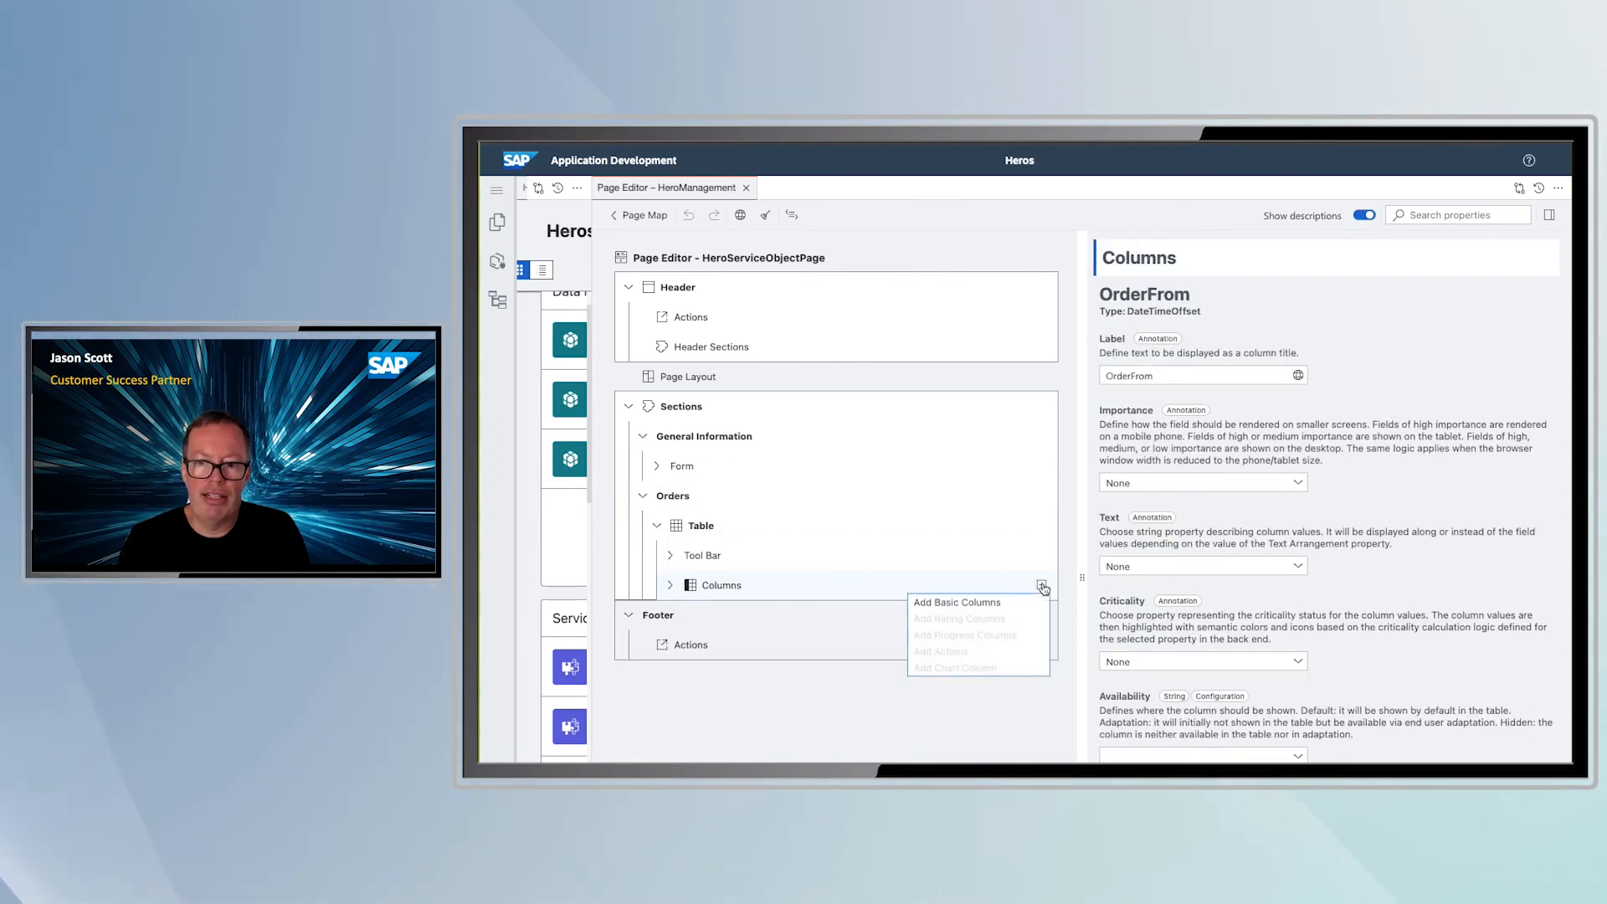
left_click(955, 602)
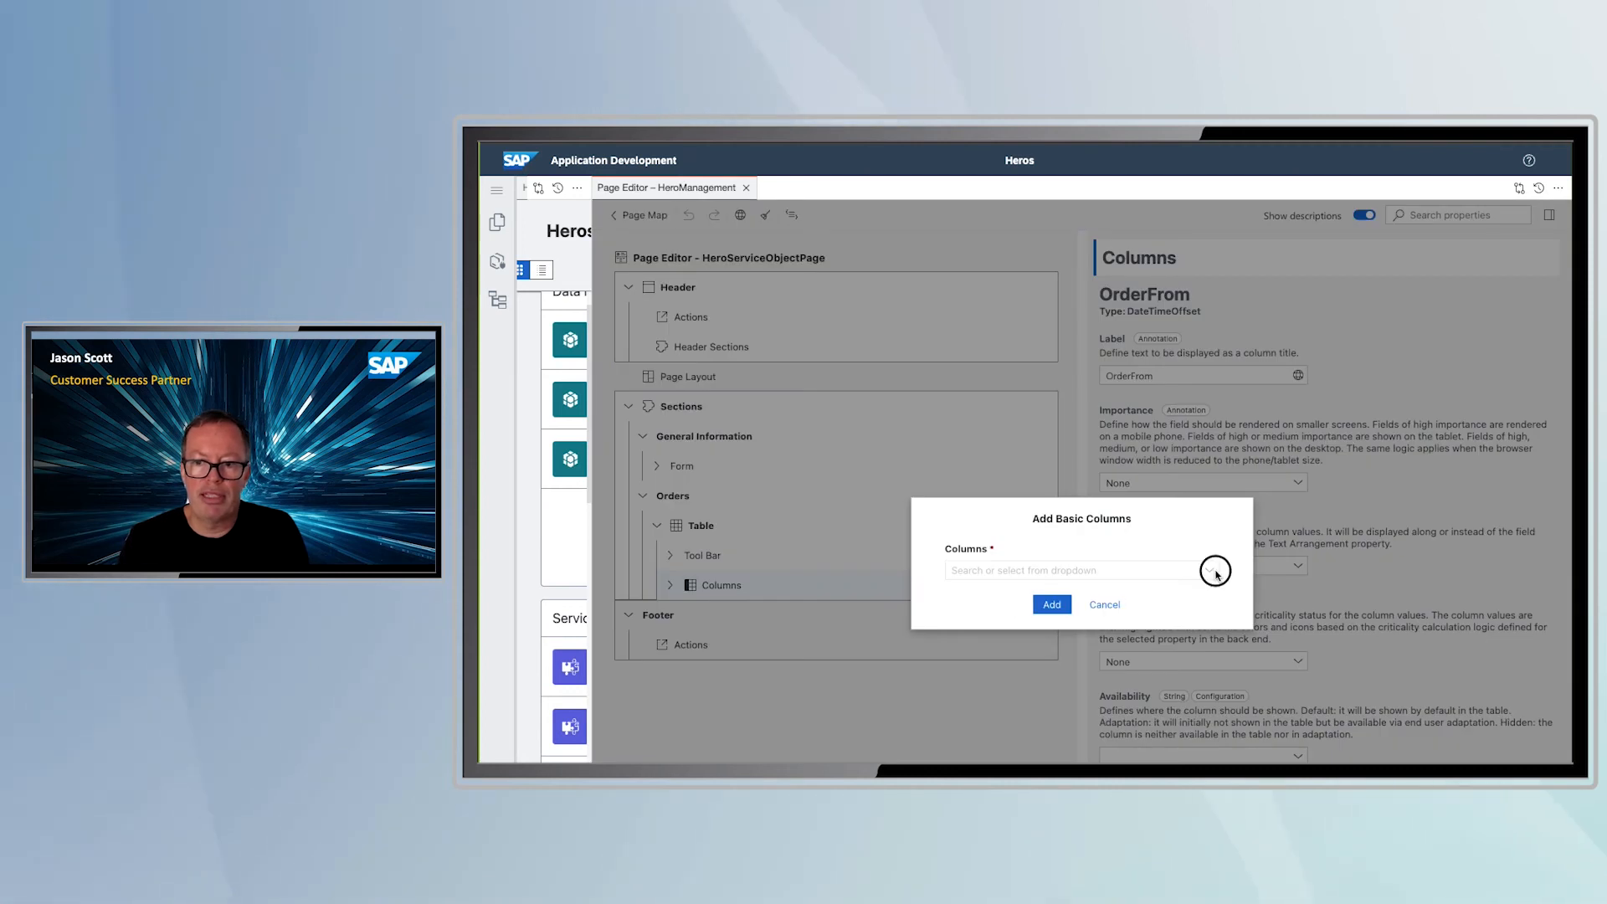
left_click(1214, 570)
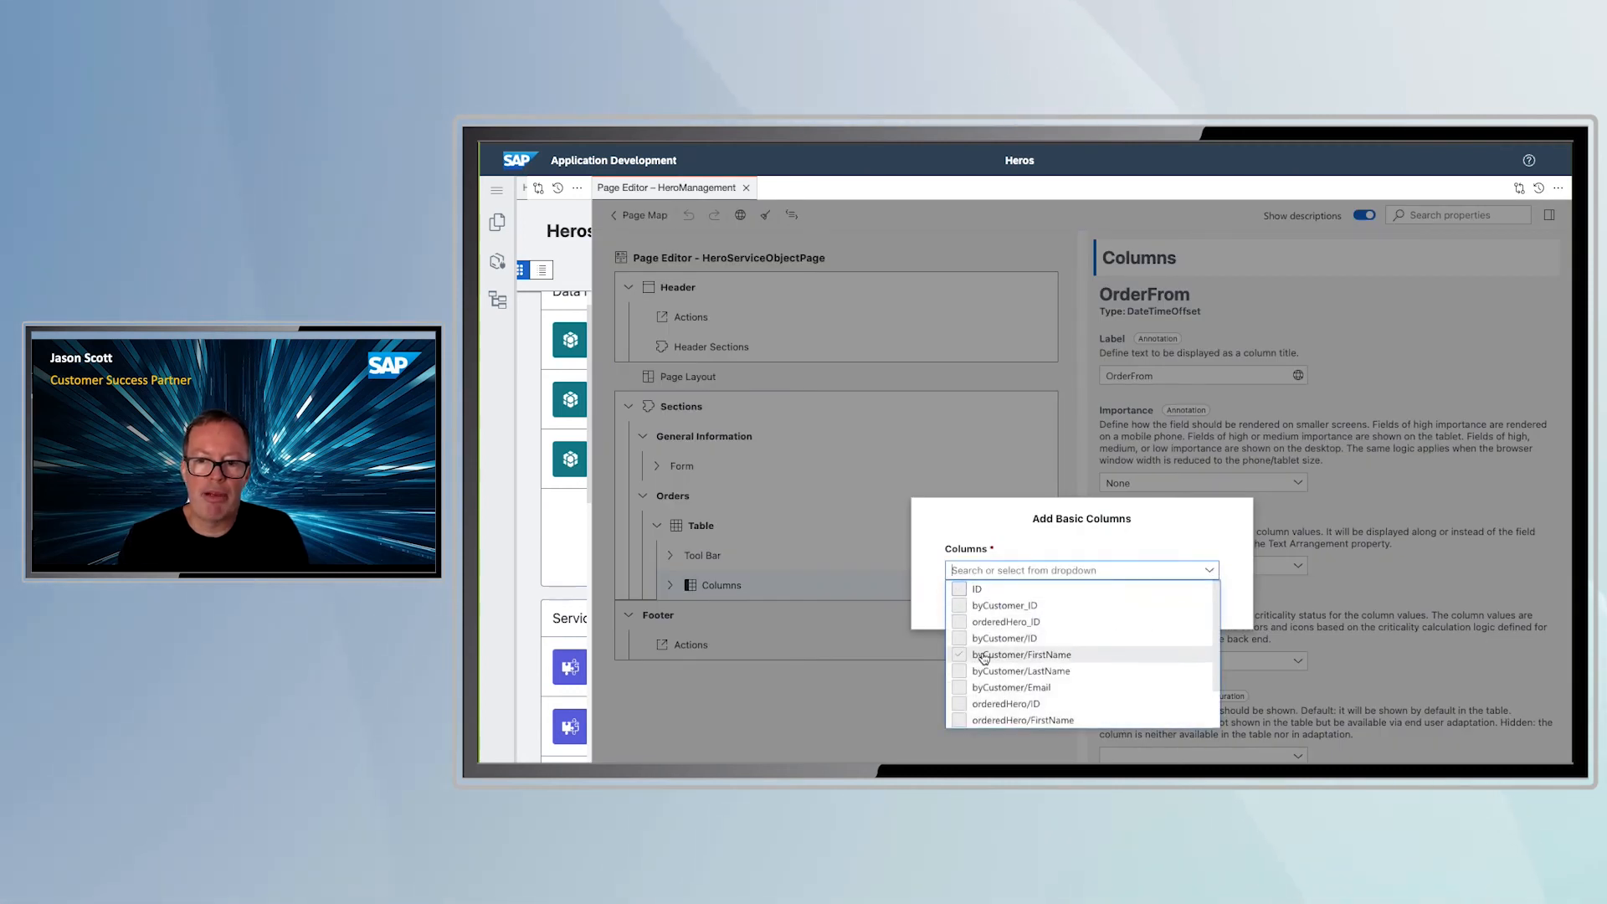
left_click(959, 720)
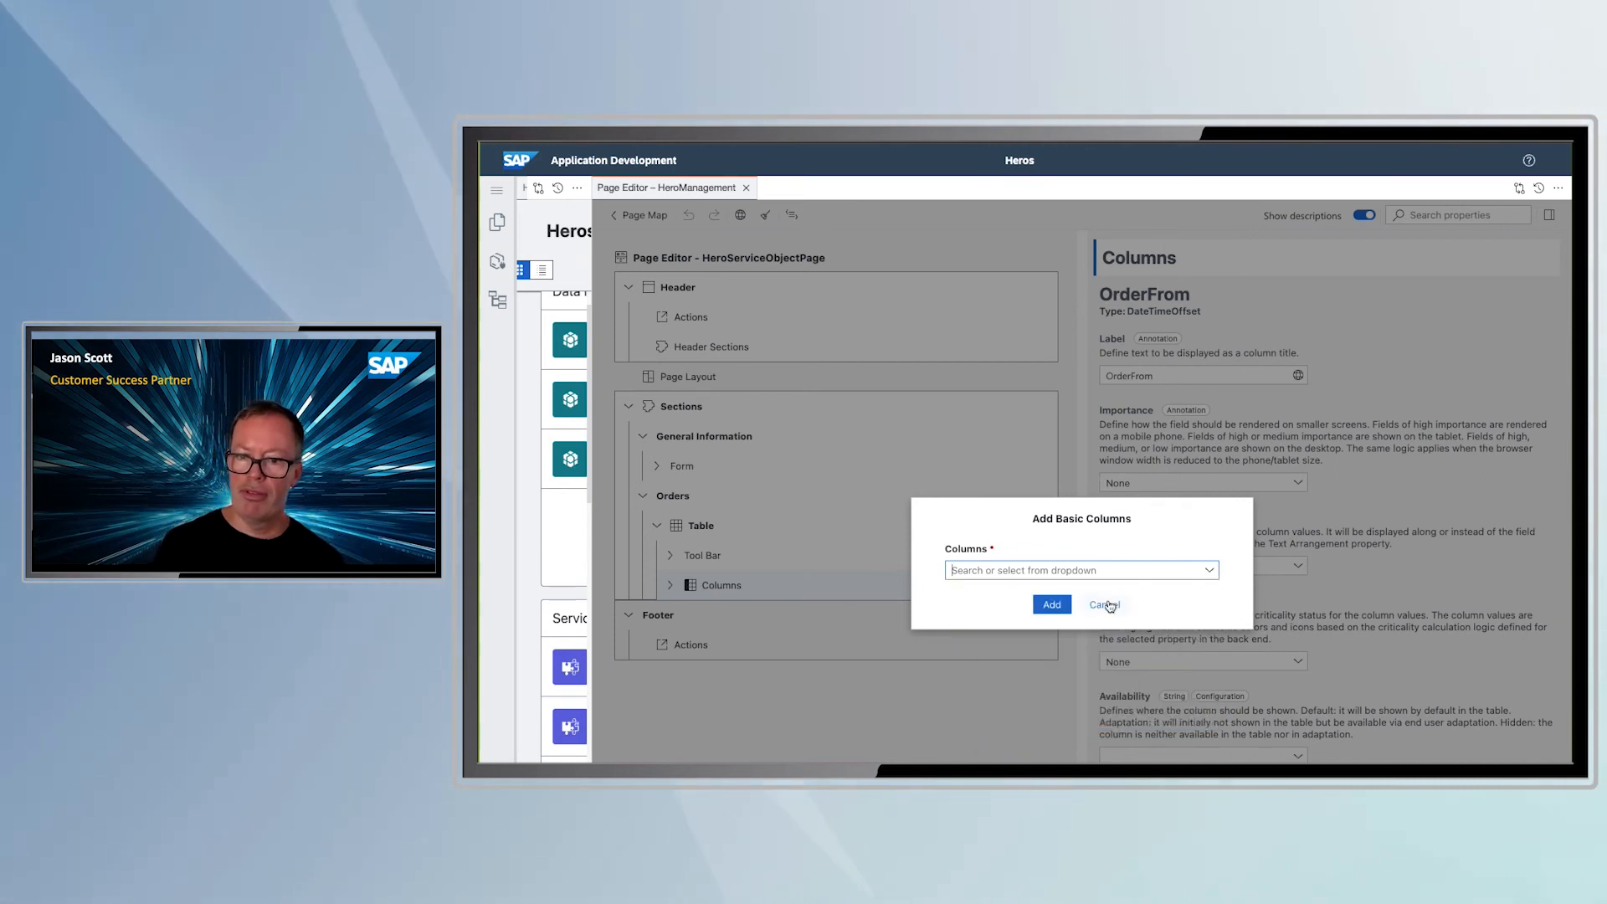
left_click(1105, 604)
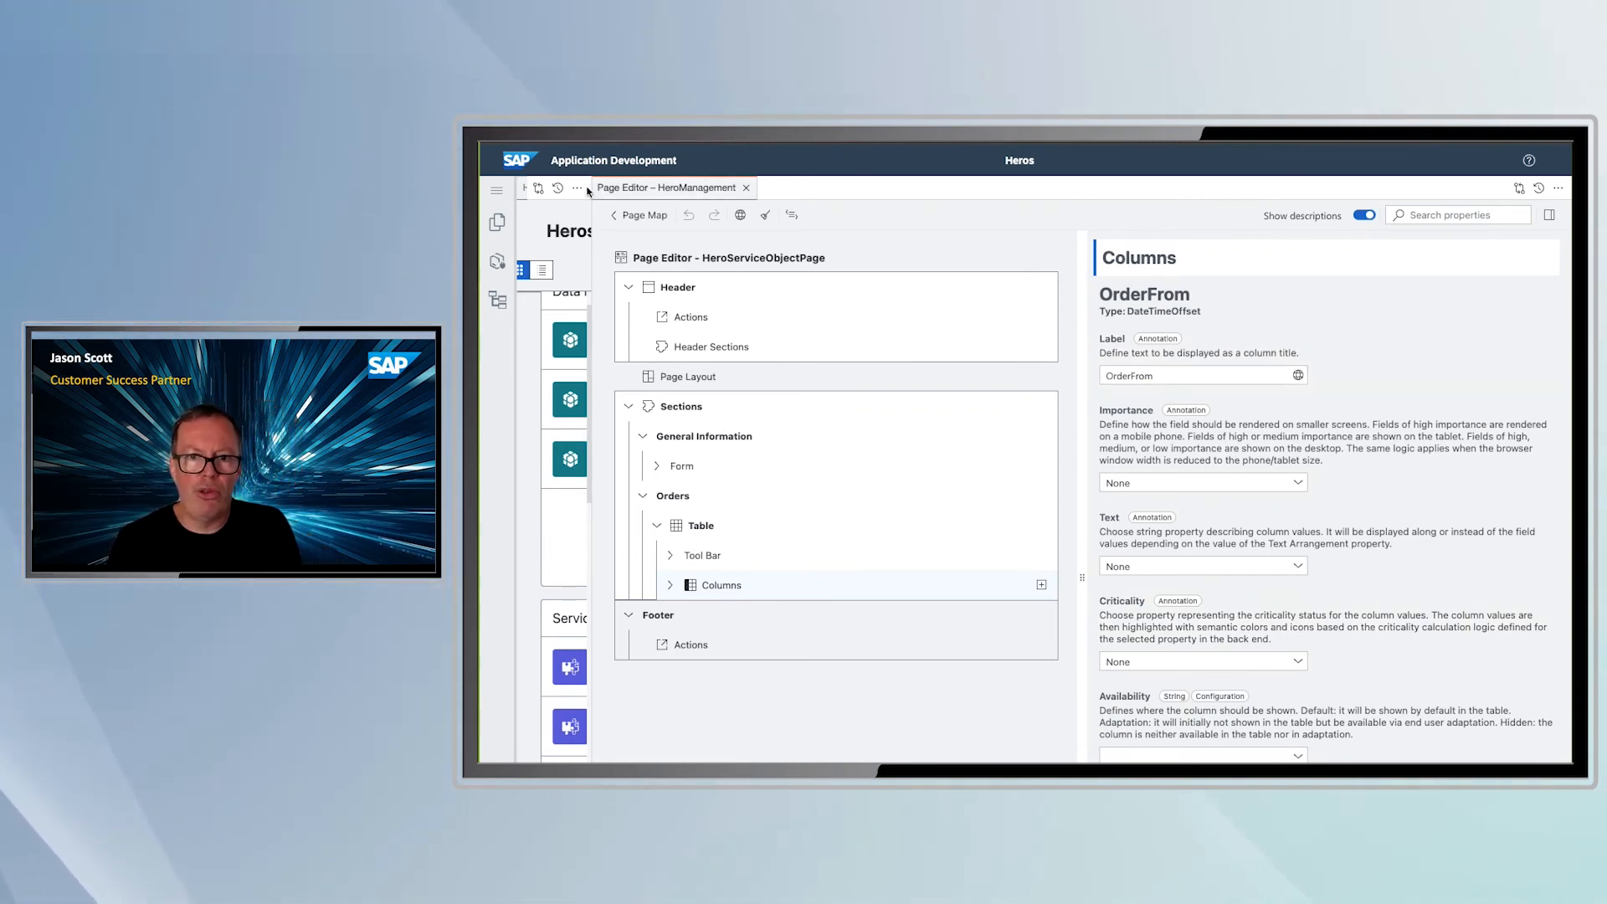
mouse_move(640, 215)
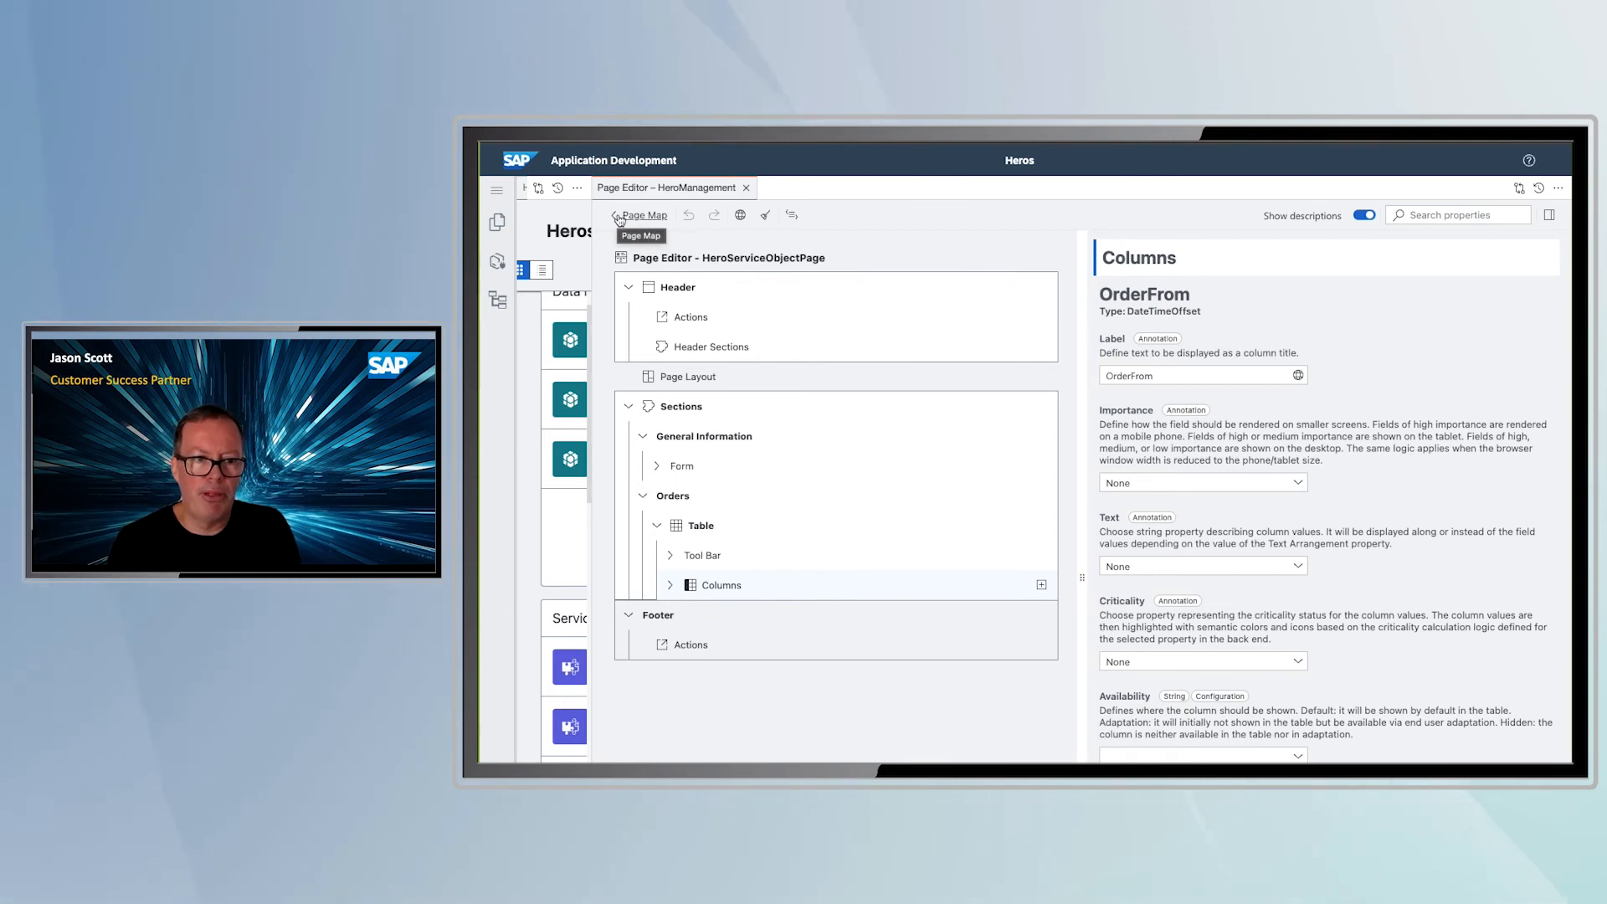
Go back from the Page Editor to the Hero Management page map
left_click(646, 216)
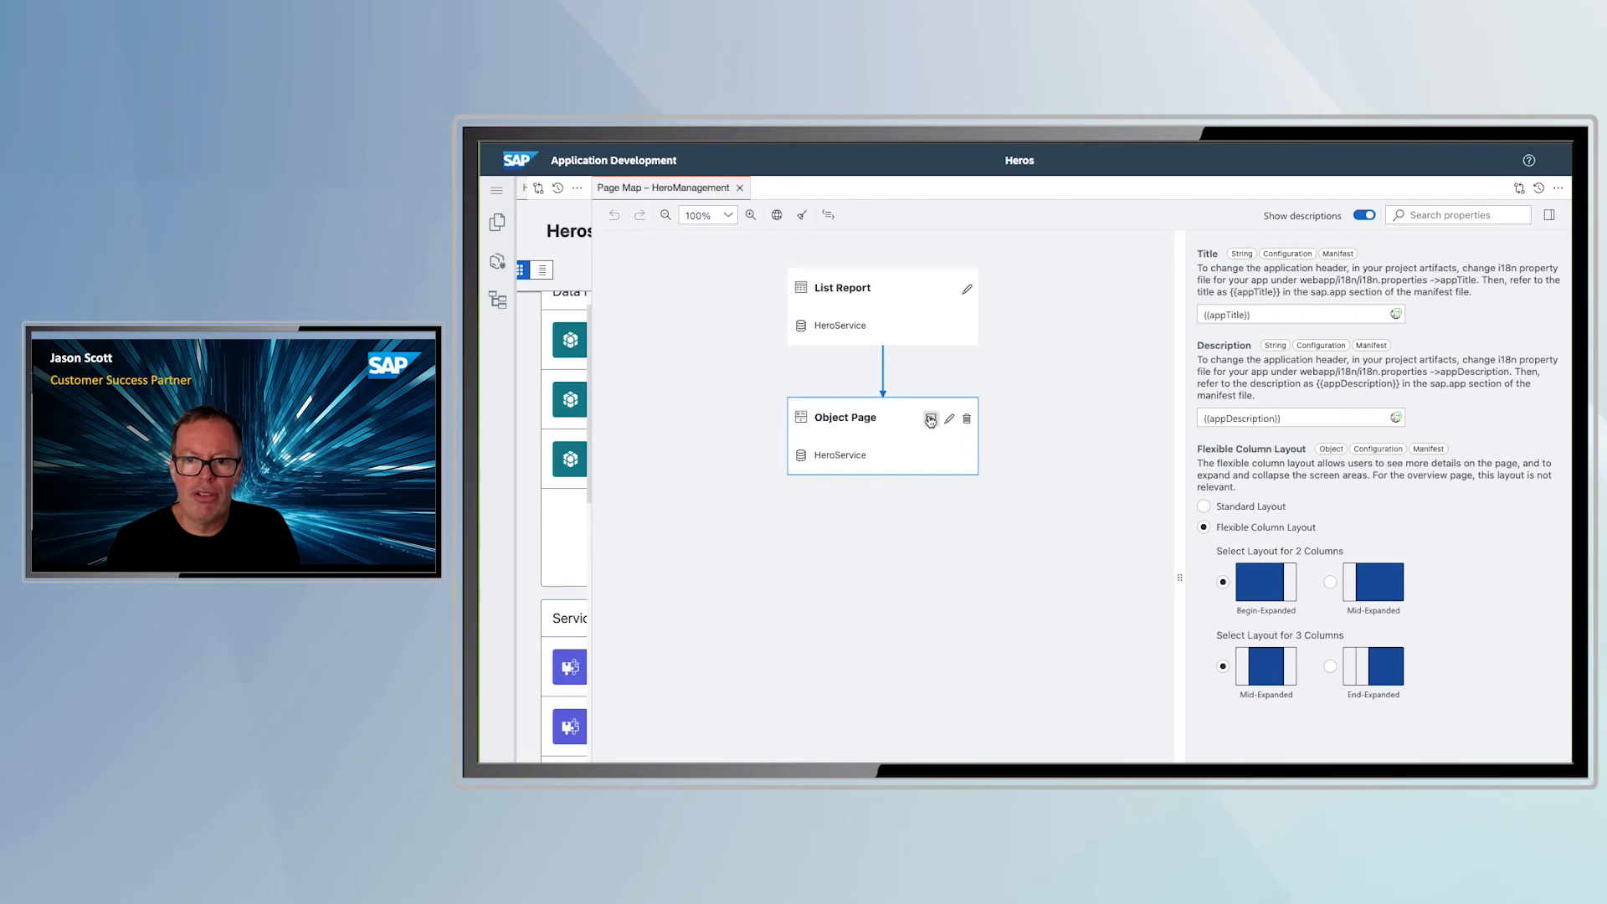
mouse_move(964, 418)
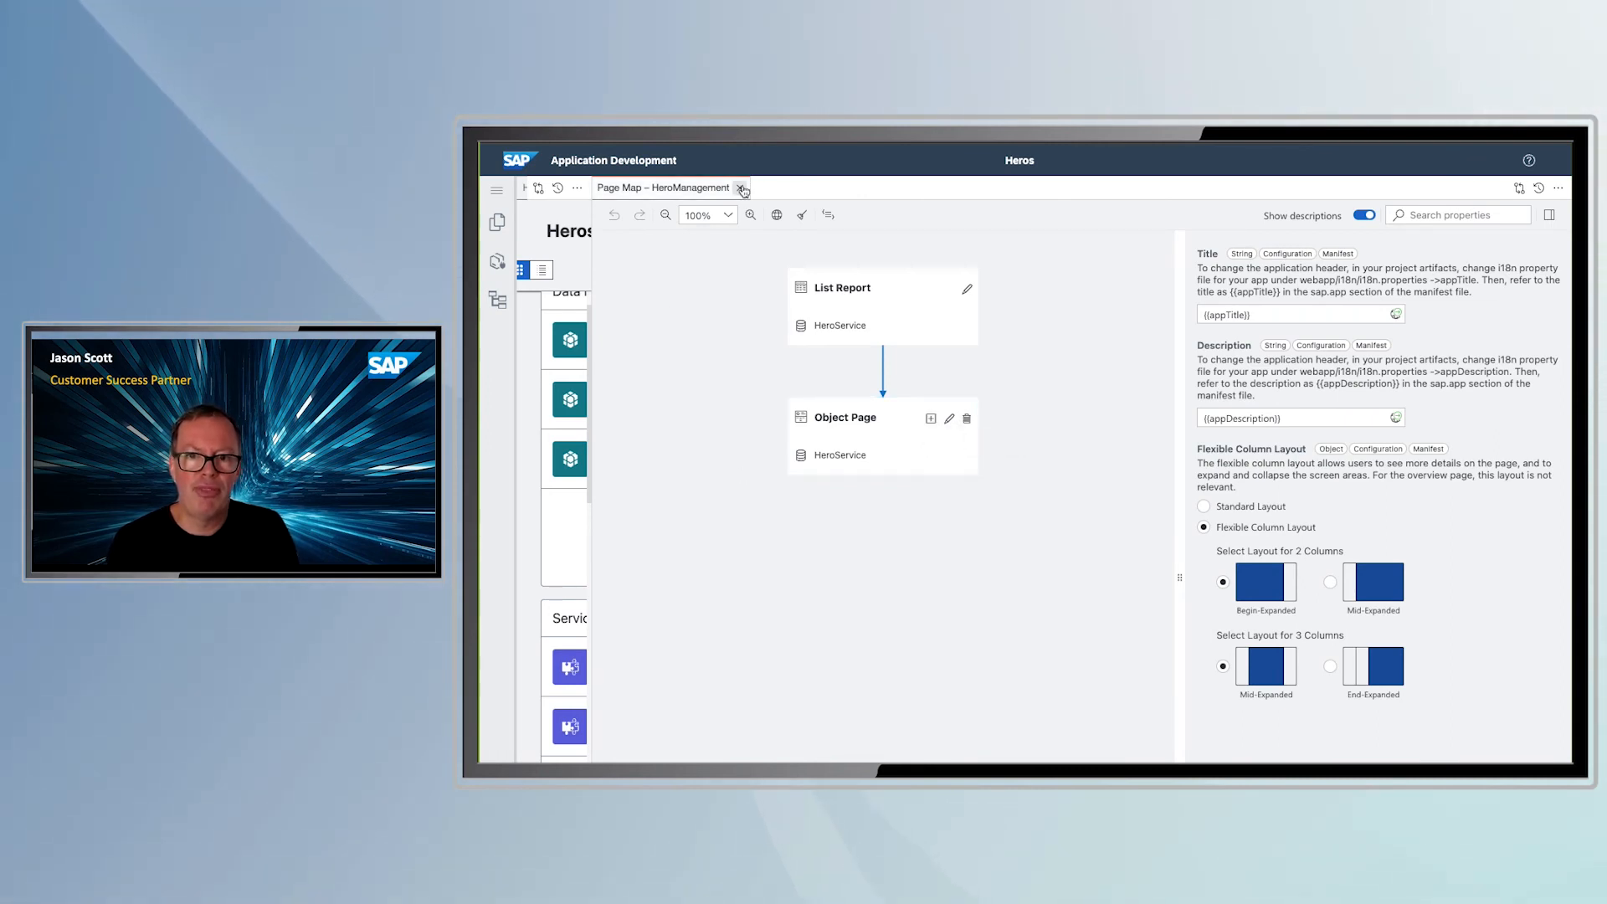
Close the 'Page Map – HeroManagement' tab
left_click(743, 187)
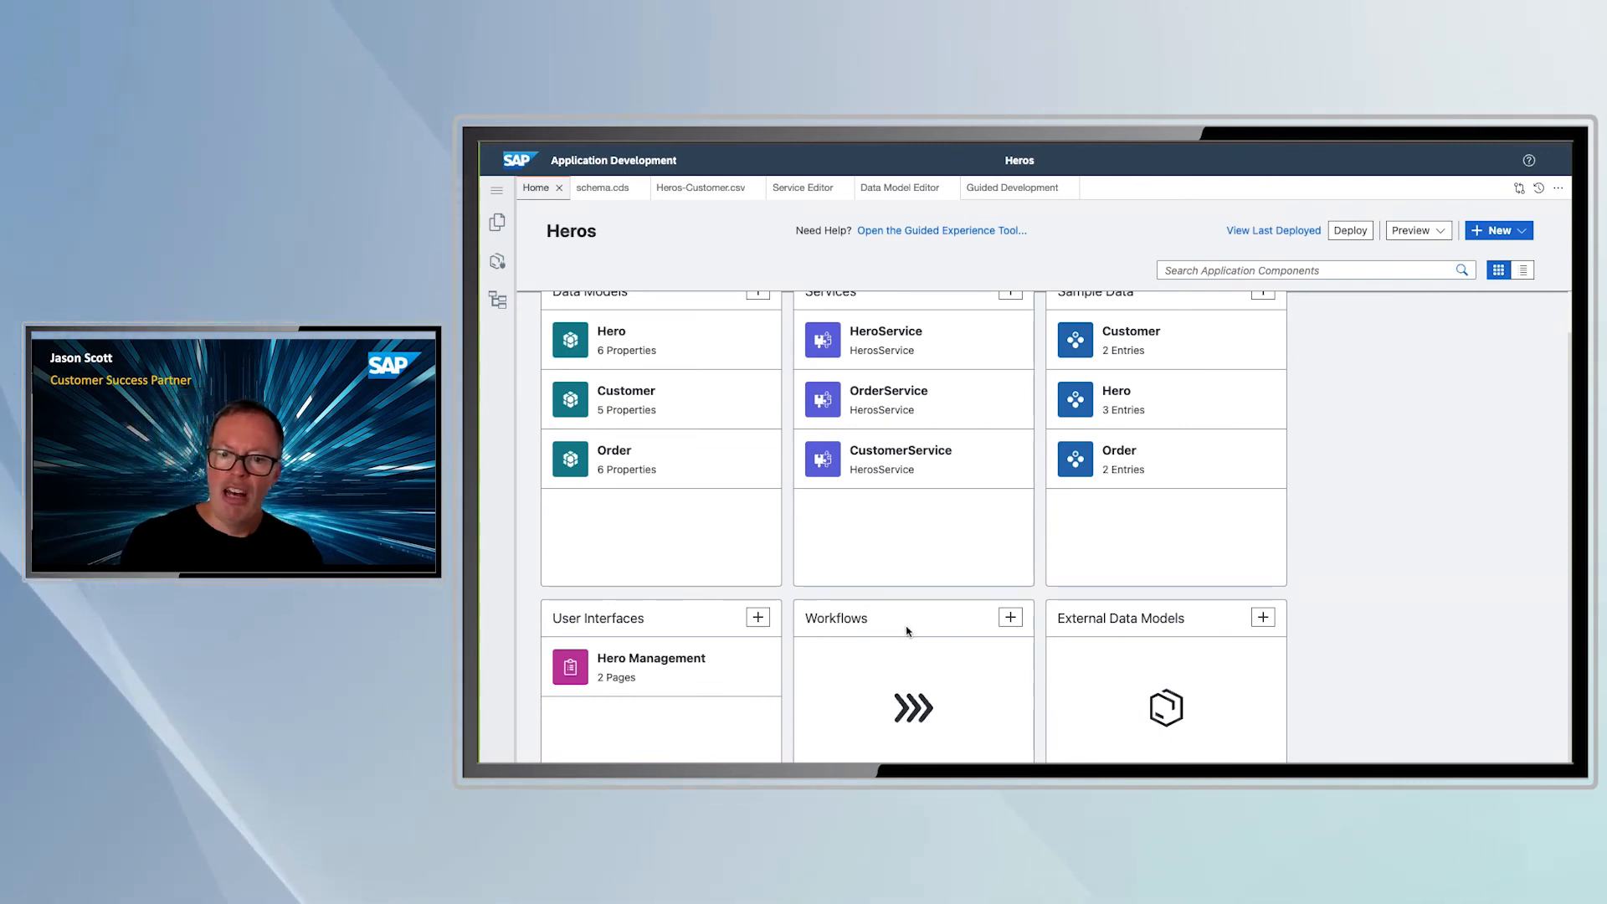
mouse_move(876, 636)
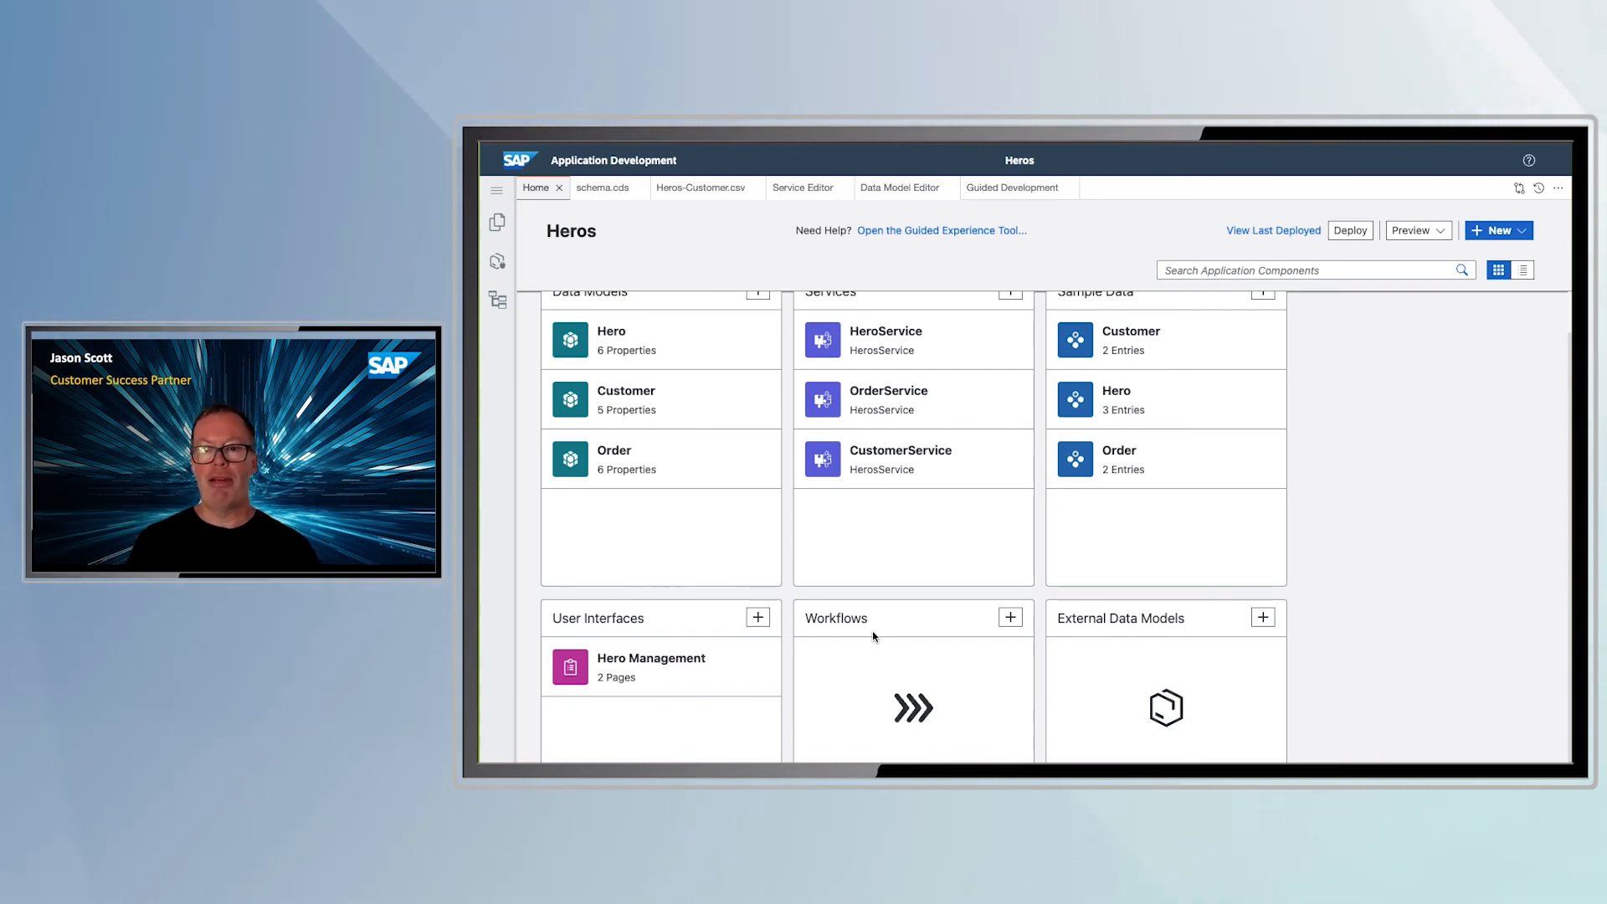
mouse_move(834, 666)
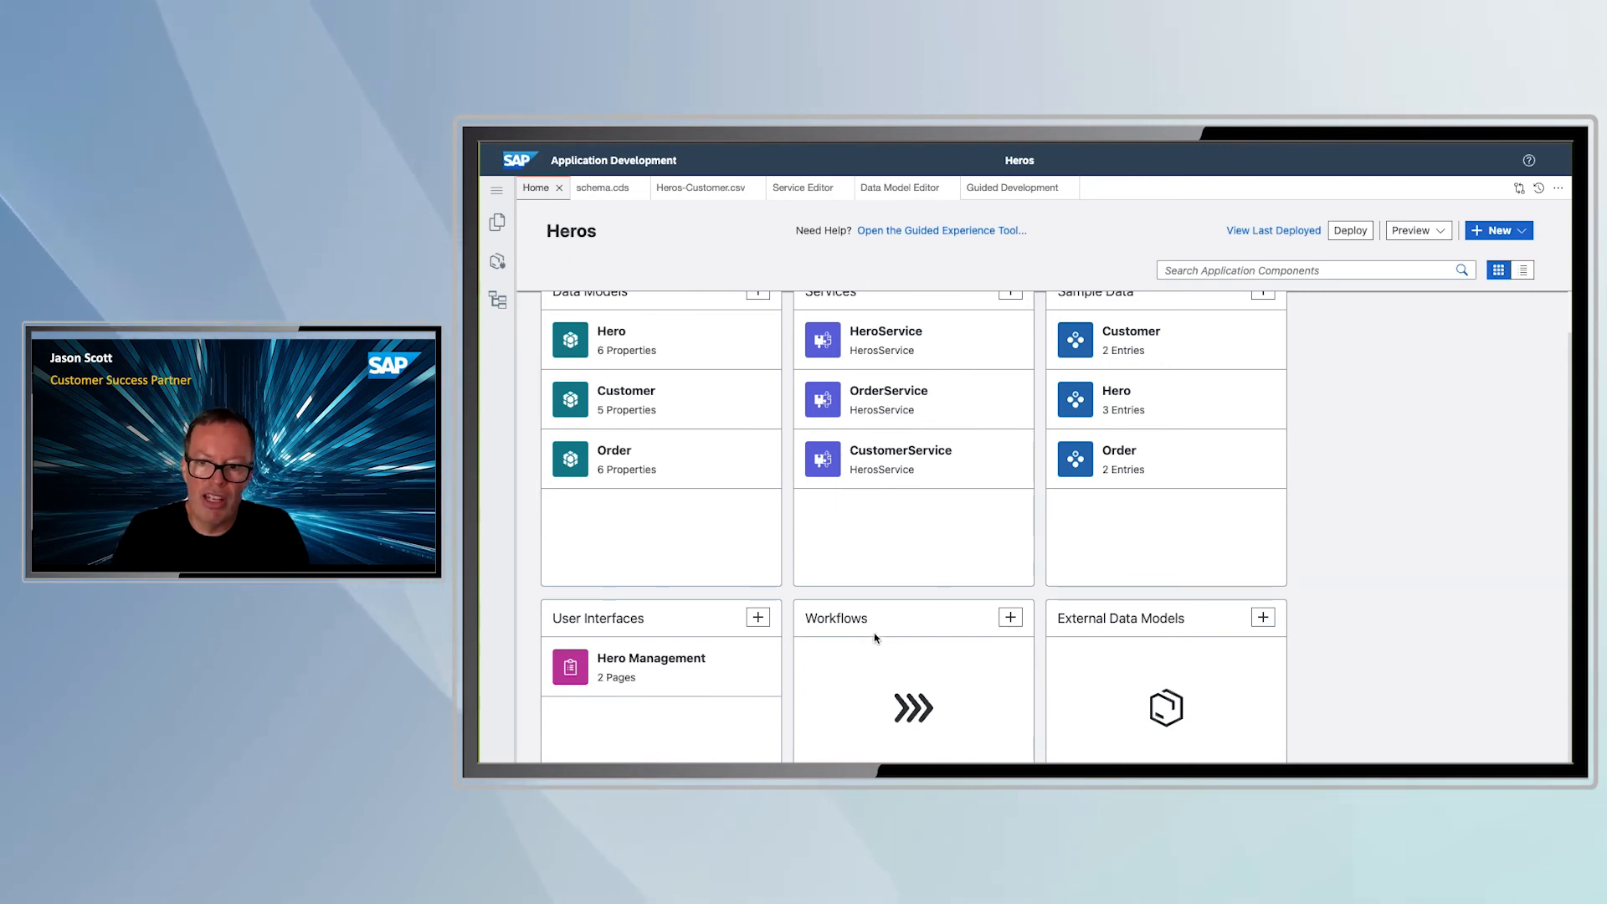
mouse_move(1215, 623)
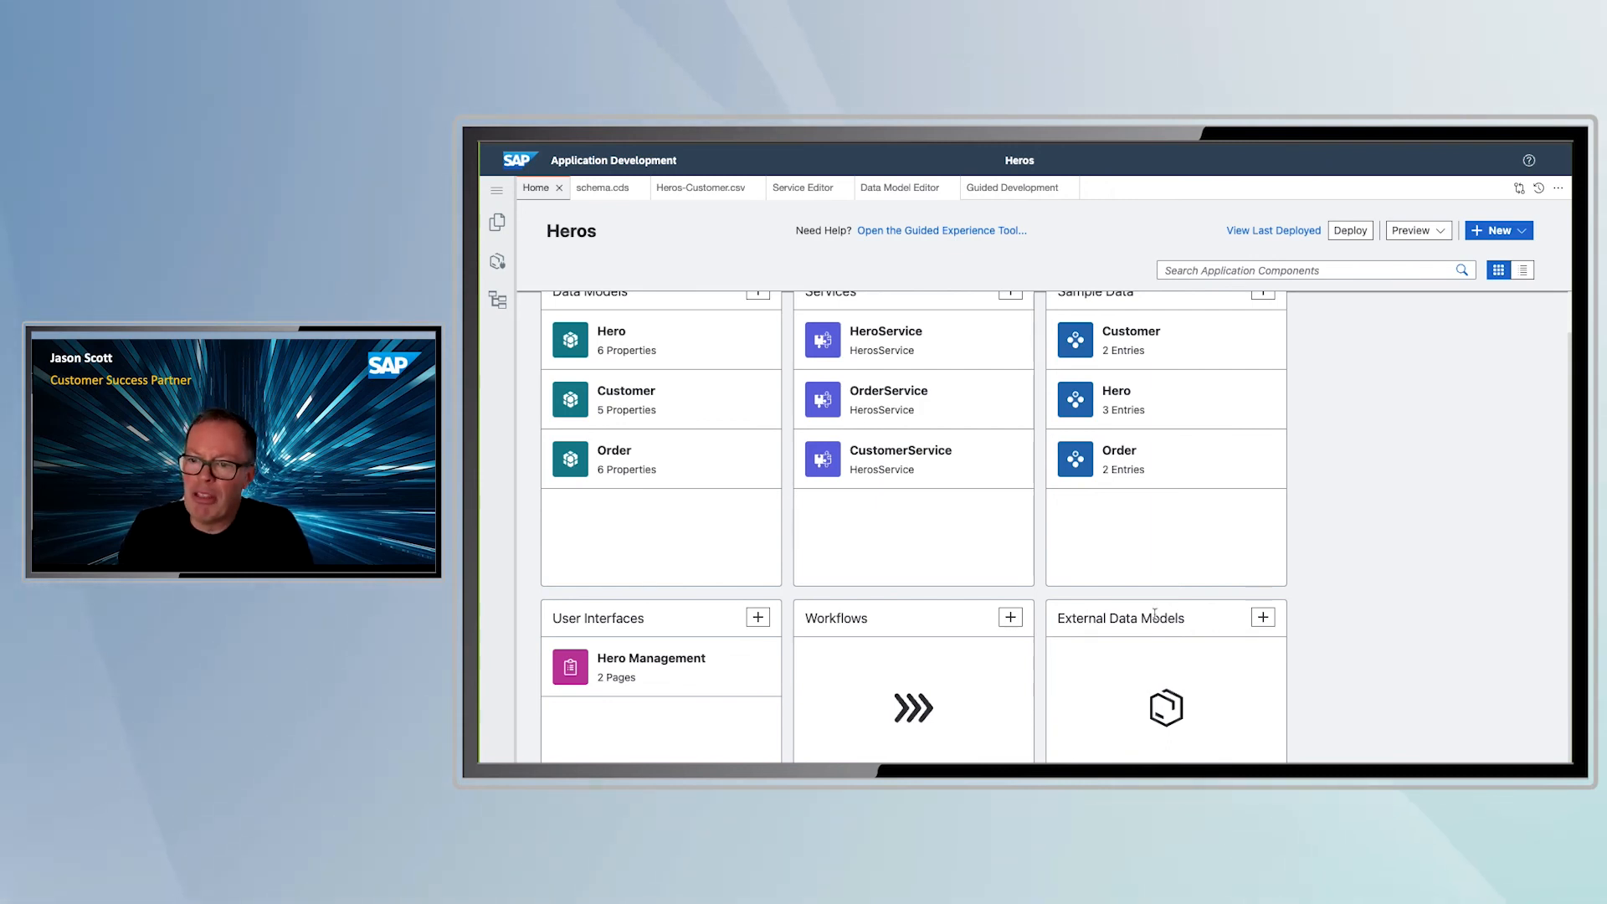
mouse_move(1207, 617)
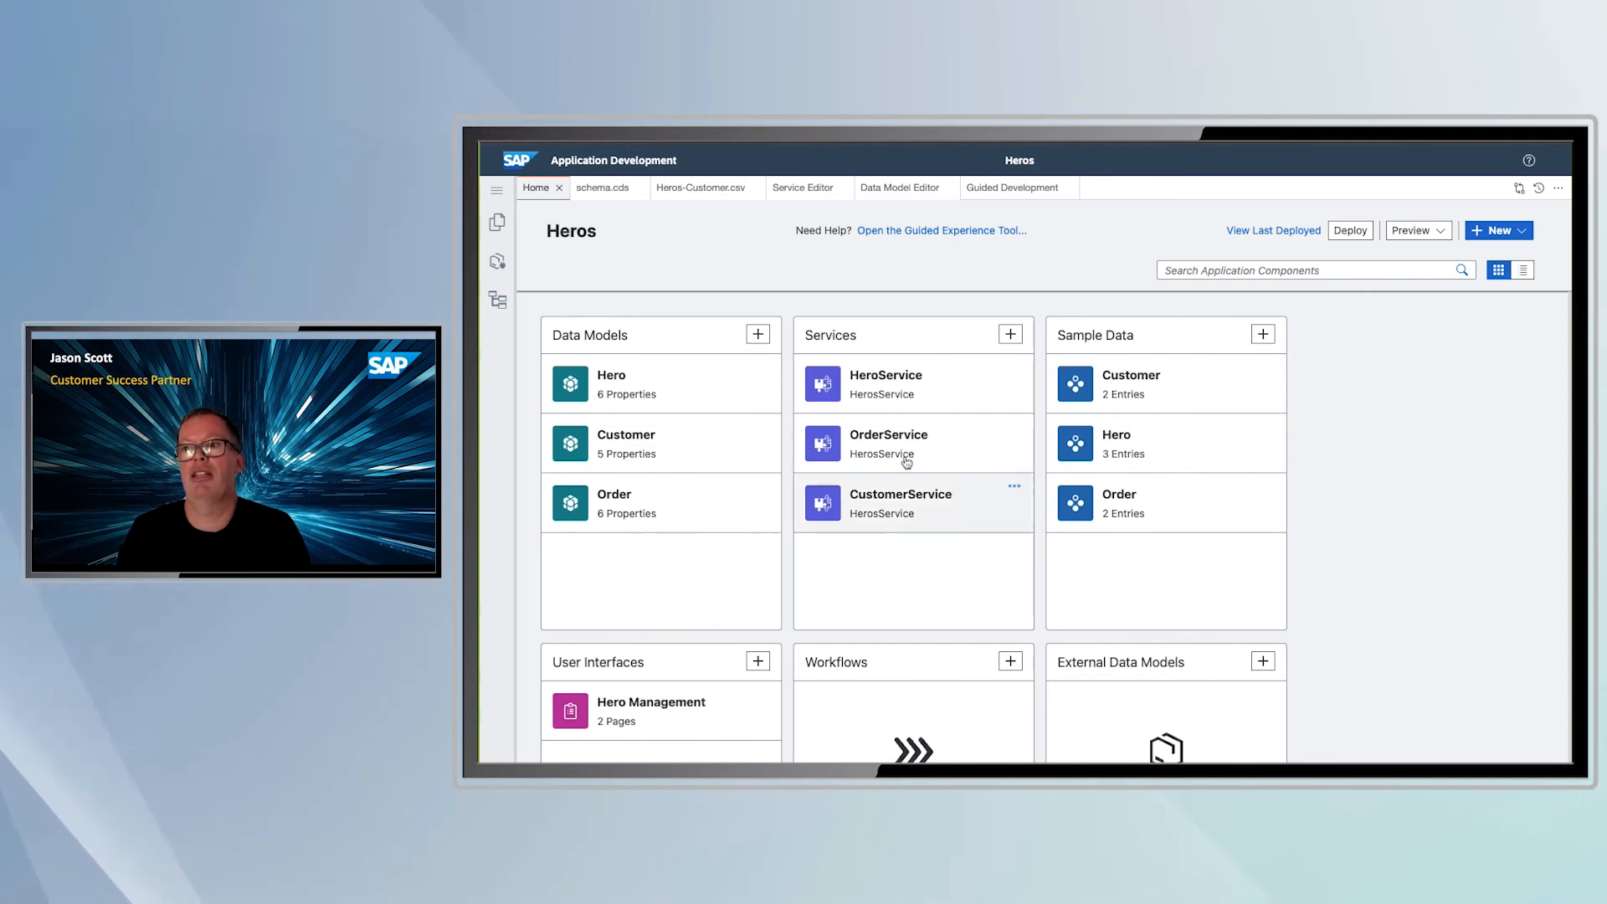
Preview Heros with sample data and launch the Hero Management app
left_click(1416, 229)
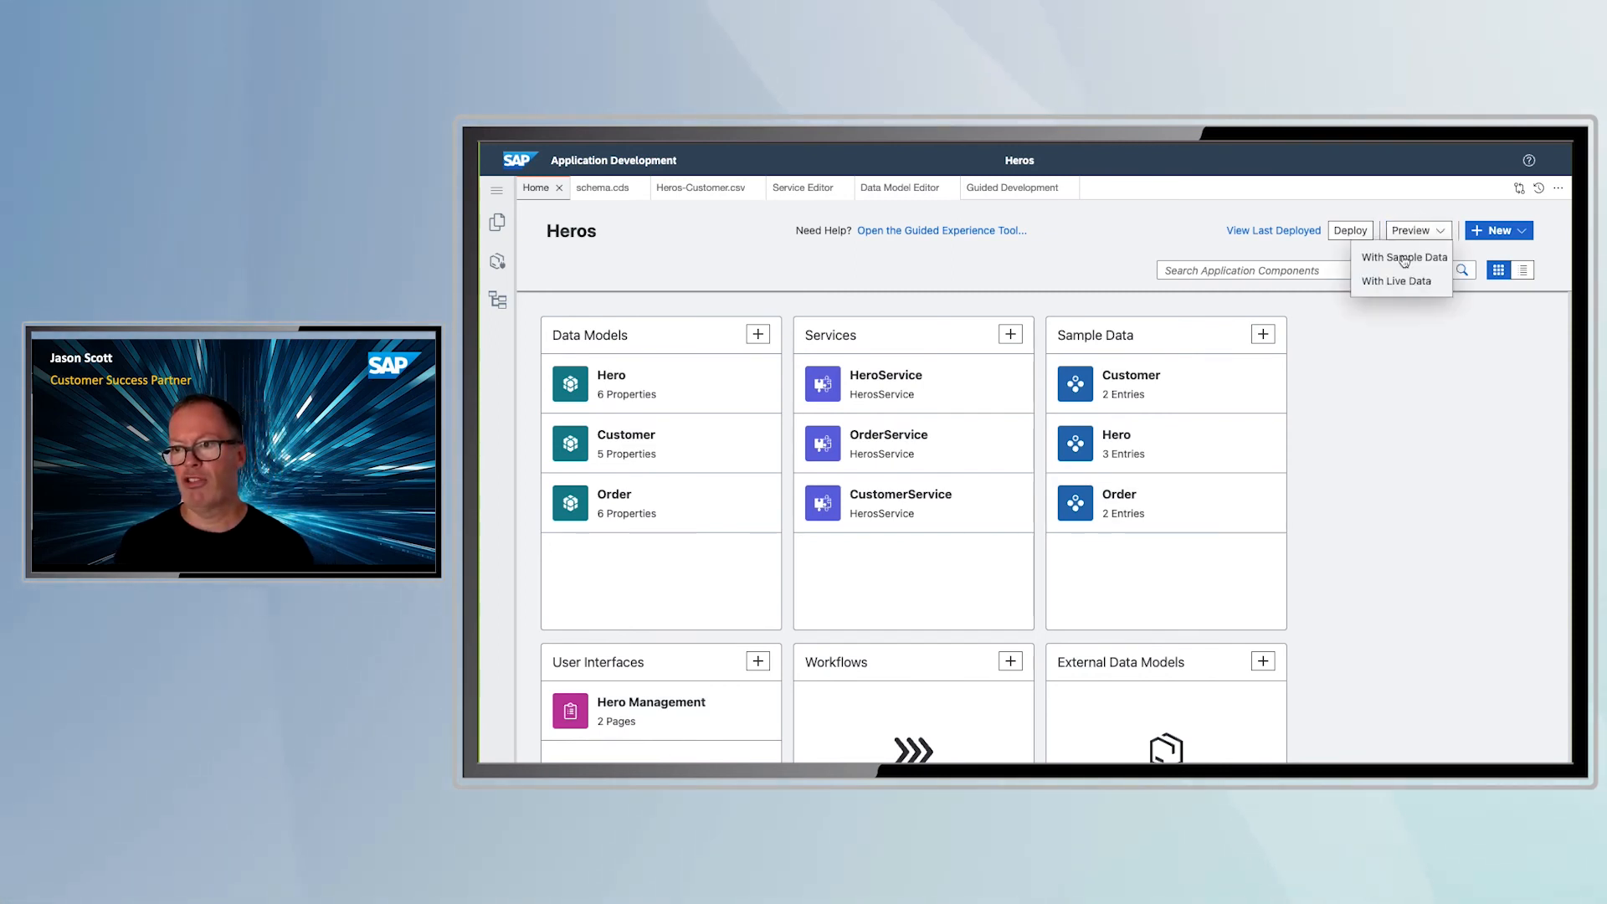
left_click(1404, 257)
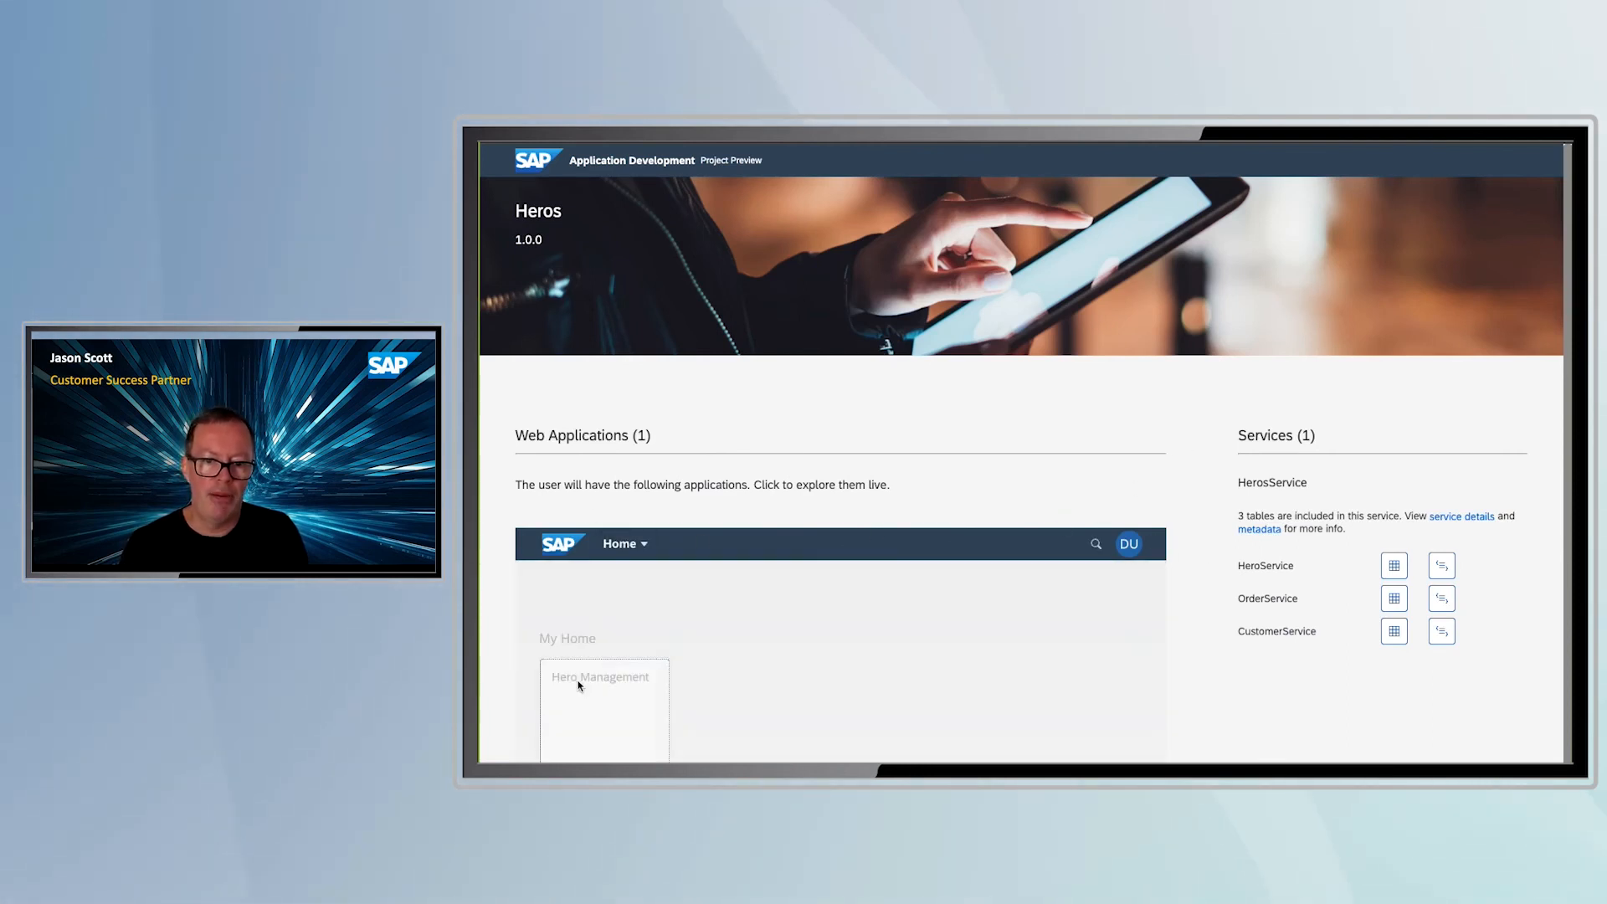
left_click(603, 707)
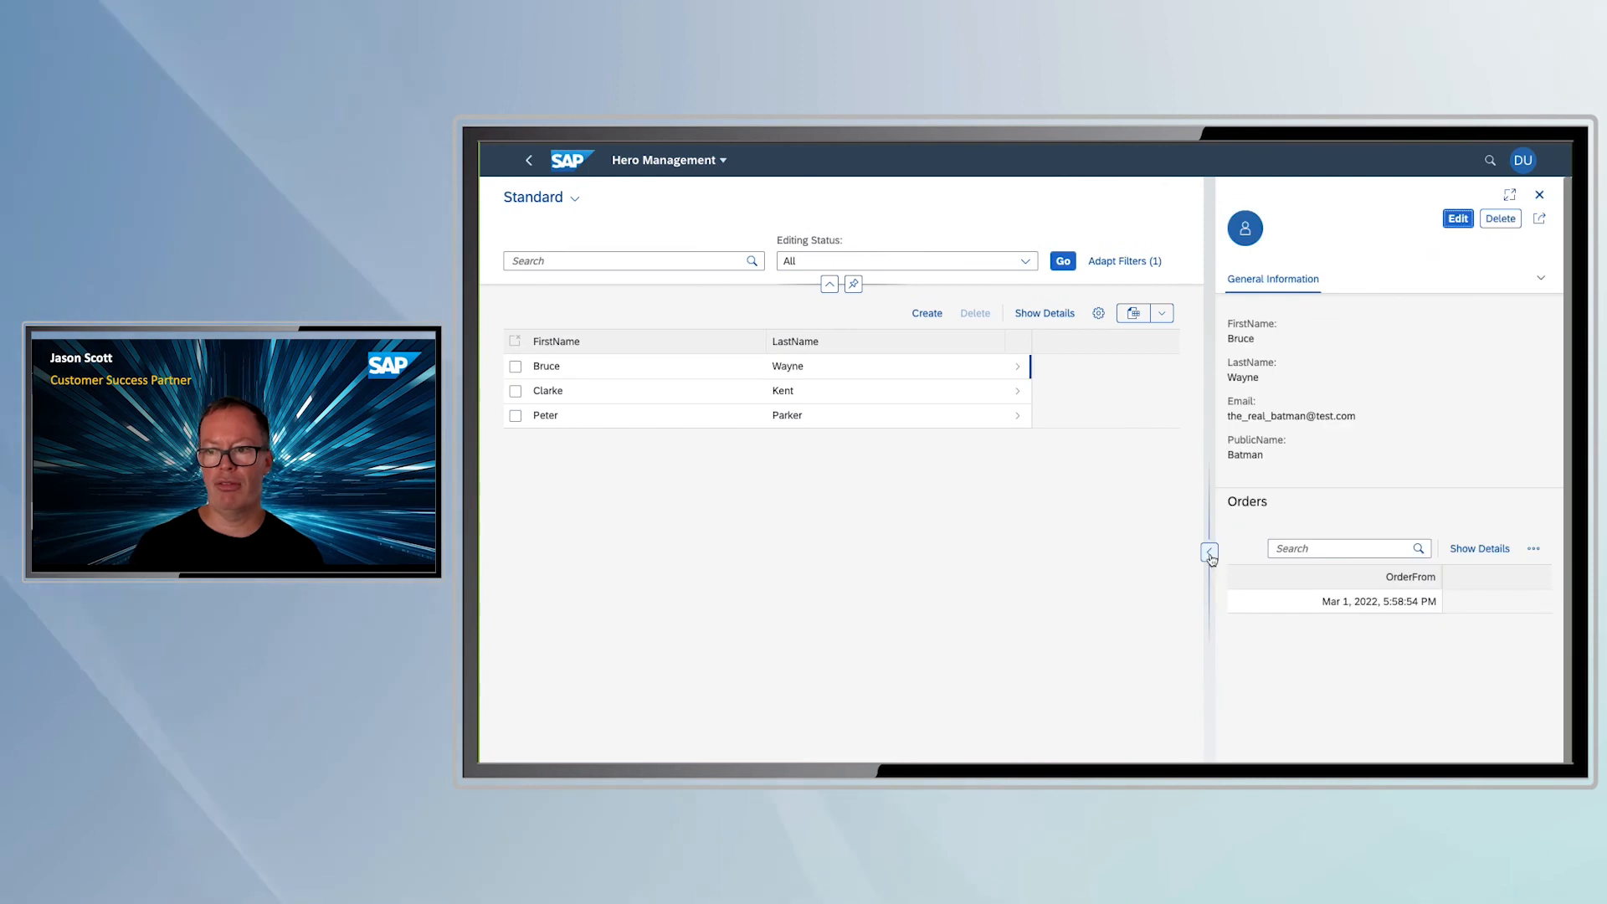
Expand Bruce Wayne's hero details to fill the preview pane
left_click(1209, 553)
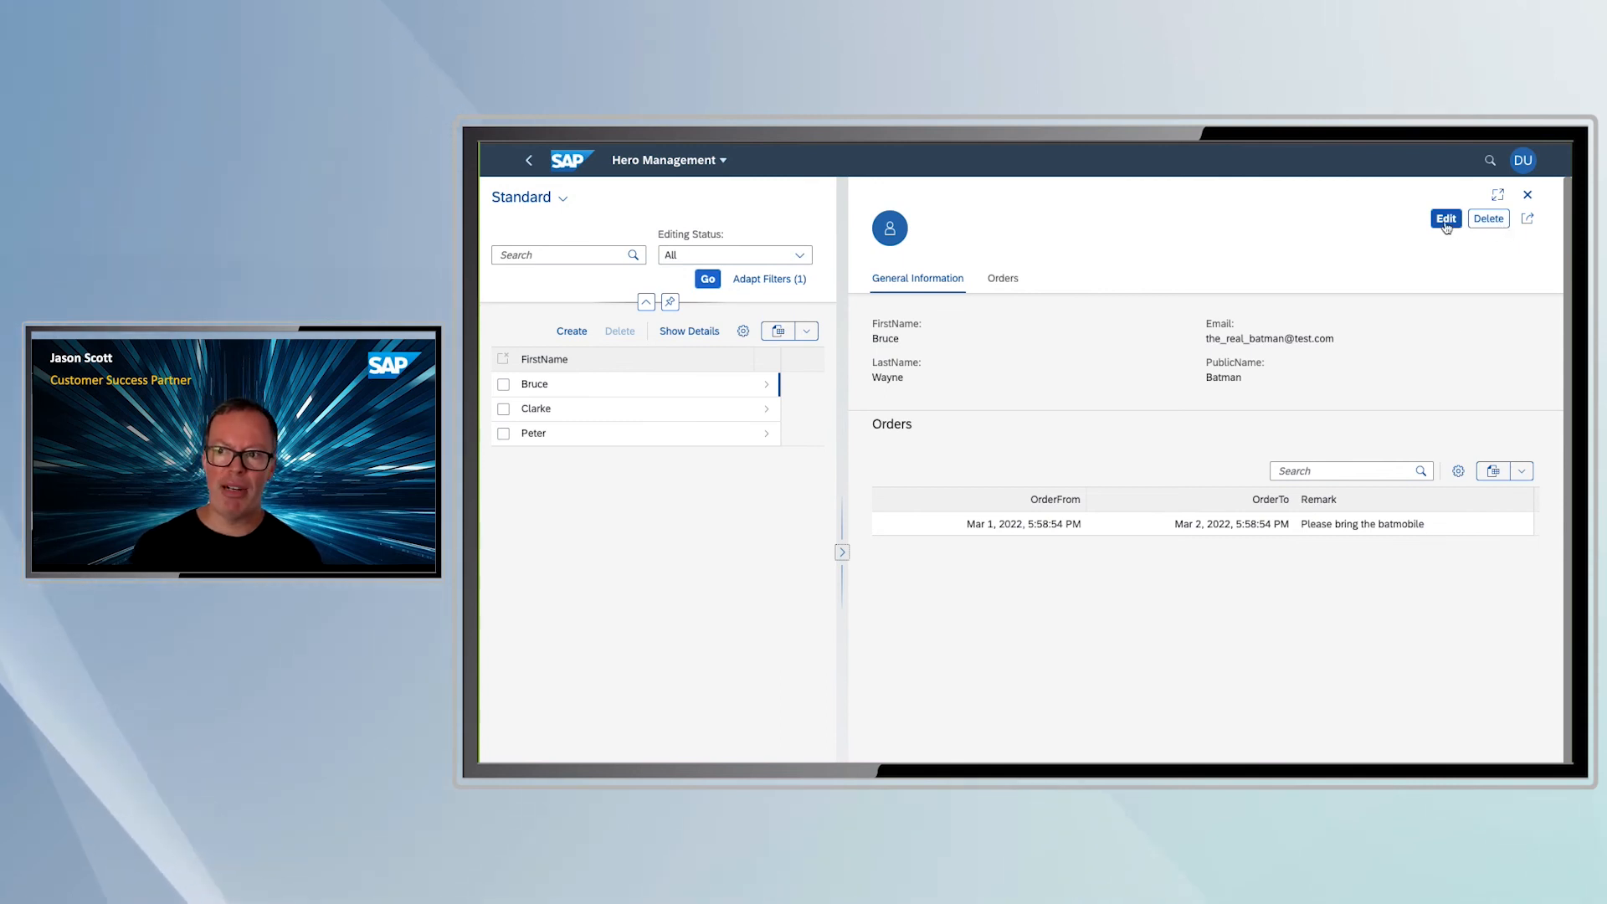
mouse_move(1352, 407)
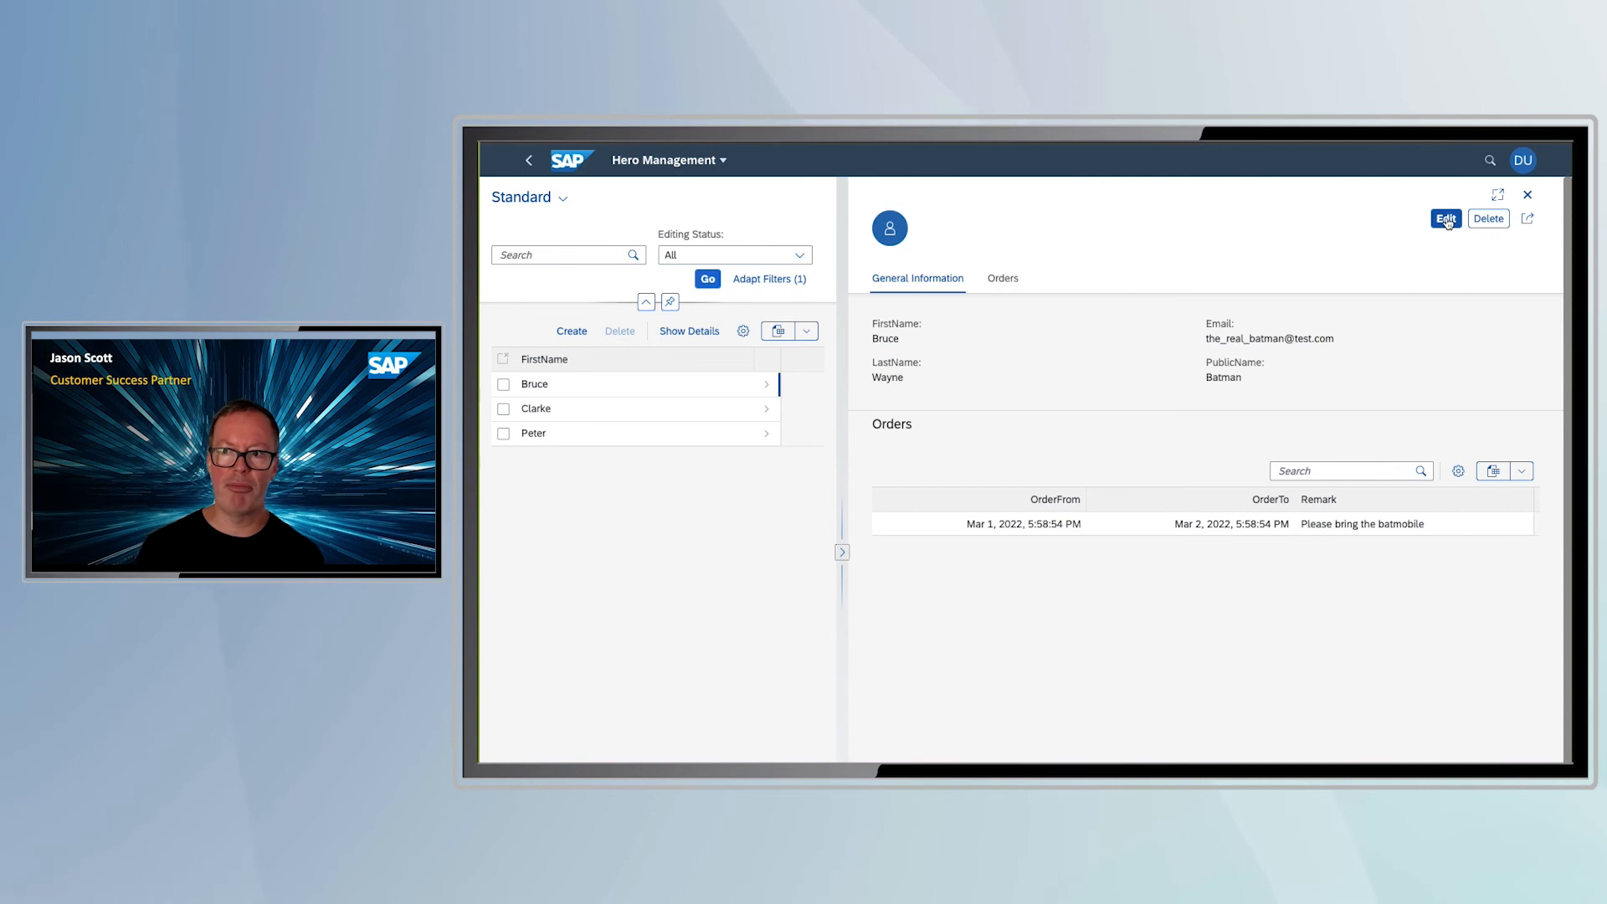
mouse_move(1445, 219)
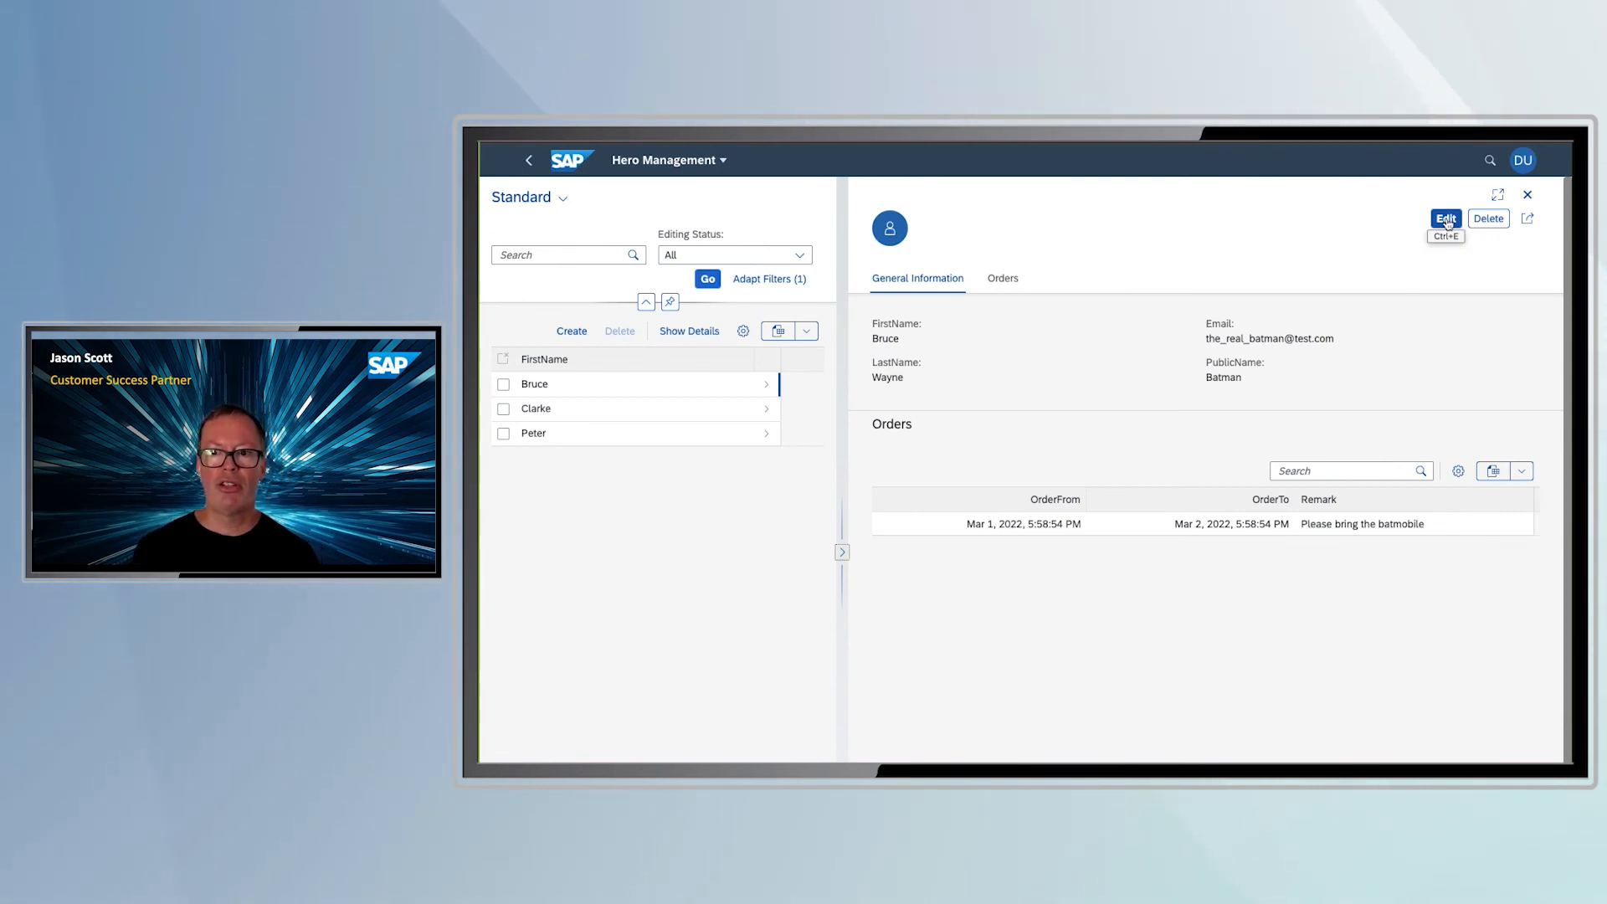
mouse_move(1275, 352)
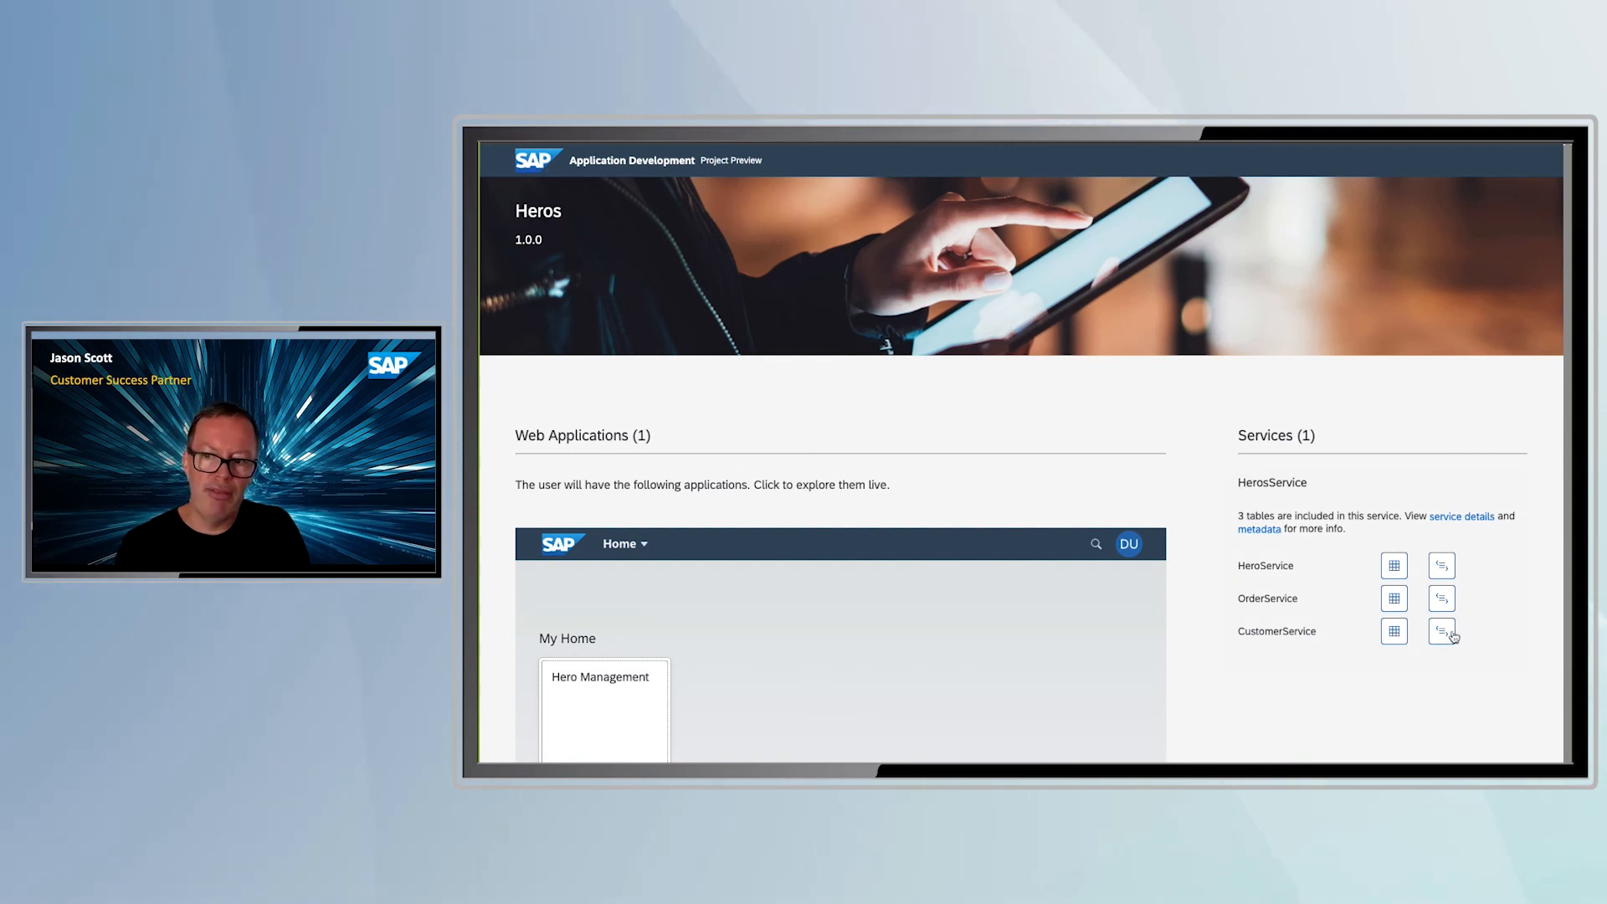
Show CustomerService's raw JSON data with customers Fred Flintstone and Jason Scott
left_click(1442, 630)
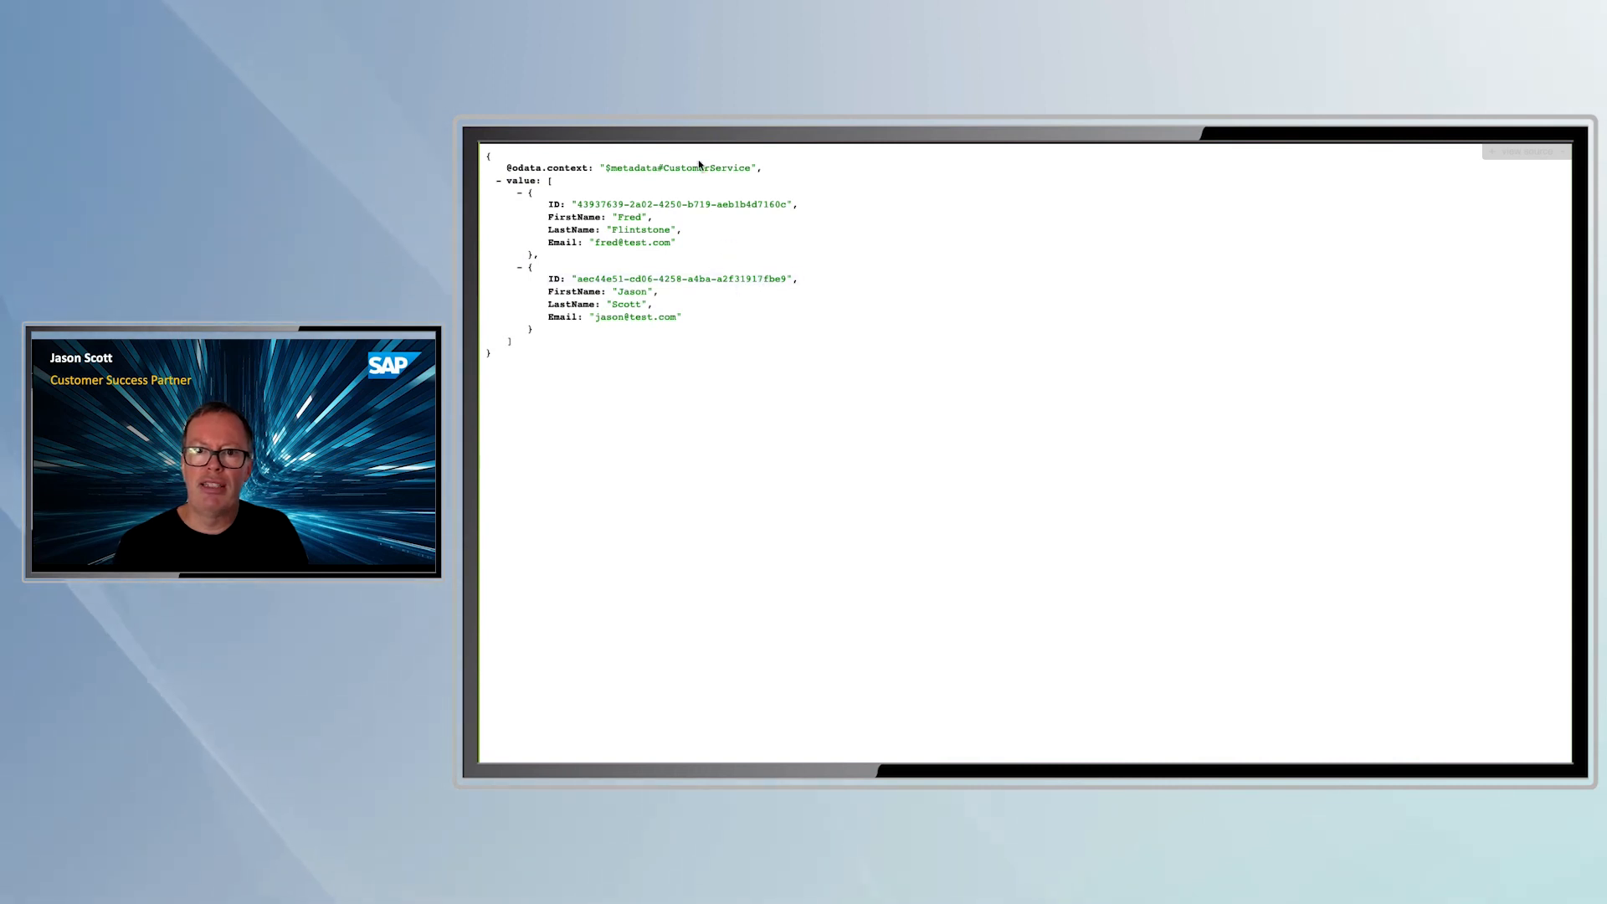
mouse_move(674, 193)
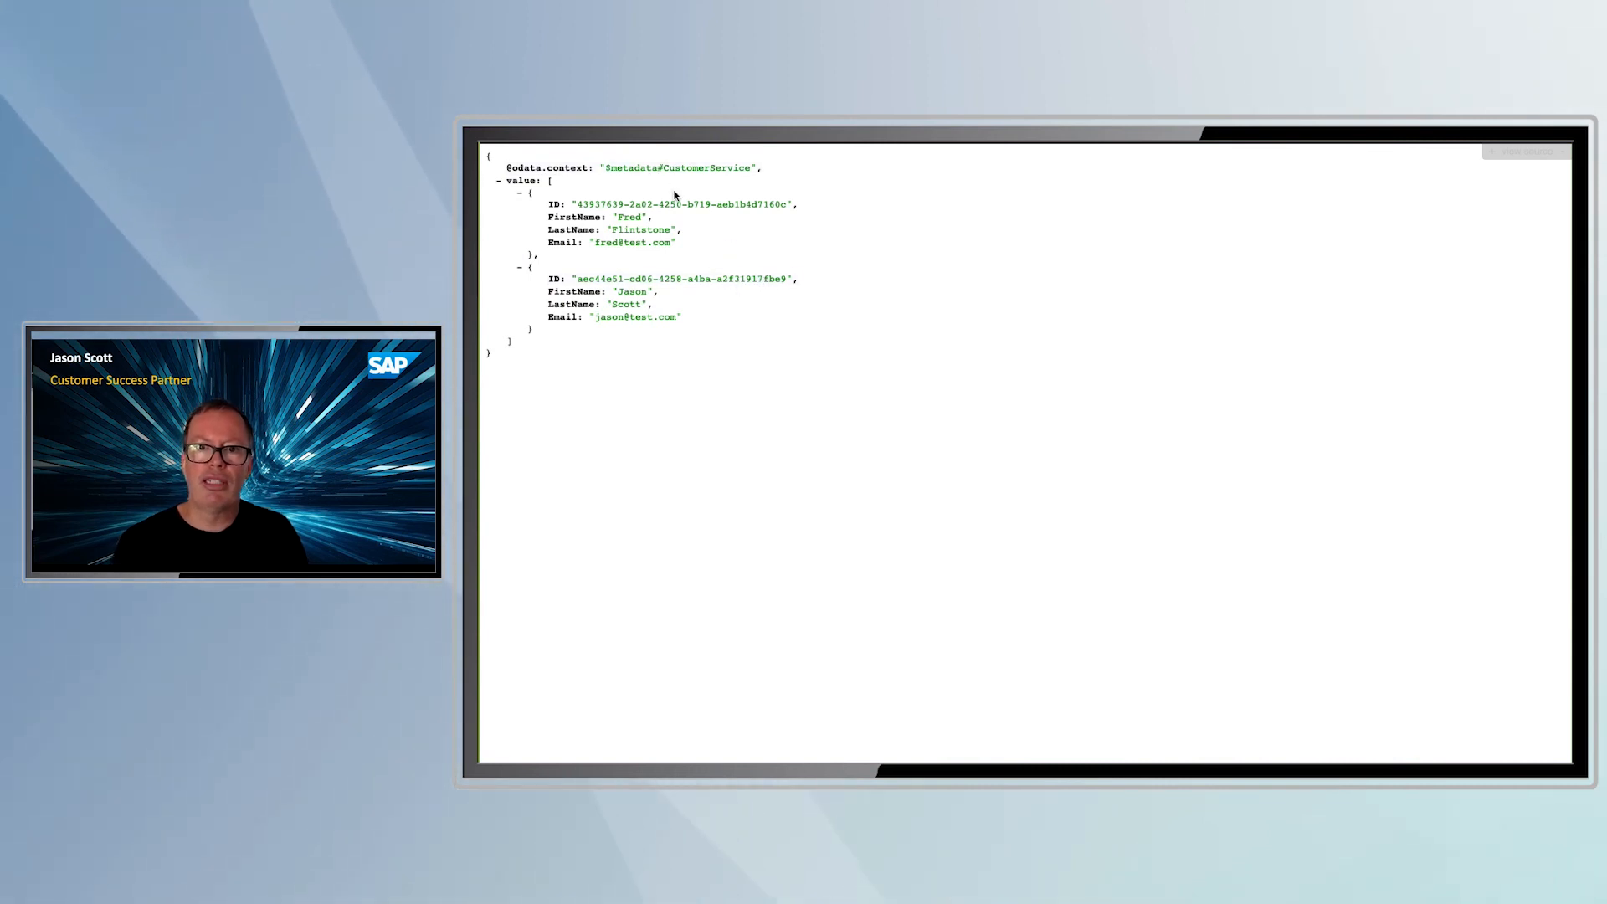
mouse_move(1318, 333)
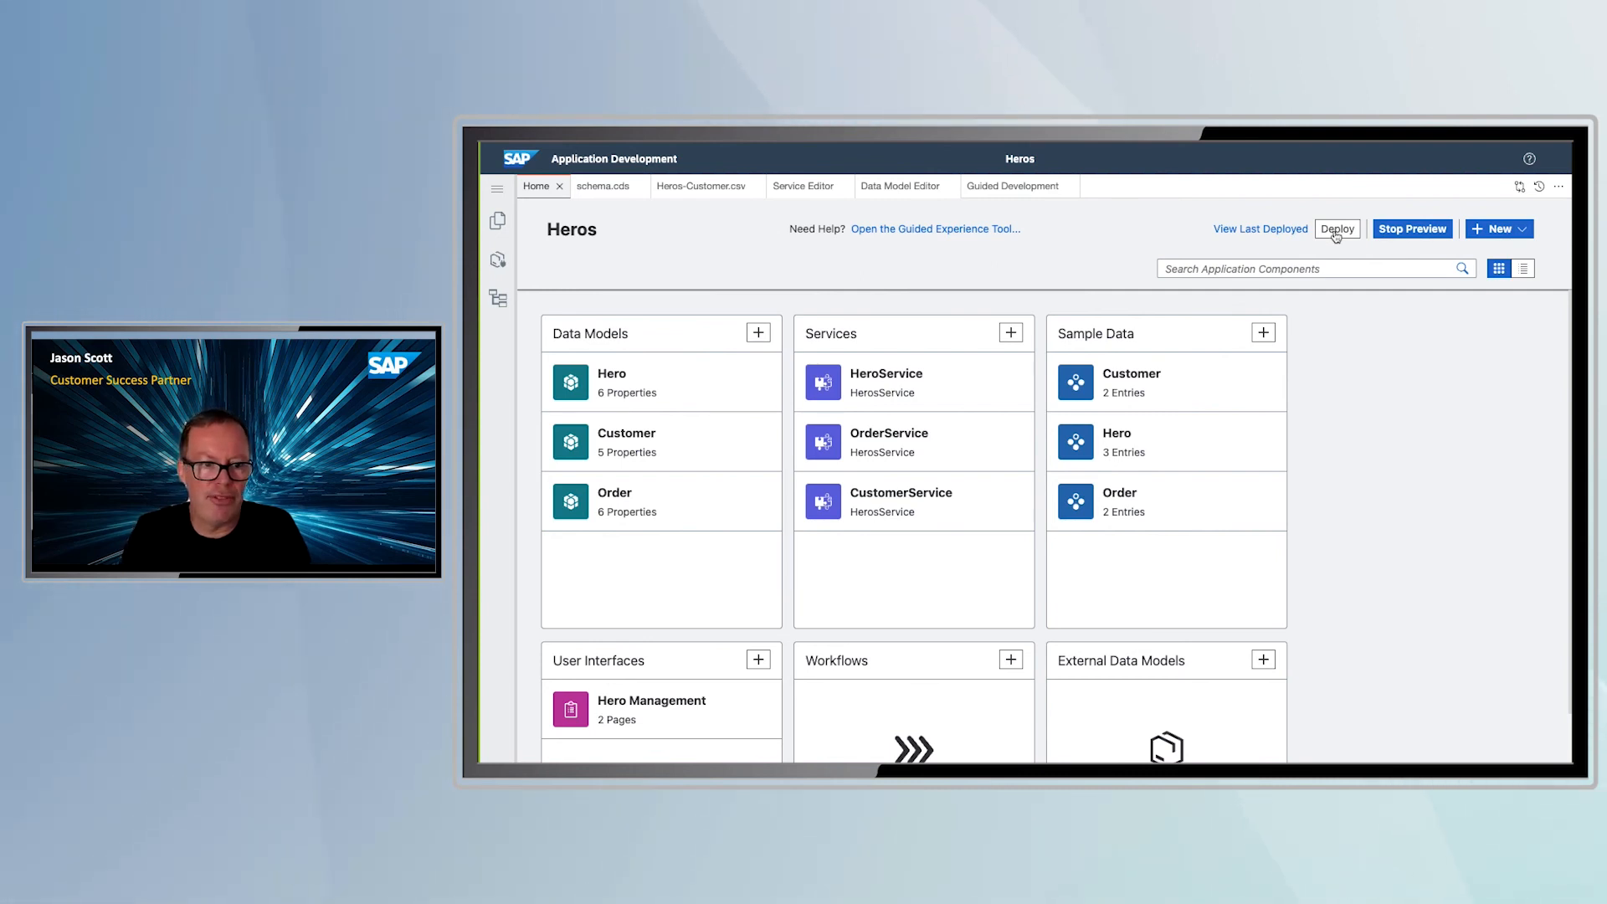
mouse_move(1218, 409)
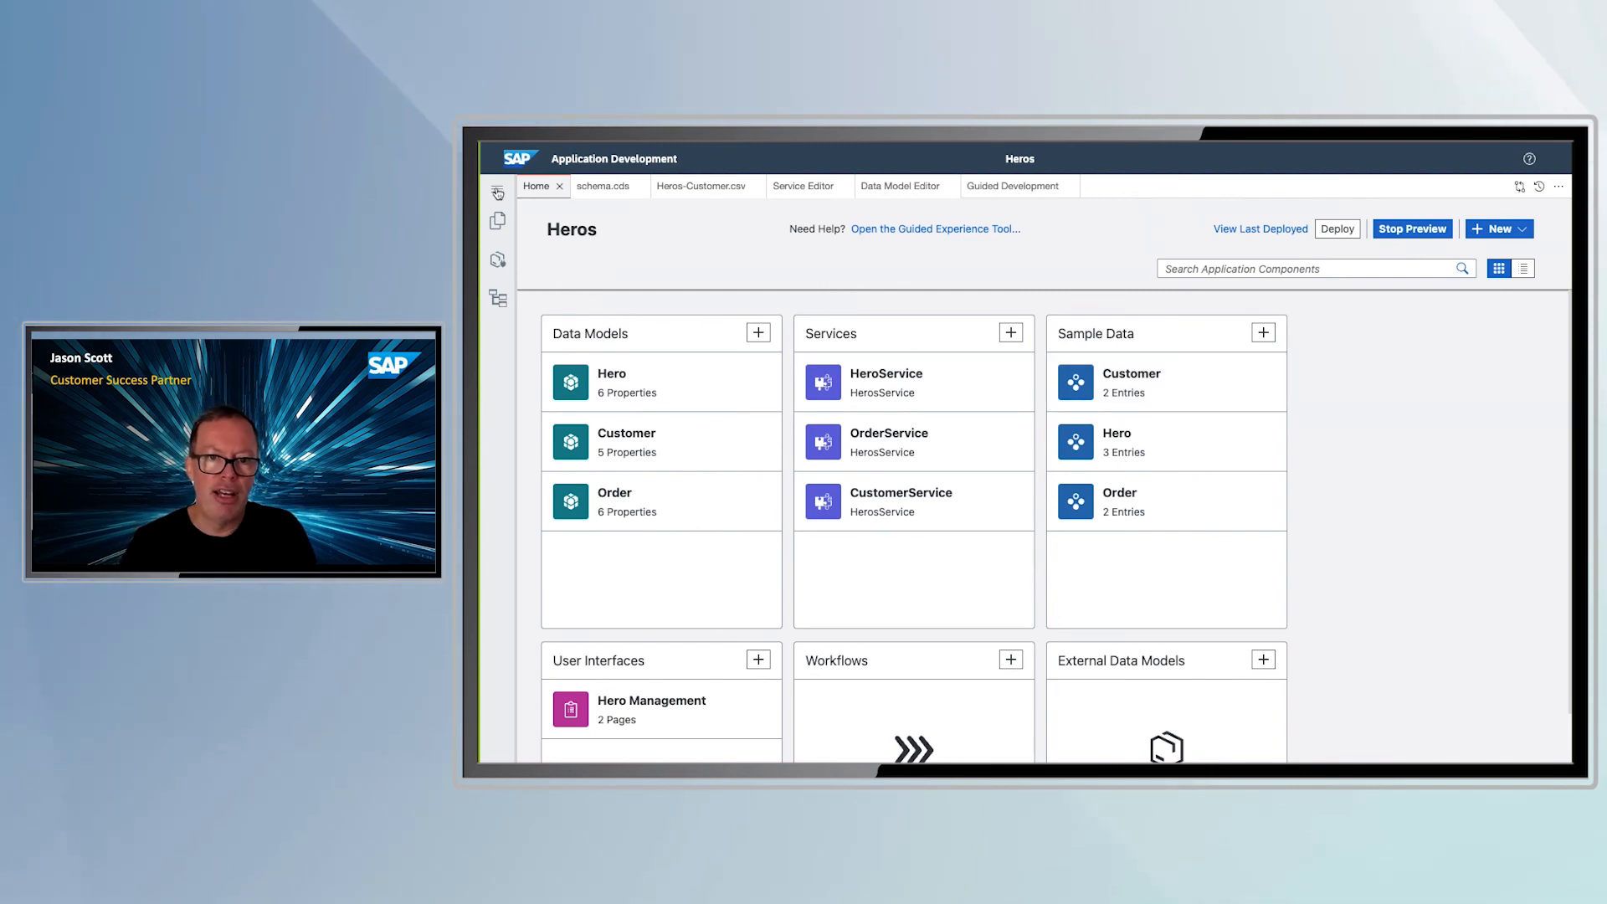
Open the editor's main hamburger menu from the Heros project home
left_click(497, 190)
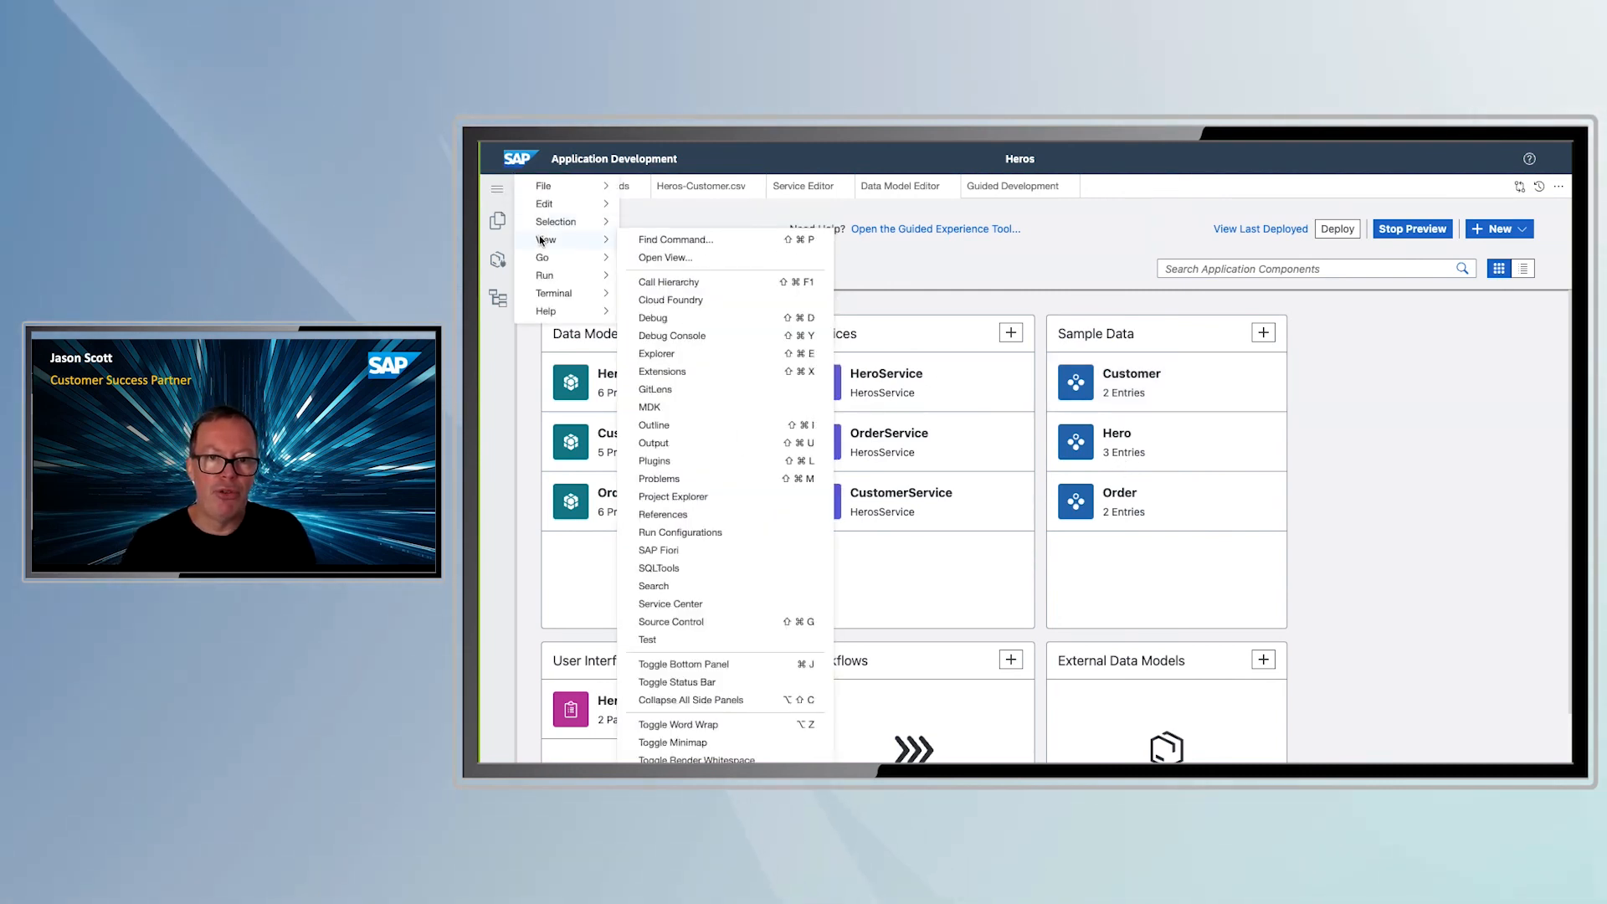
Show the Explorer file tree, open db/schema.cds, and collapse the srv folder
left_click(656, 353)
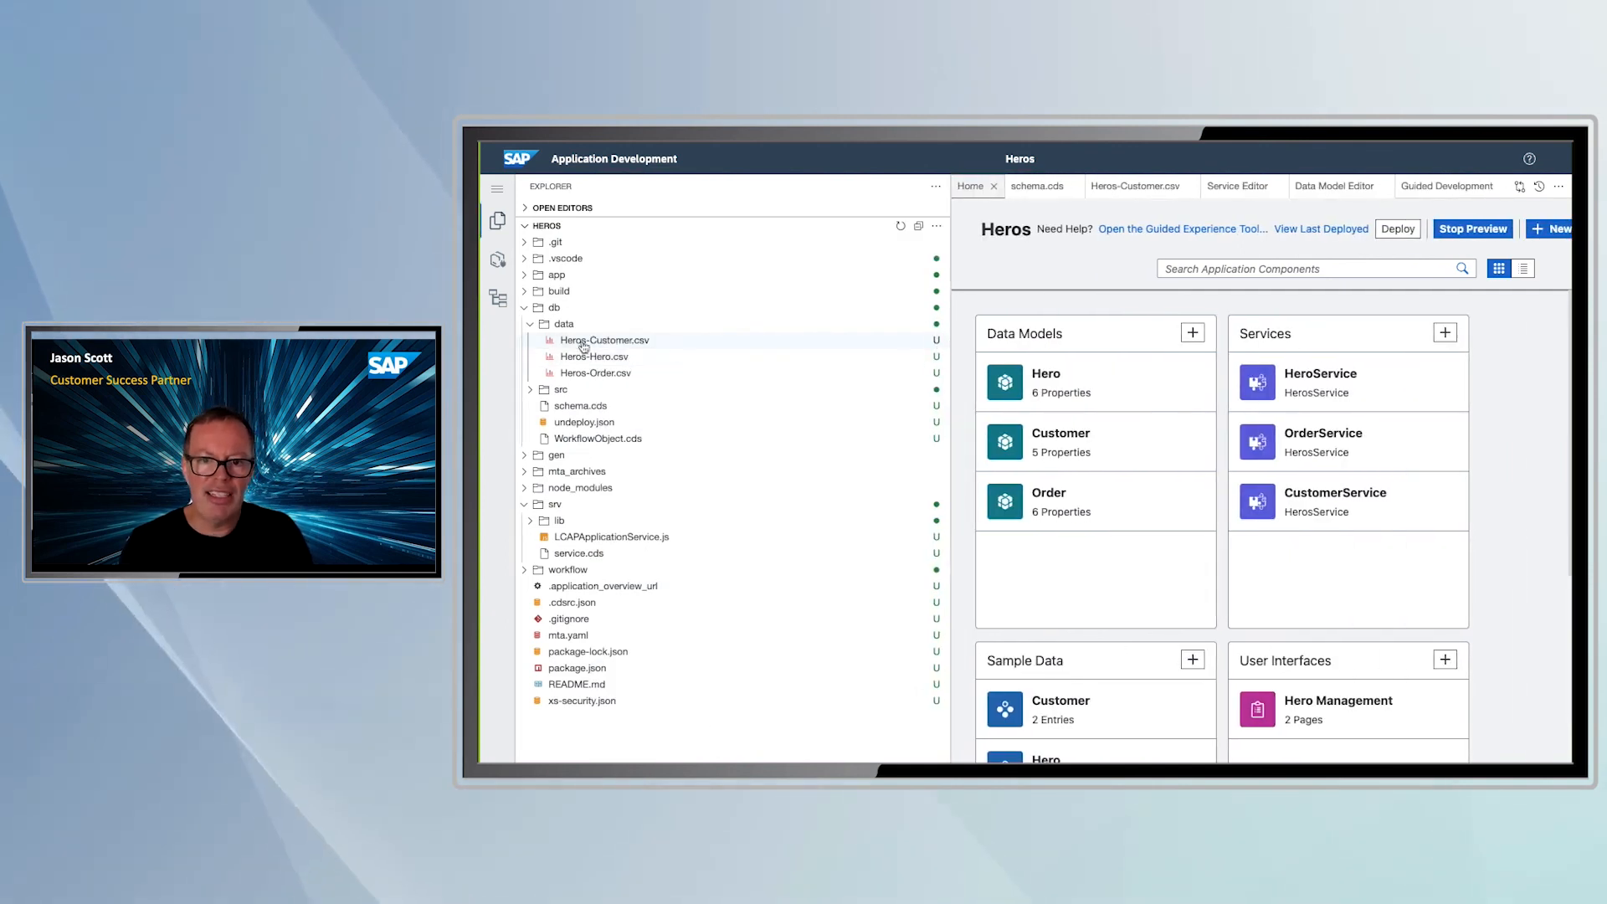
mouse_move(579, 349)
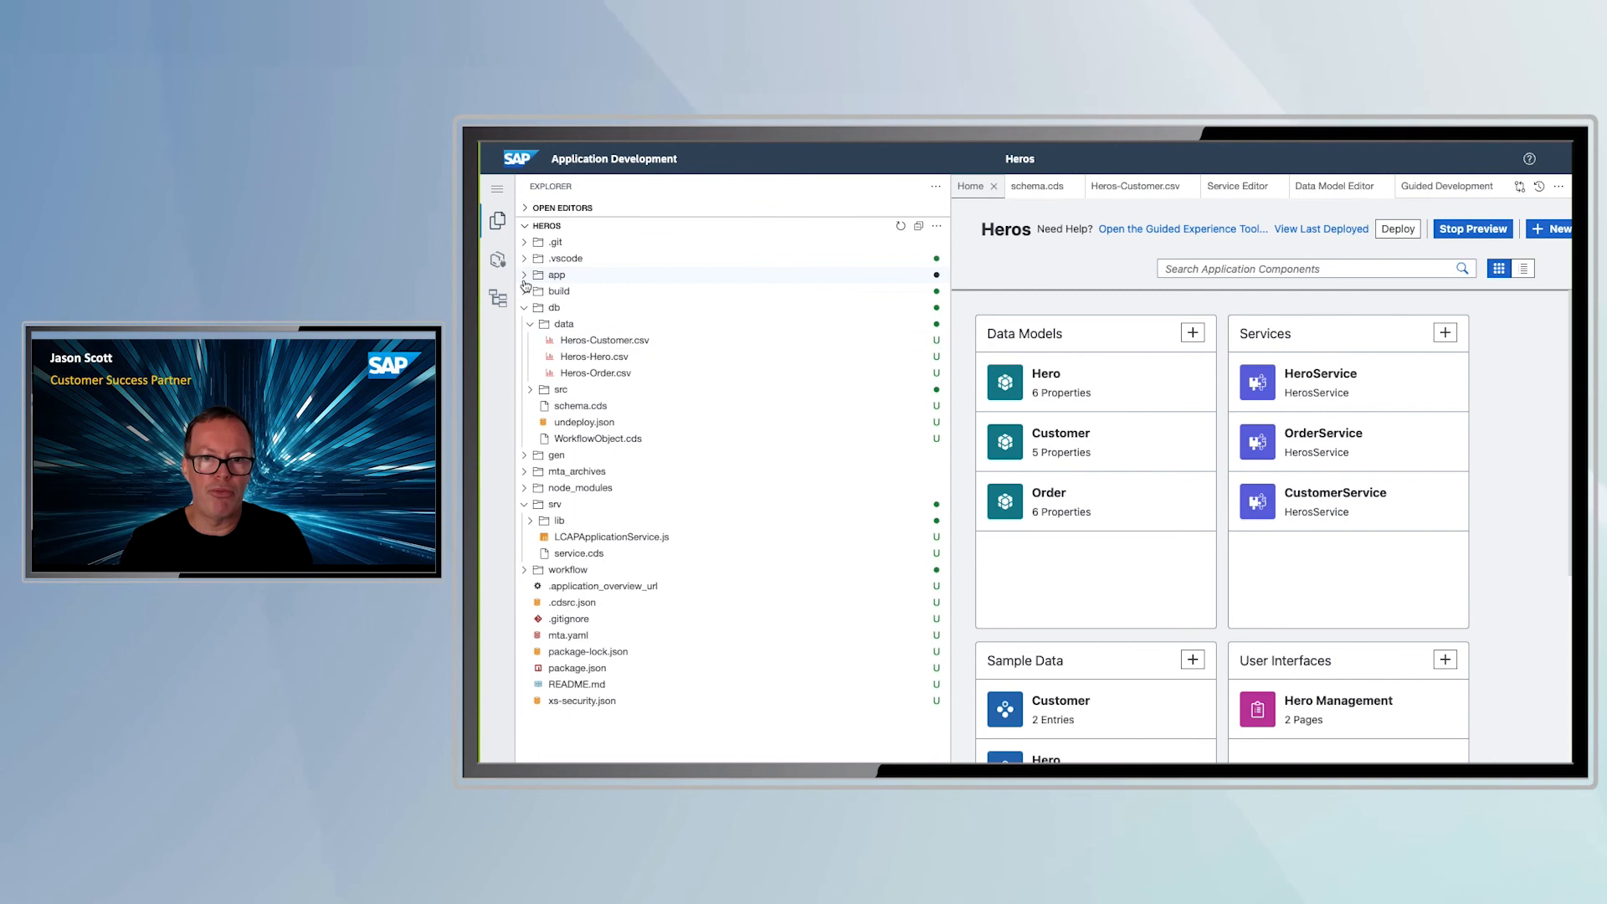
left_click(557, 275)
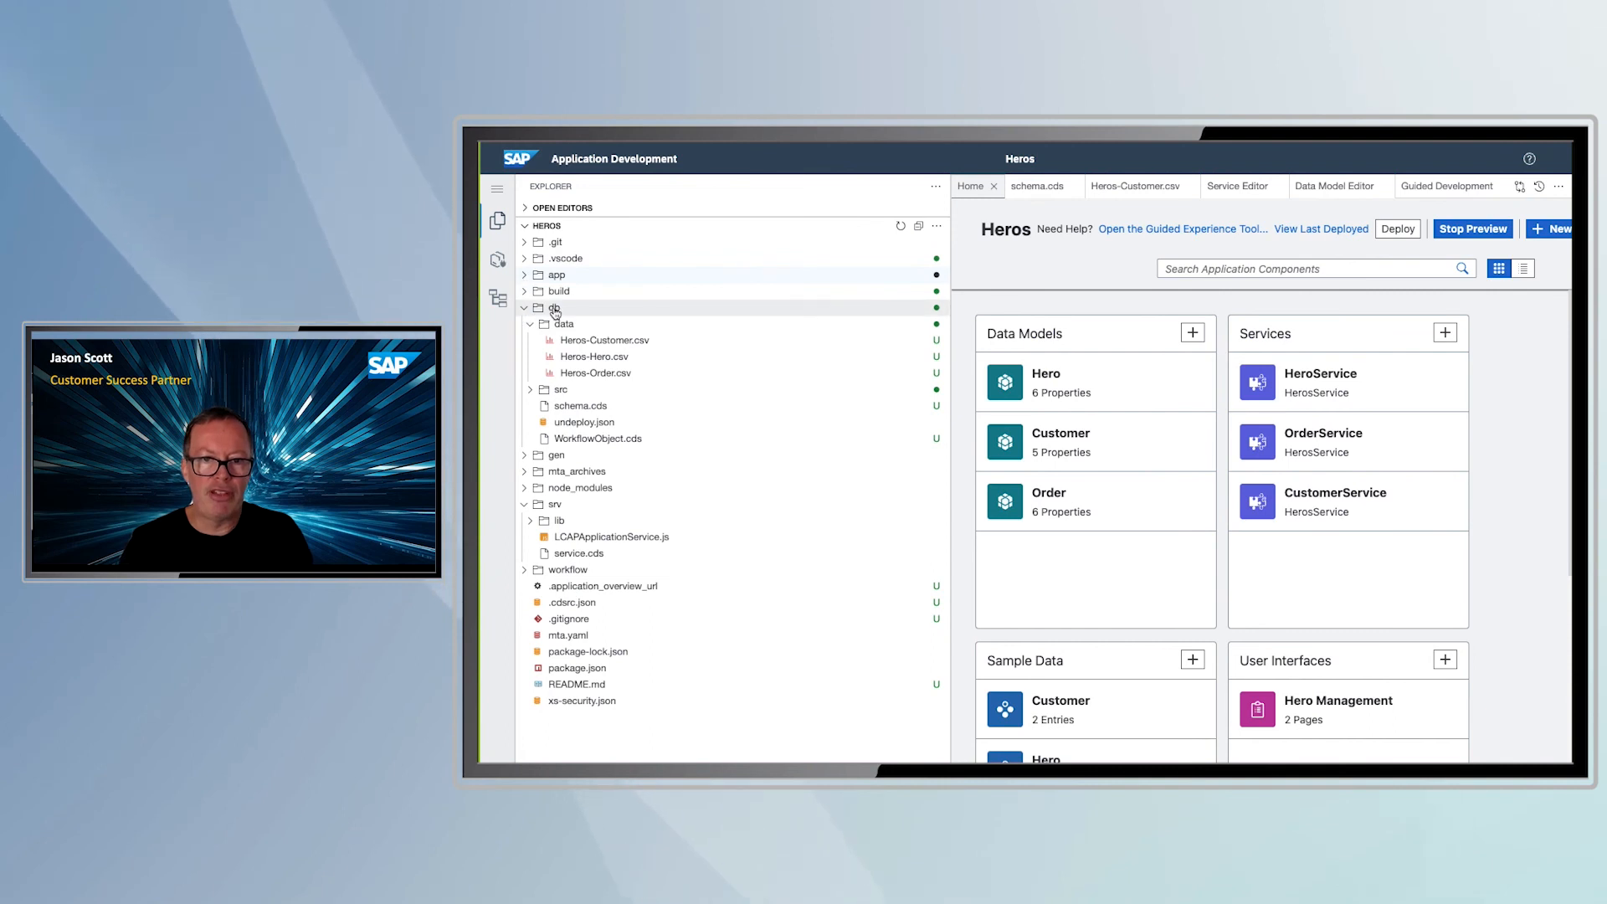
left_click(579, 405)
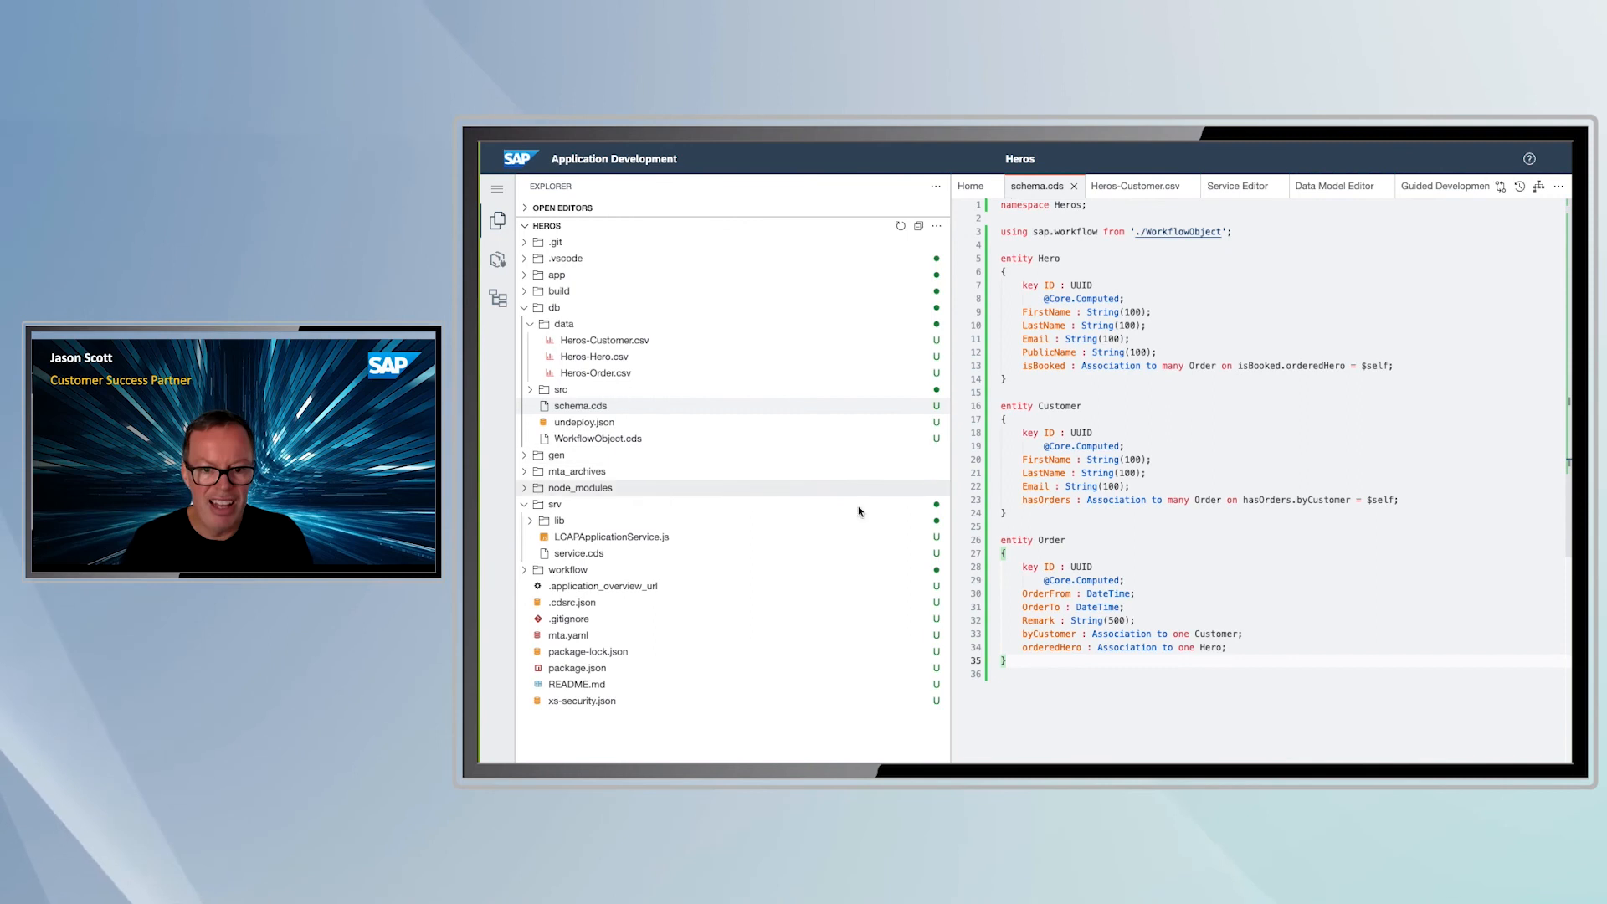
left_click(524, 503)
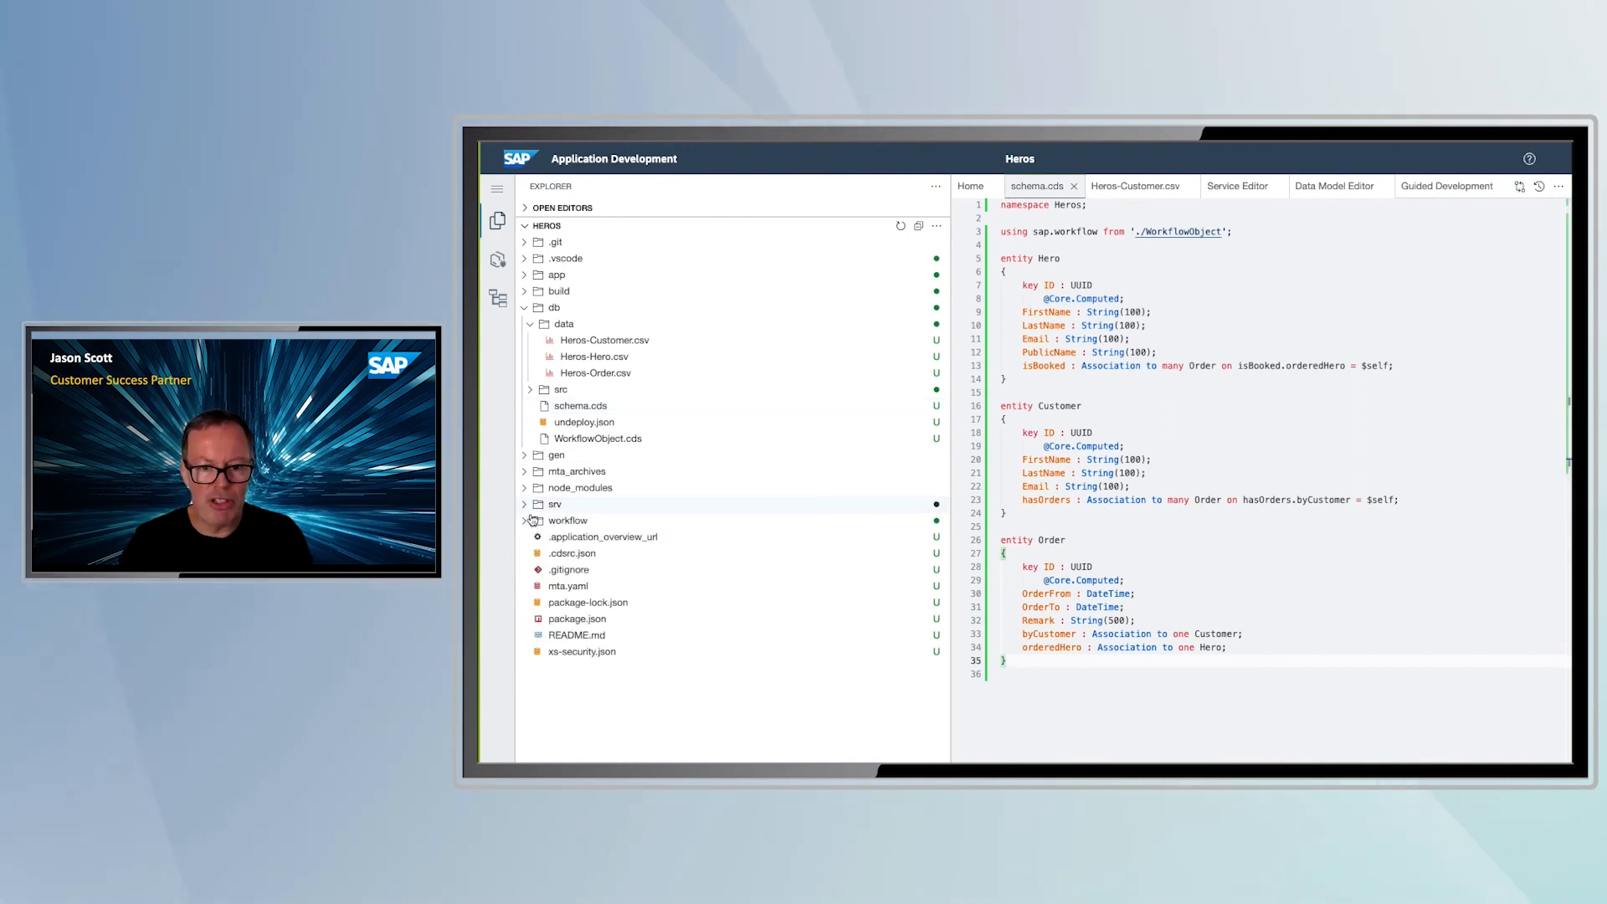
Toggle the srv folder in the Explorer to review the project structure
left_click(525, 503)
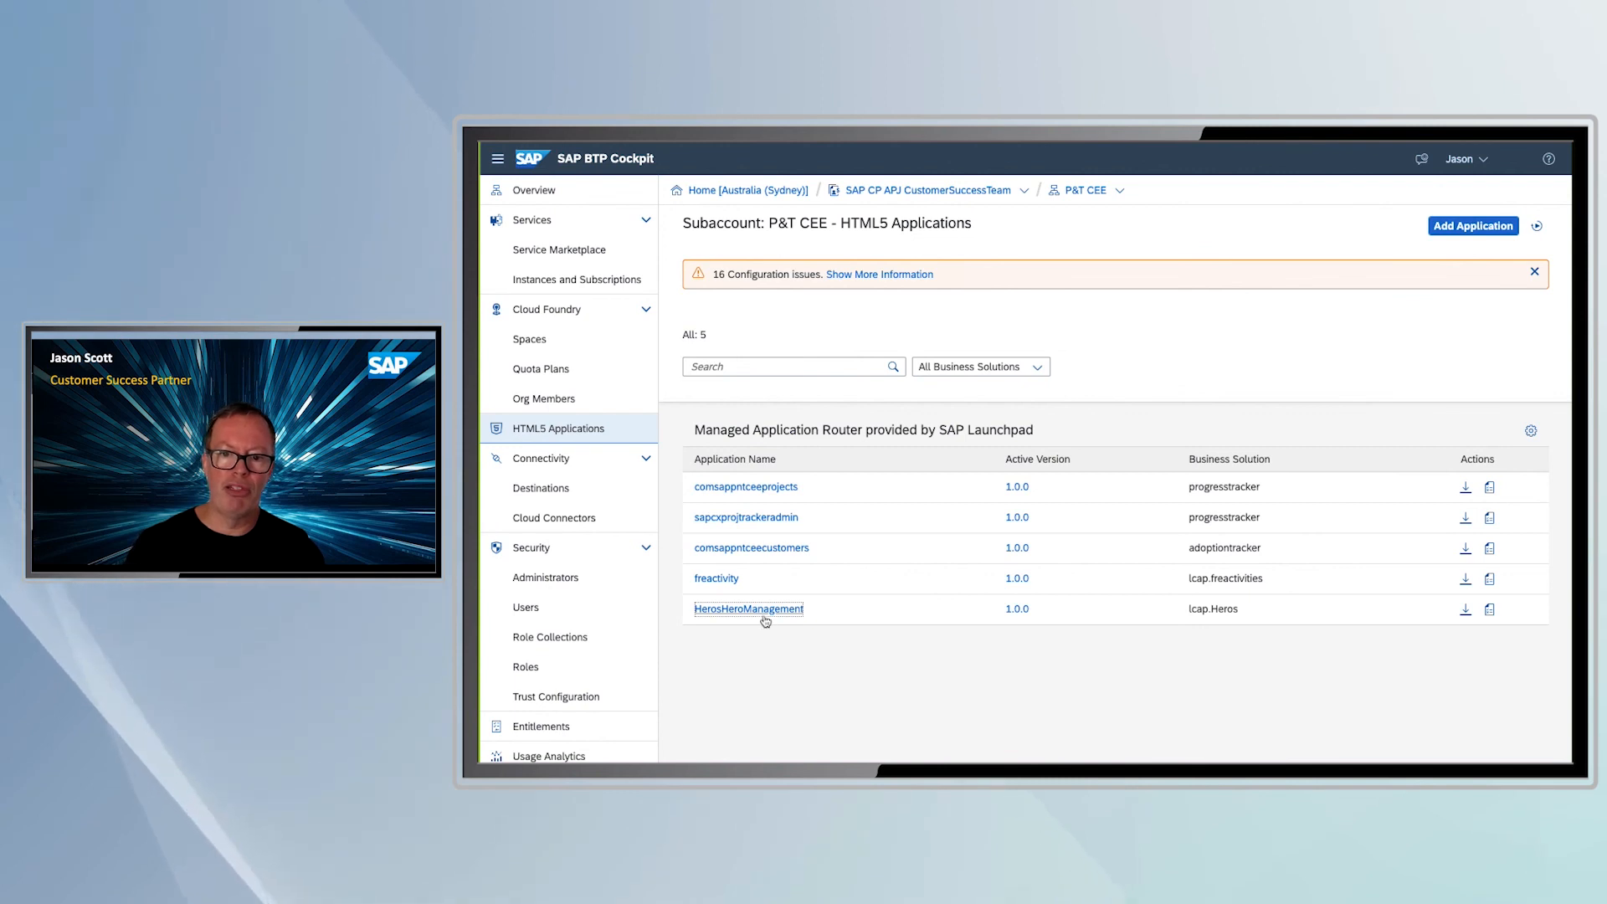
mouse_move(749, 608)
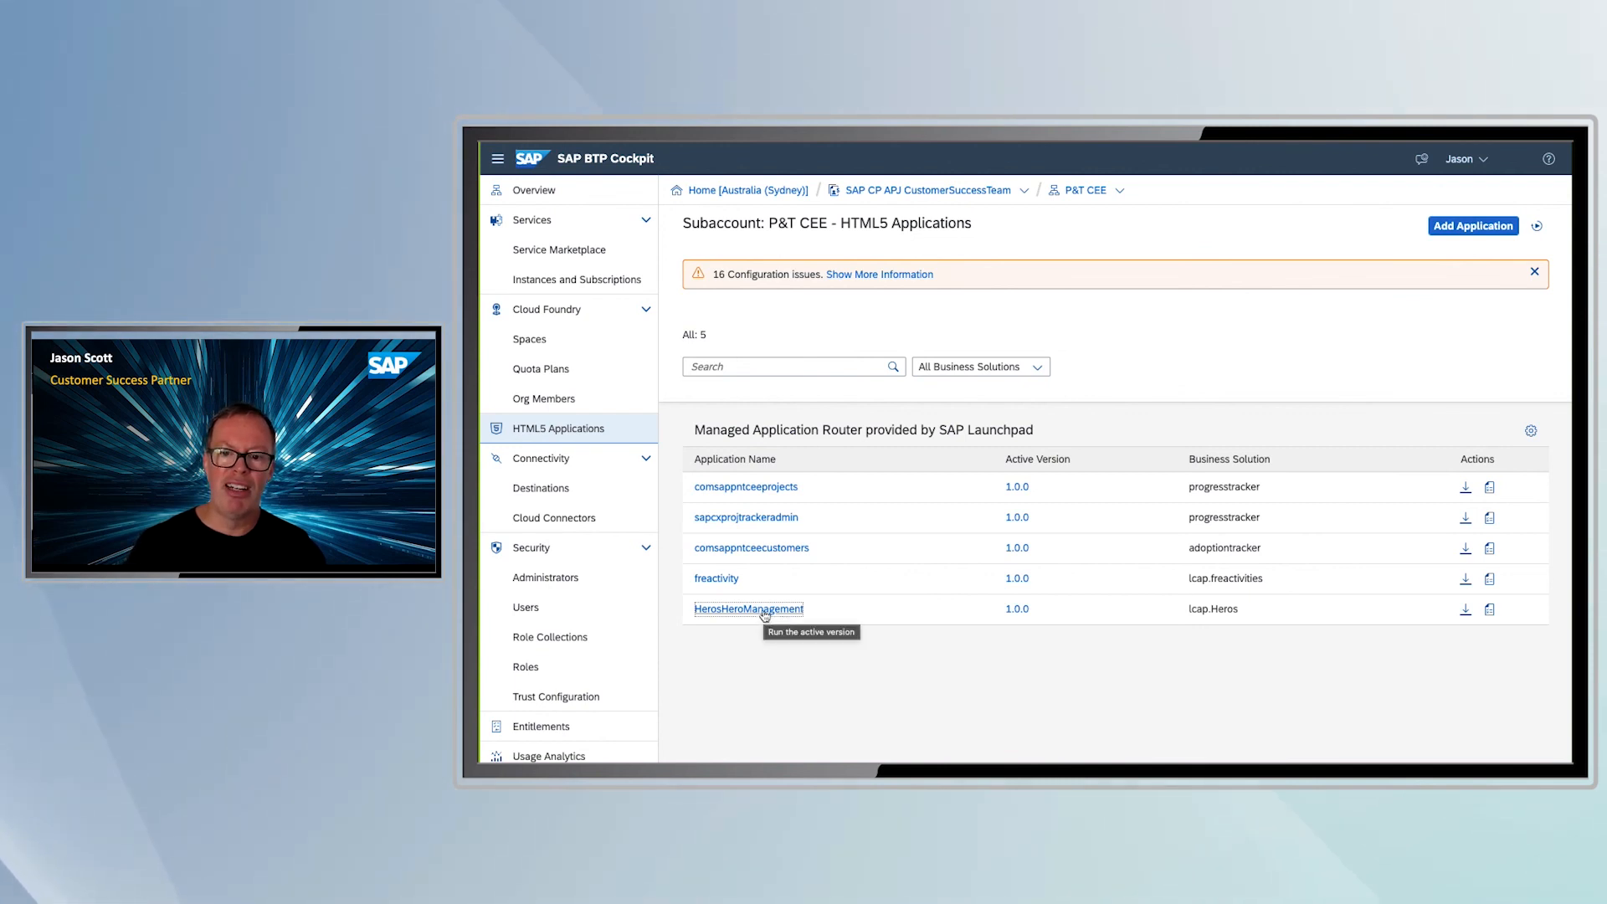
Run the HerosHeroManagement app from the subaccount's HTML5 Applications list
left_click(749, 607)
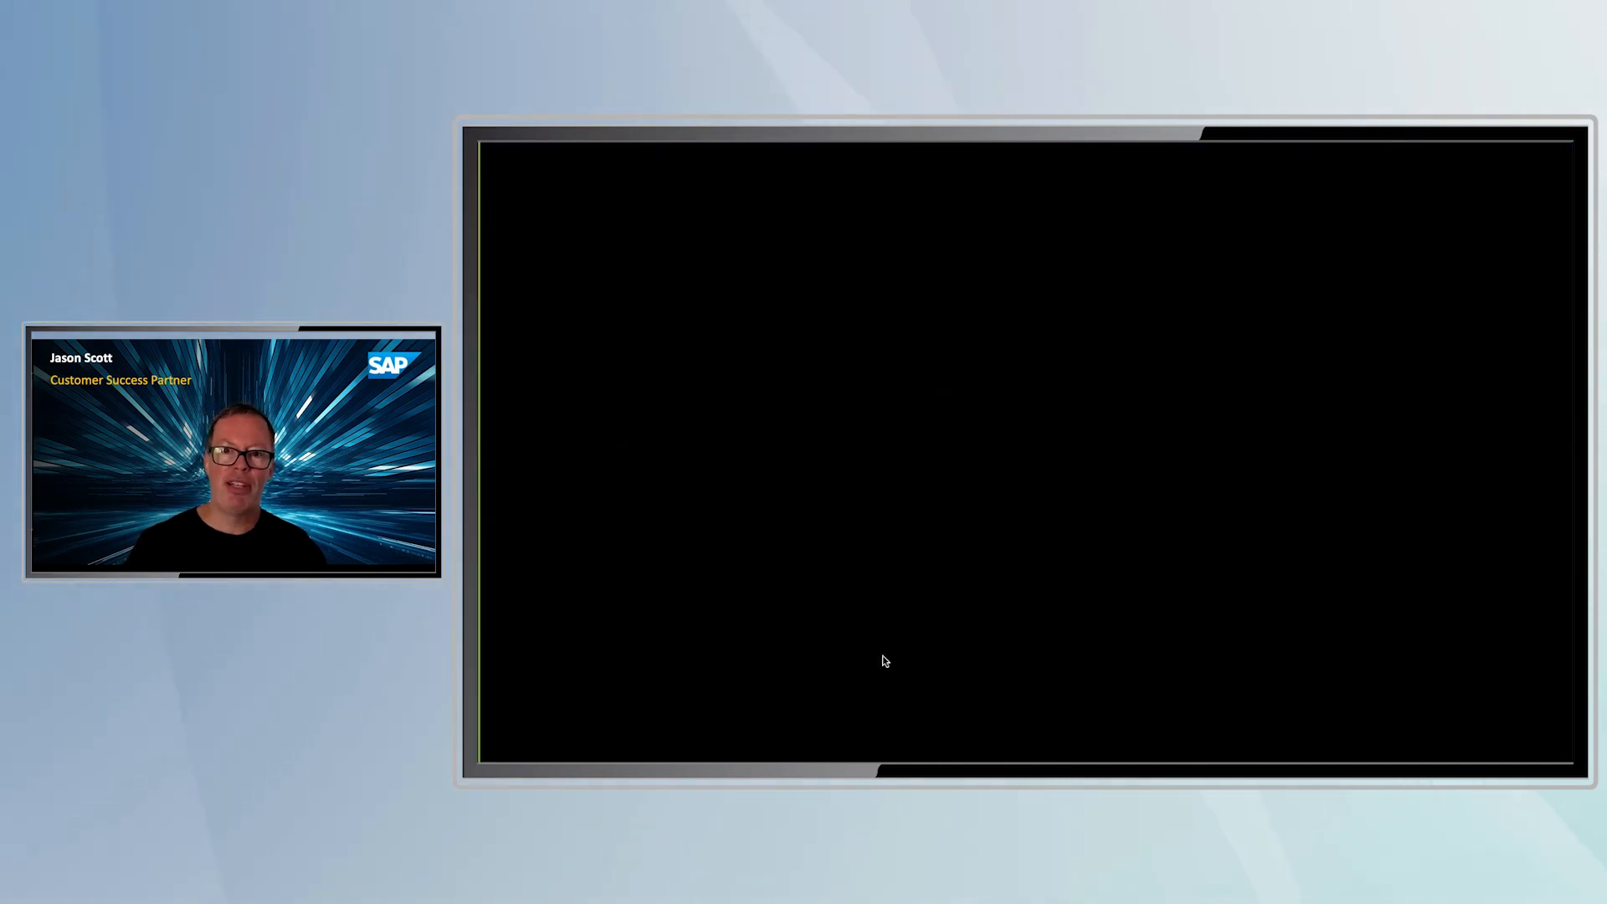